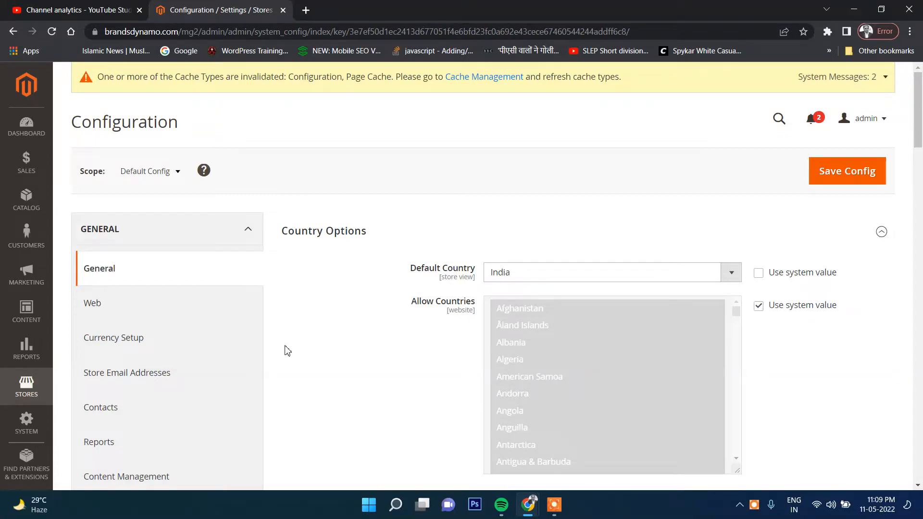
Reach Stores > Configuration > General > Web with URL options and SEO settings shown.
{"action": "left_click", "coordinate": [92, 303]}
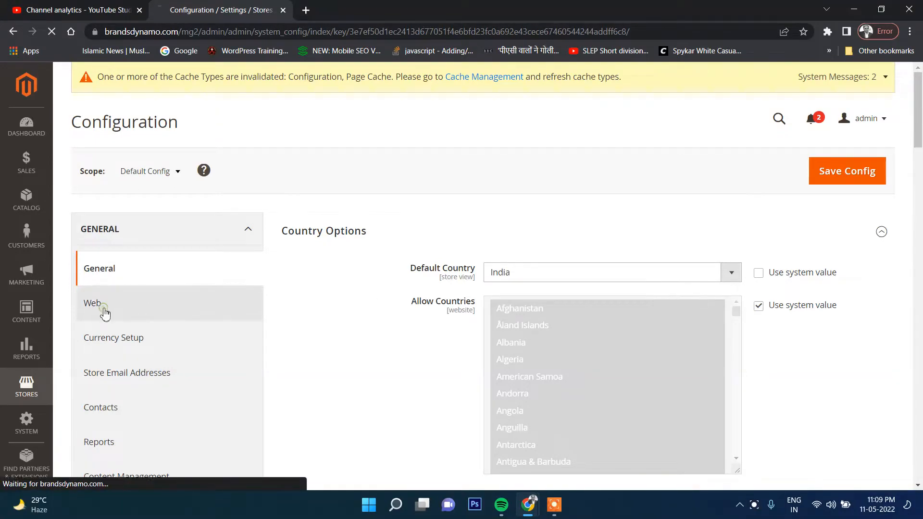
{"action": "left_click", "coordinate": [92, 302]}
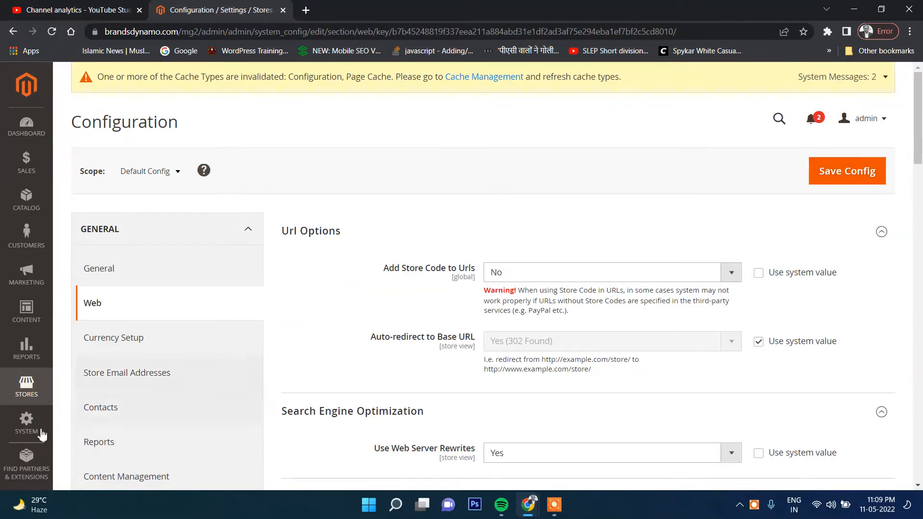
{"action": "left_click", "coordinate": [26, 386]}
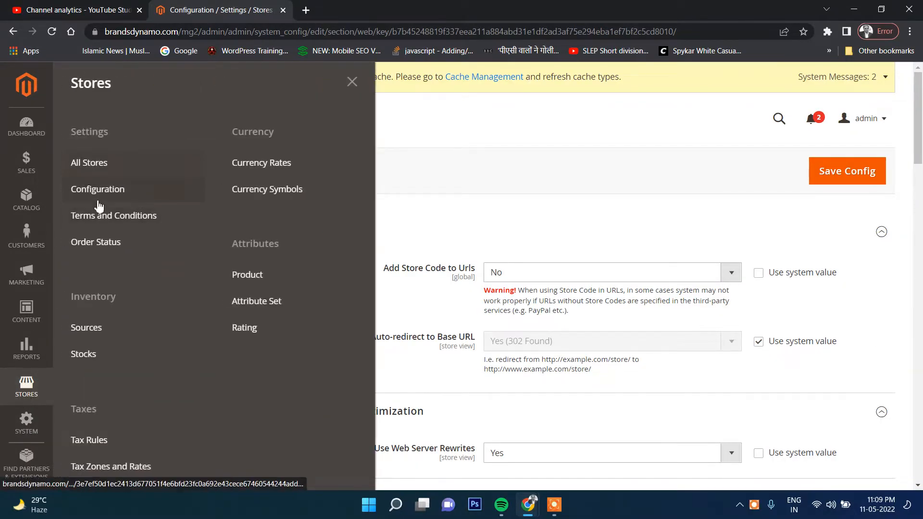
{"action": "left_click", "coordinate": [97, 190]}
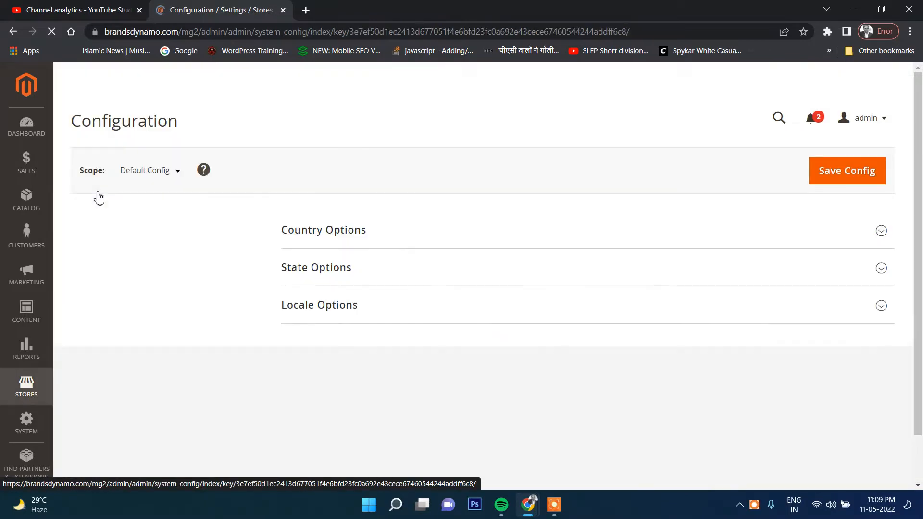
{"action": "left_click", "coordinate": [323, 229]}
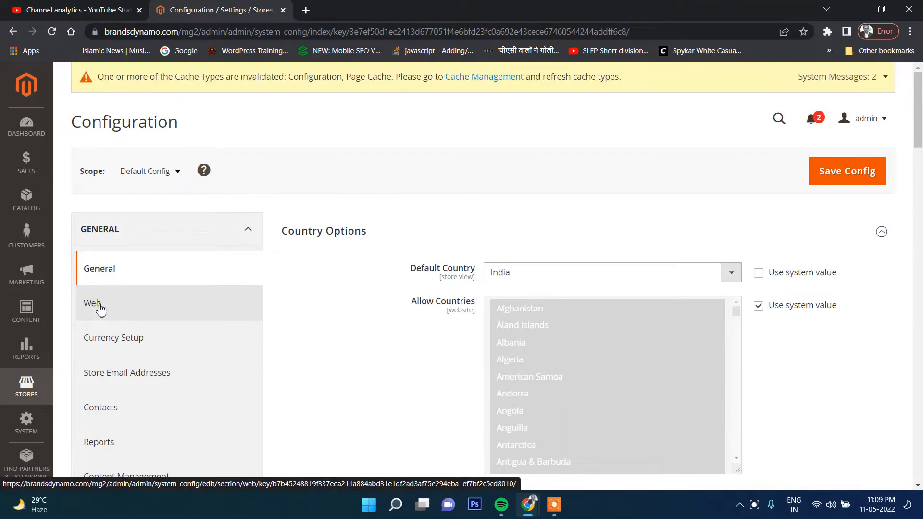
{"action": "left_click", "coordinate": [93, 303]}
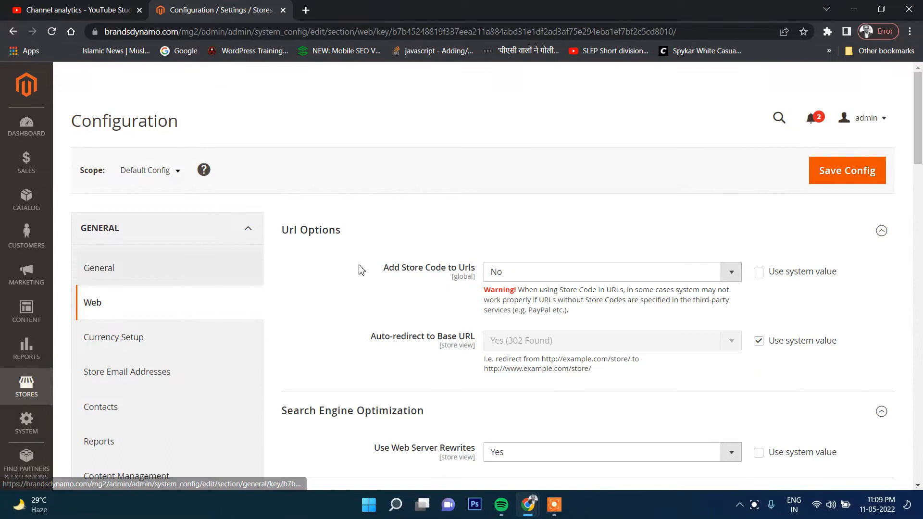
Change Add Store Code to Urls from No to Yes, leaving it unsaved.
{"action": "left_click", "coordinate": [845, 171]}
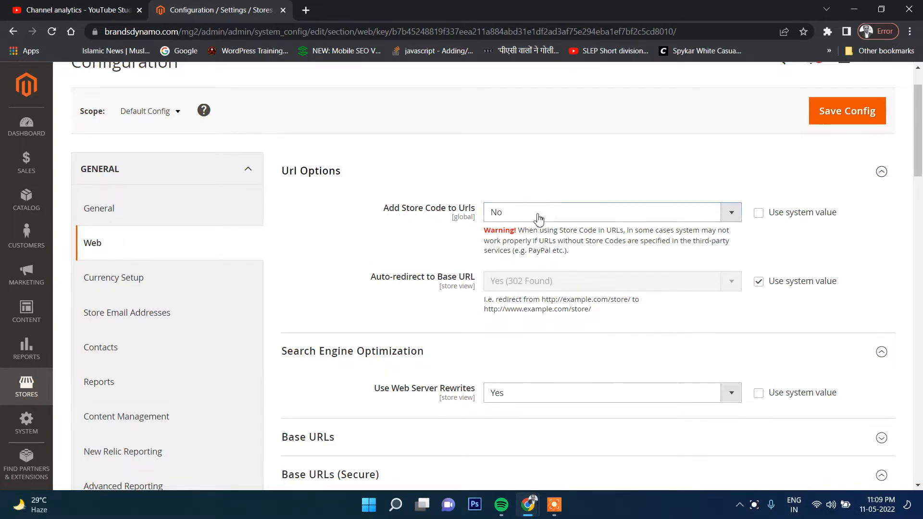
{"action": "left_click", "coordinate": [610, 211]}
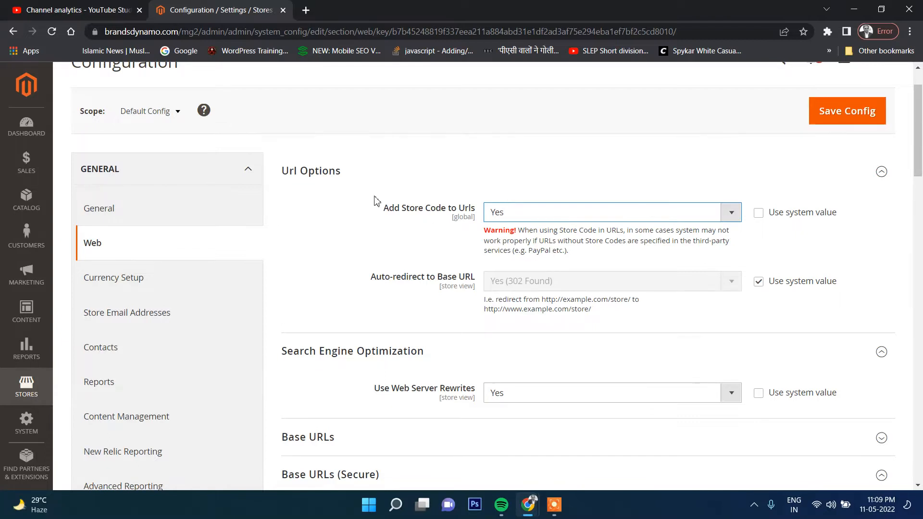
{"action": "mouse_move", "coordinate": [397, 237]}
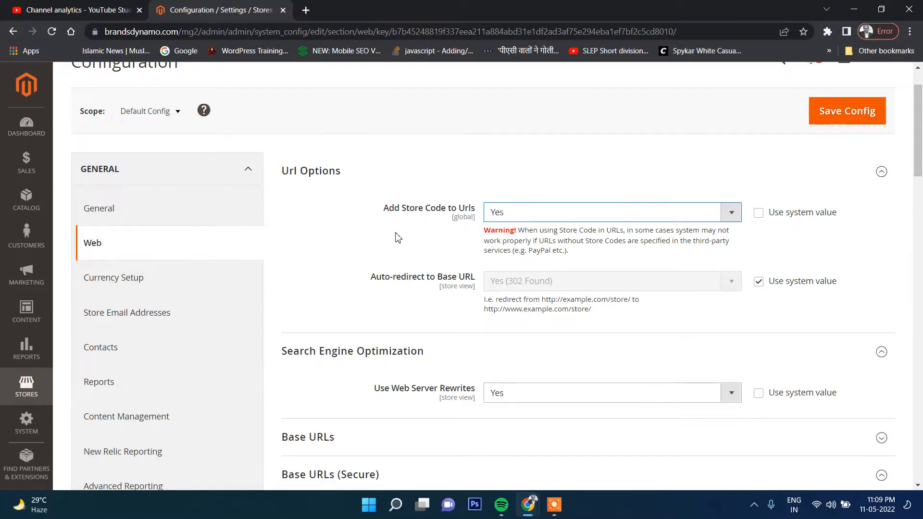
{"action": "mouse_move", "coordinate": [520, 216]}
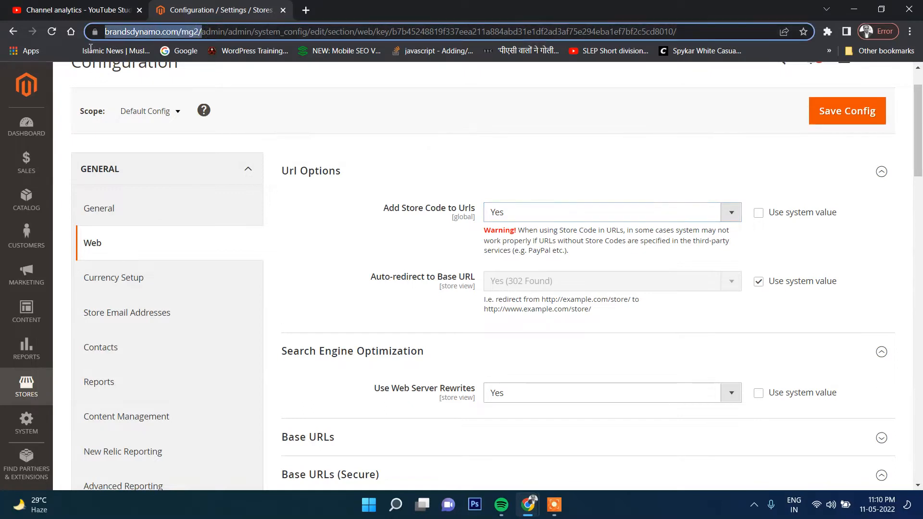
{"action": "left_click", "coordinate": [305, 10]}
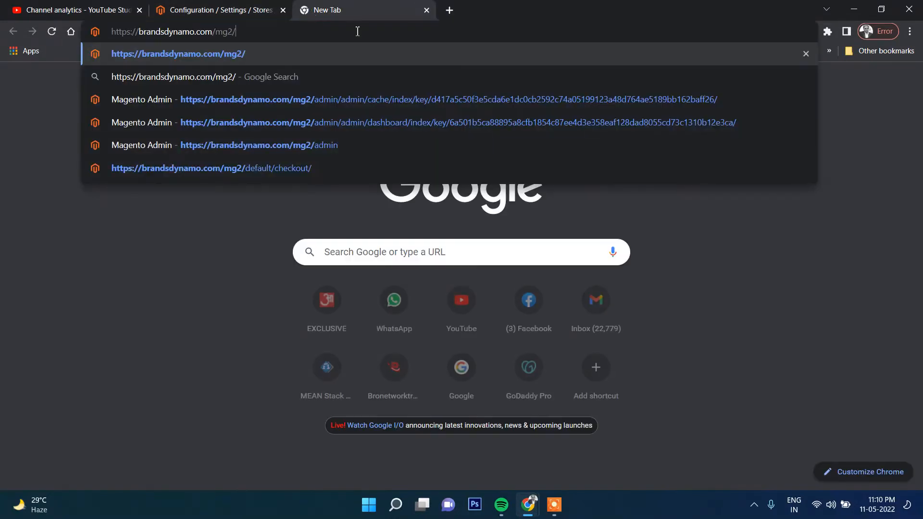
{"action": "type", "text": "fr"}
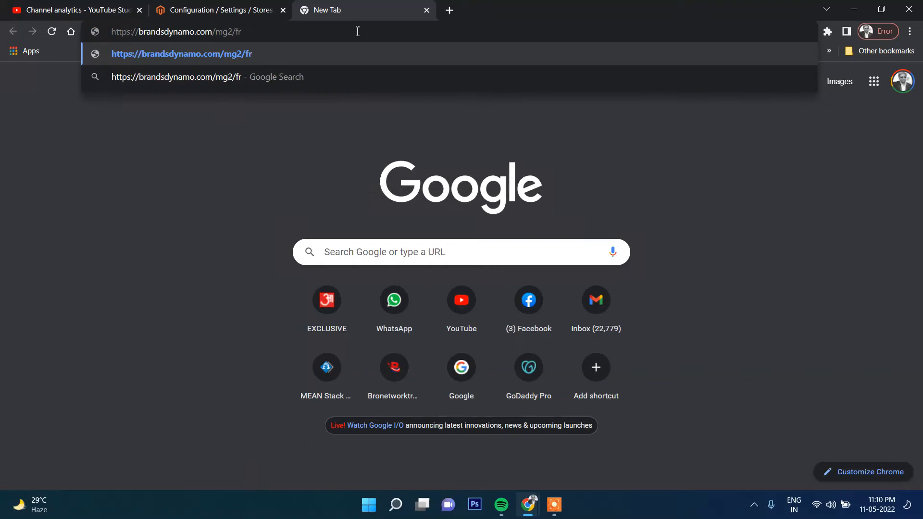
{"action": "type", "text": "/abc"}
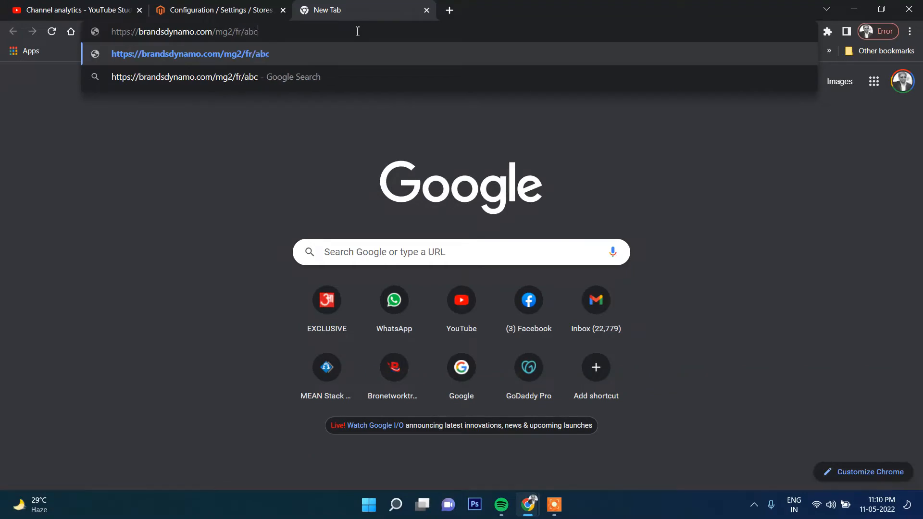
{"action": "mouse_move", "coordinate": [426, 10]}
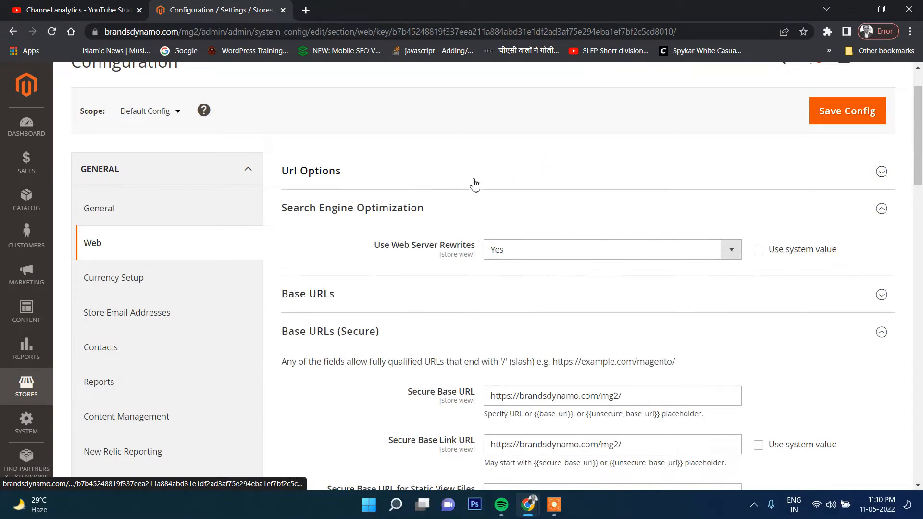
From Stores > All Stores, view the Main Website's edit form showing website code fr.
{"action": "left_click", "coordinate": [881, 171]}
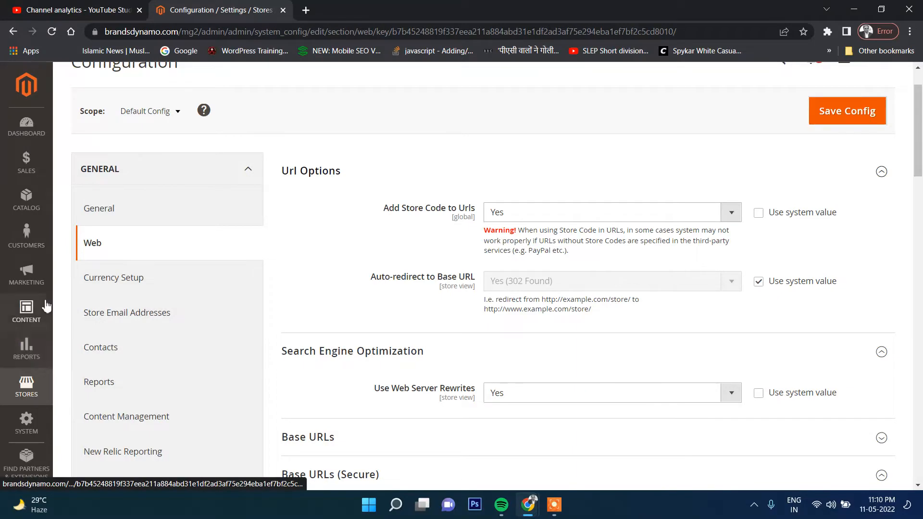
{"action": "left_click", "coordinate": [26, 423]}
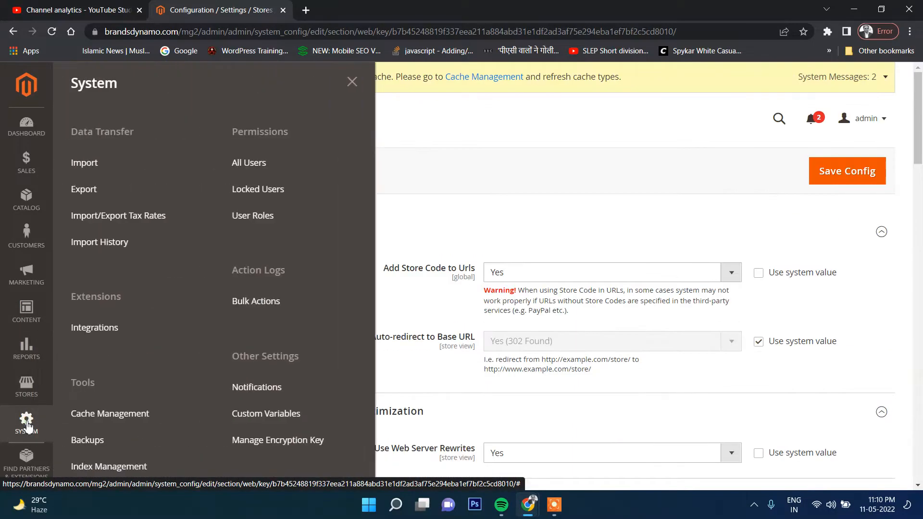
{"action": "left_click", "coordinate": [26, 388]}
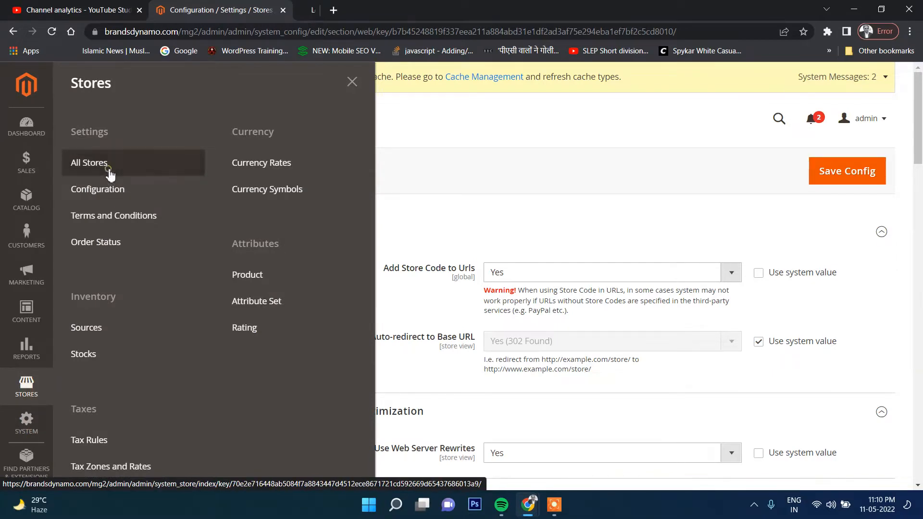
{"action": "left_click", "coordinate": [89, 163]}
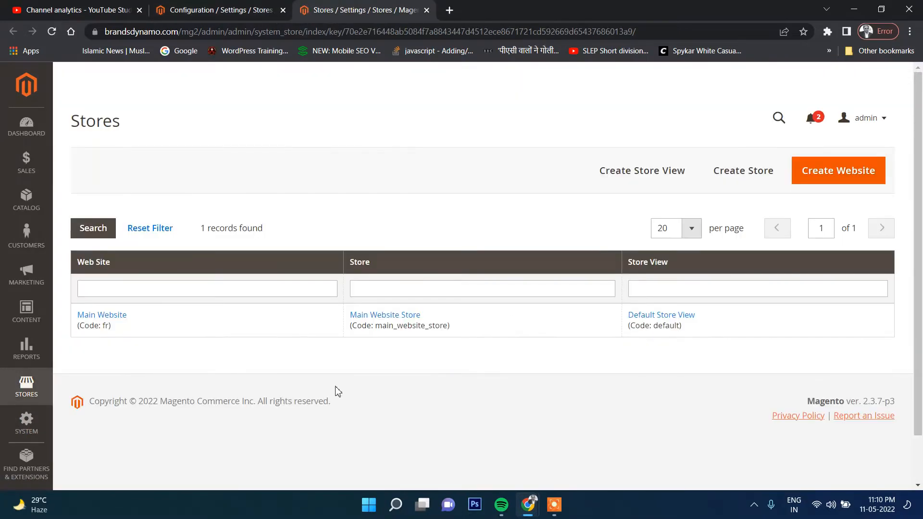
{"action": "left_click", "coordinate": [101, 315]}
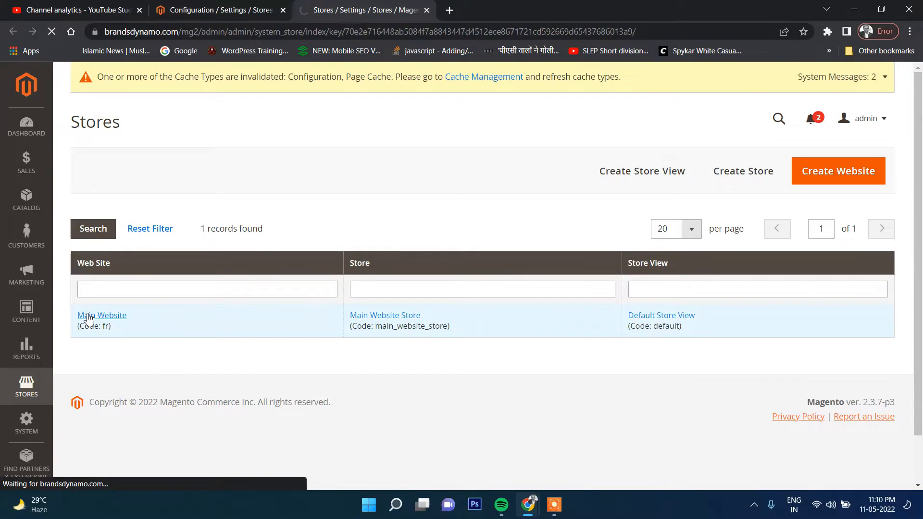
{"action": "left_click", "coordinate": [102, 316]}
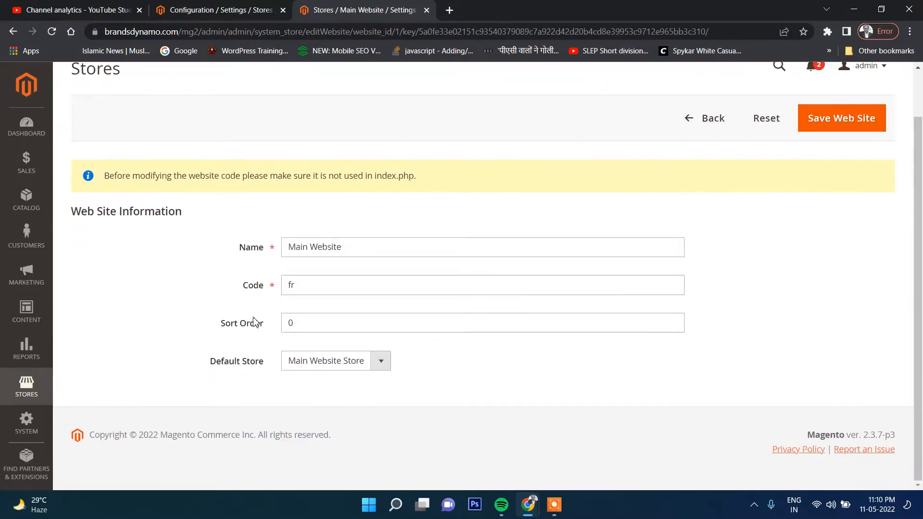
{"action": "left_click", "coordinate": [482, 285]}
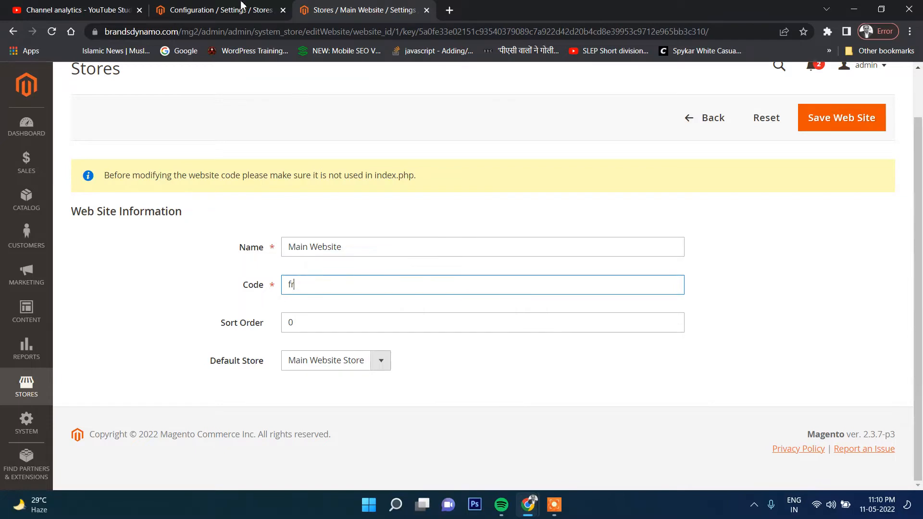
{"action": "left_click", "coordinate": [219, 9]}
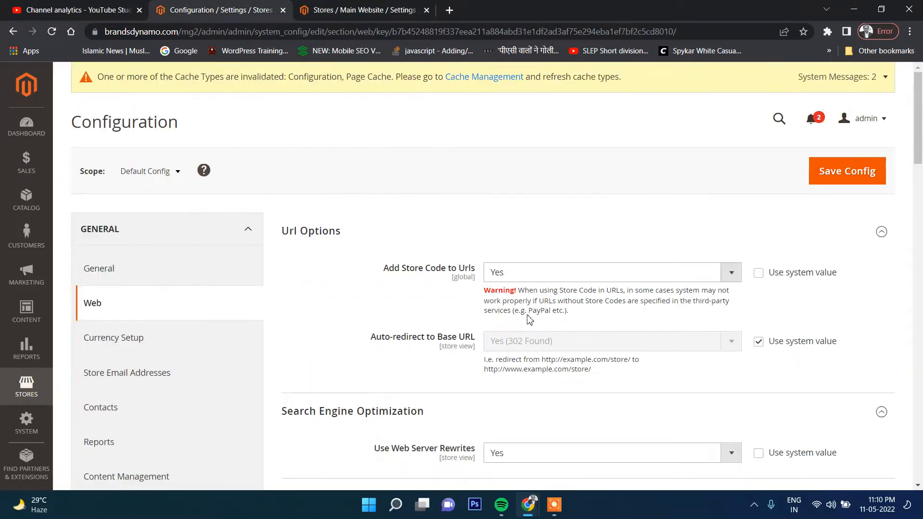
{"action": "scroll", "scroll_direction": "down", "scroll_amount": 3}
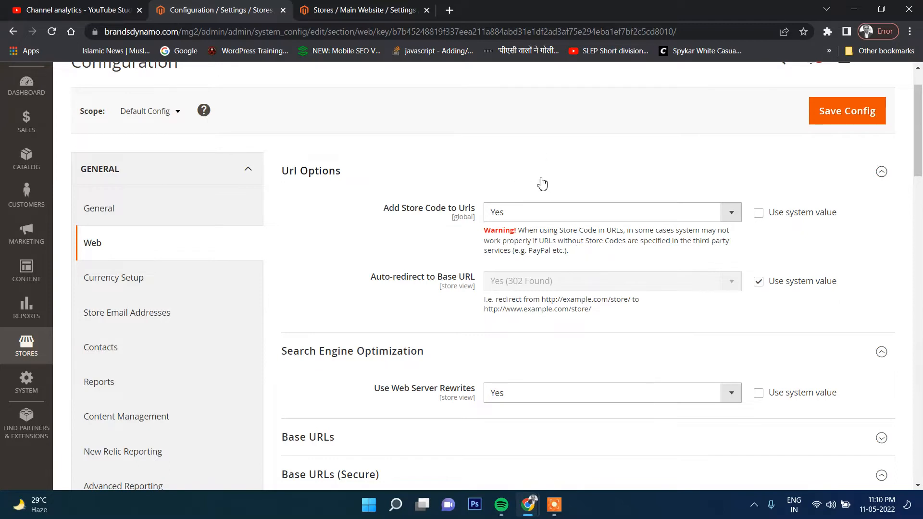
{"action": "mouse_move", "coordinate": [471, 244]}
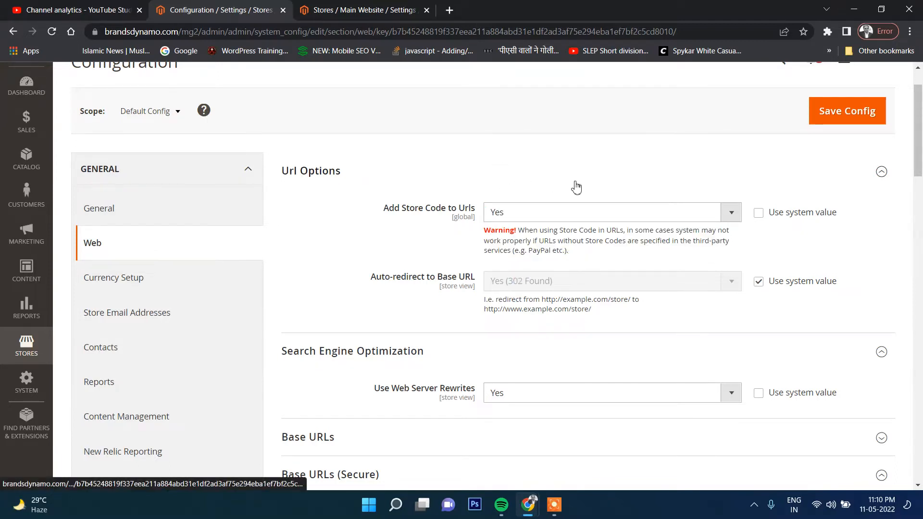
{"action": "mouse_move", "coordinate": [533, 263]}
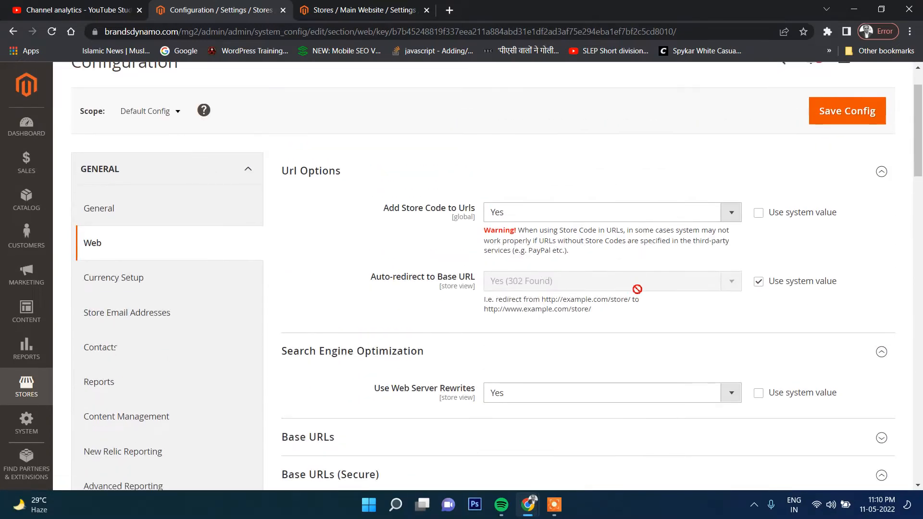
{"action": "left_click", "coordinate": [881, 172]}
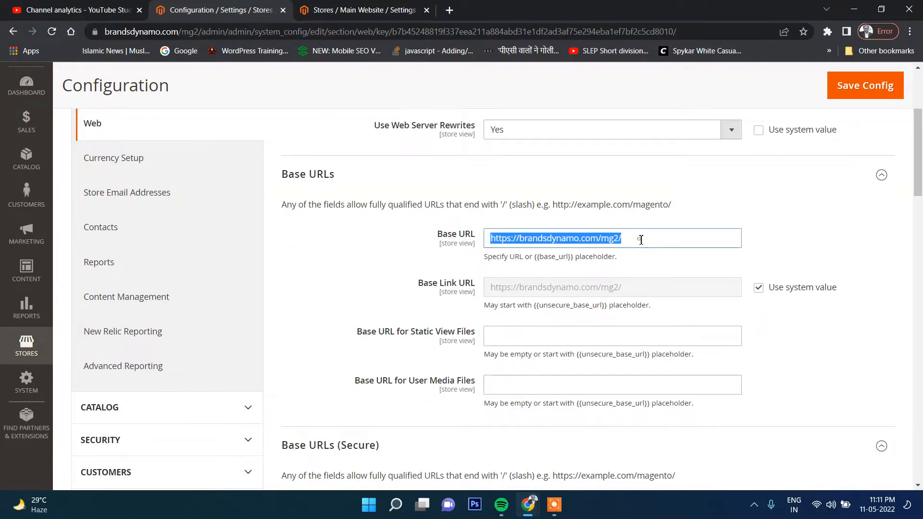
{"action": "left_click", "coordinate": [193, 31]}
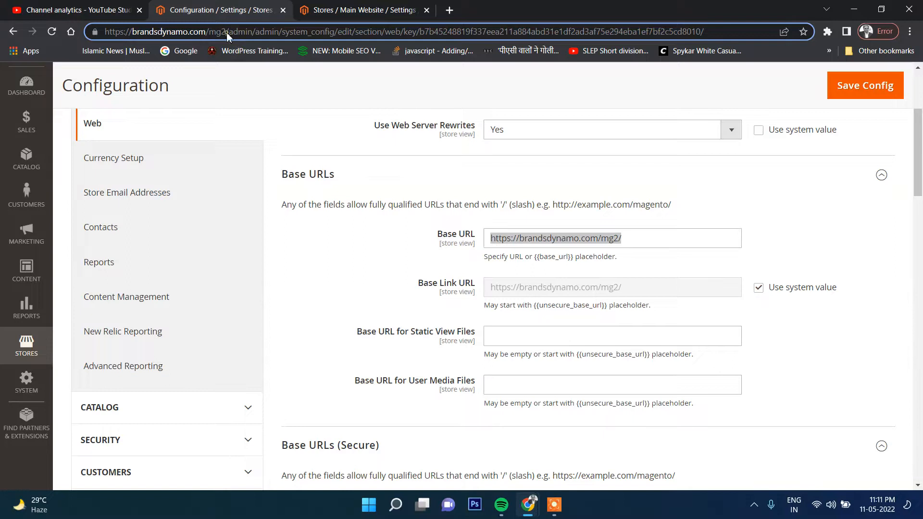
{"action": "double_click", "coordinate": [216, 32]}
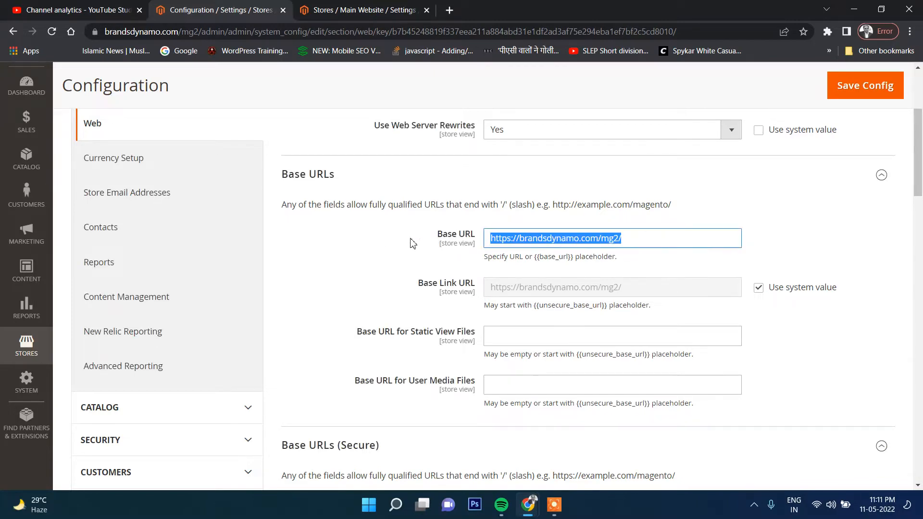
{"action": "scroll", "scroll_direction": "down", "scroll_amount": 3}
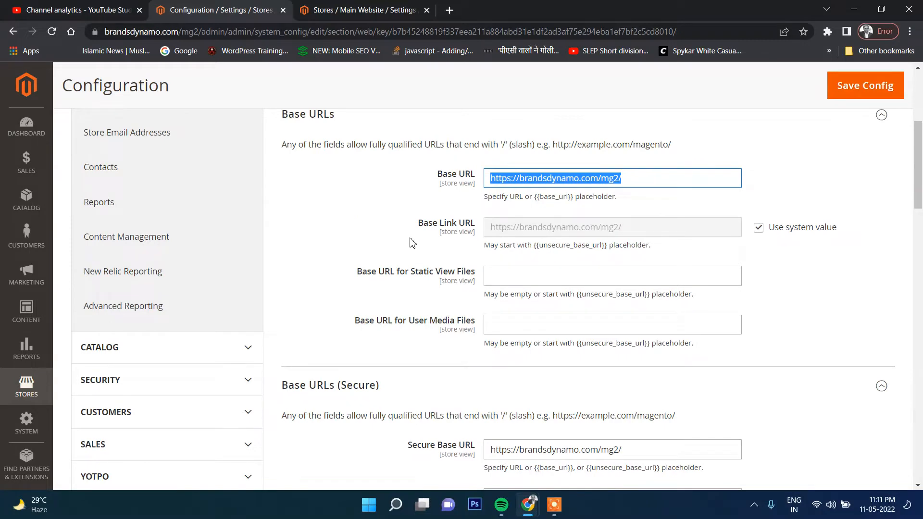
{"action": "scroll", "scroll_direction": "down", "scroll_amount": 3}
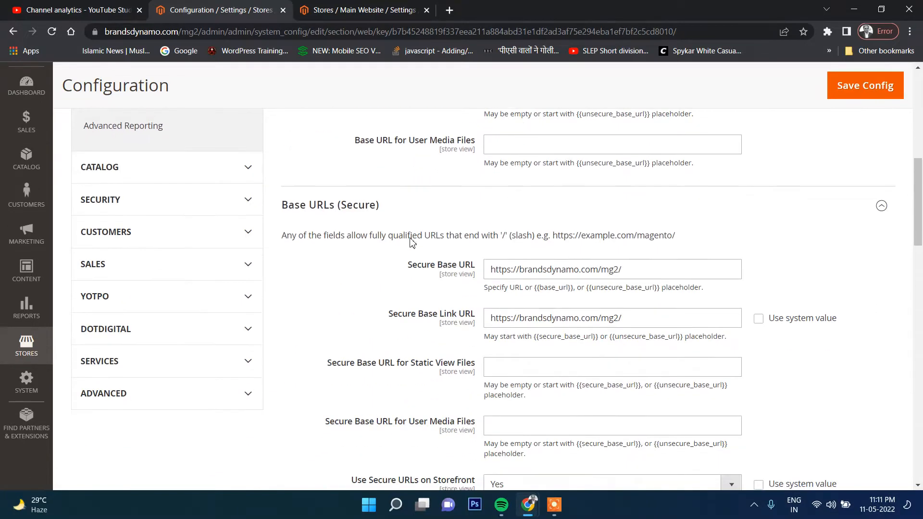
{"action": "scroll", "scroll_direction": "down", "scroll_amount": 3}
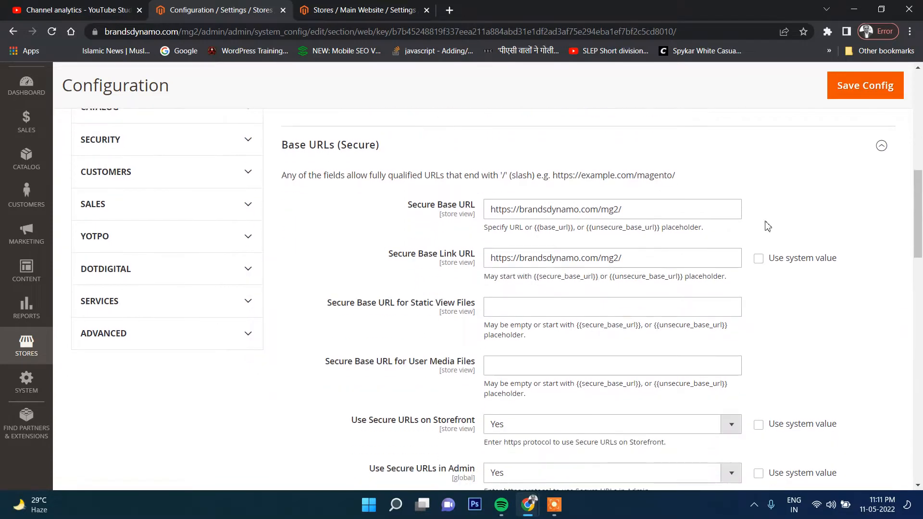
{"action": "triple_click", "coordinate": [554, 209]}
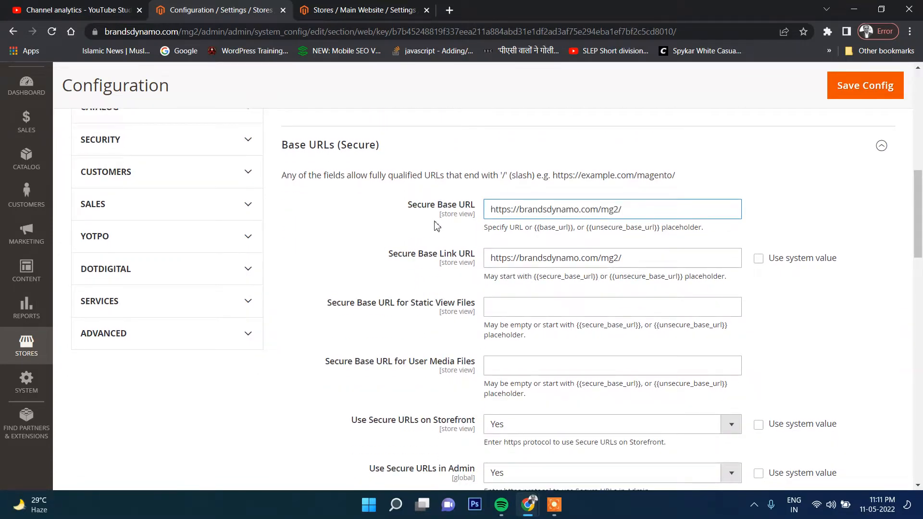
{"action": "left_click", "coordinate": [611, 209]}
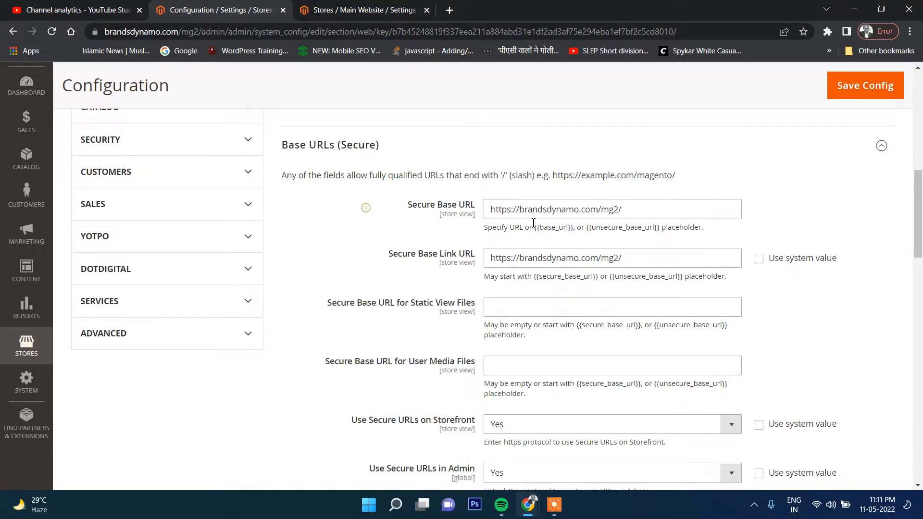
{"action": "left_click", "coordinate": [612, 209]}
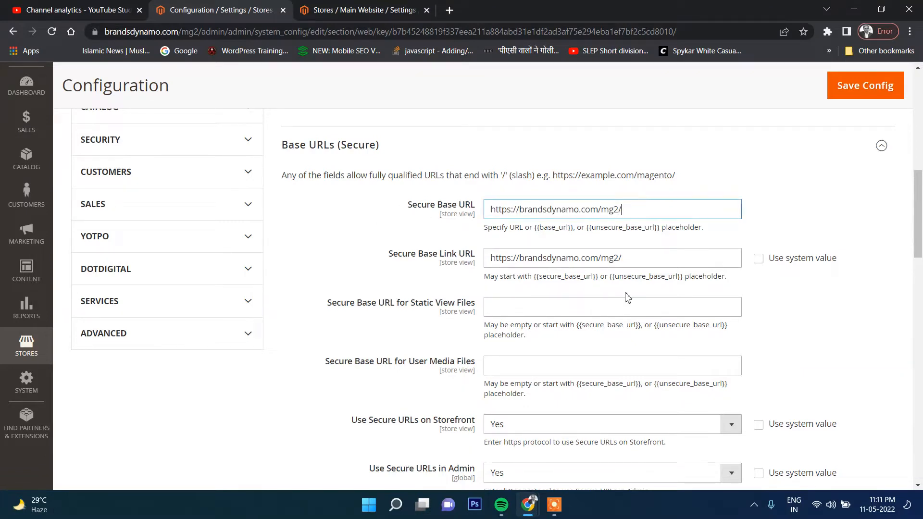
{"action": "left_click", "coordinate": [612, 257]}
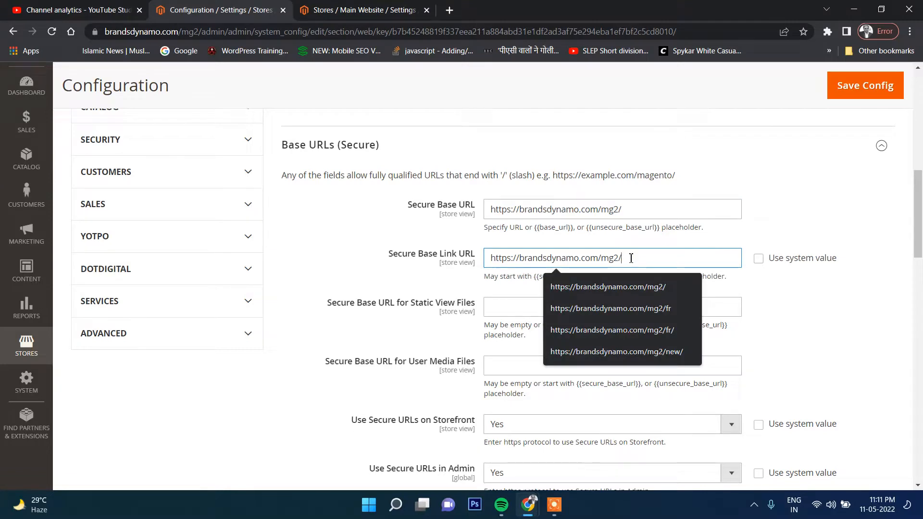
{"action": "type", "text": "uk/"}
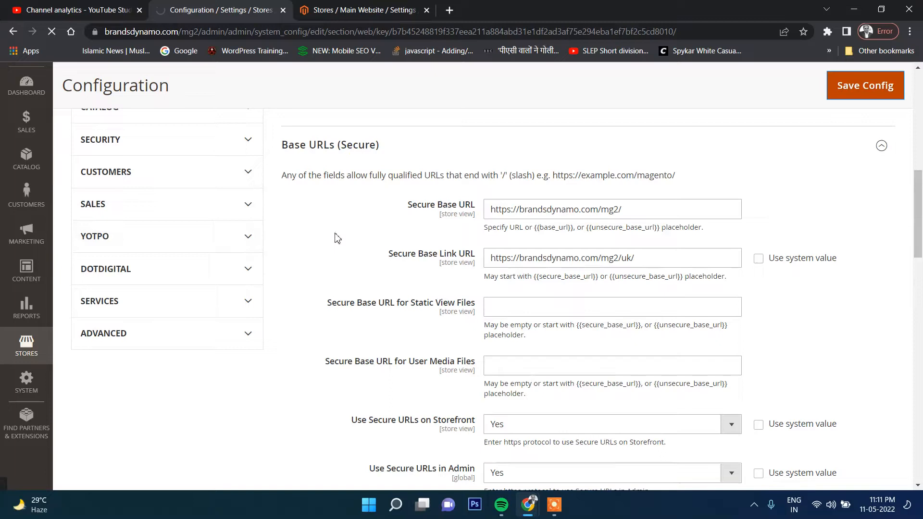
{"action": "mouse_move", "coordinate": [464, 209]}
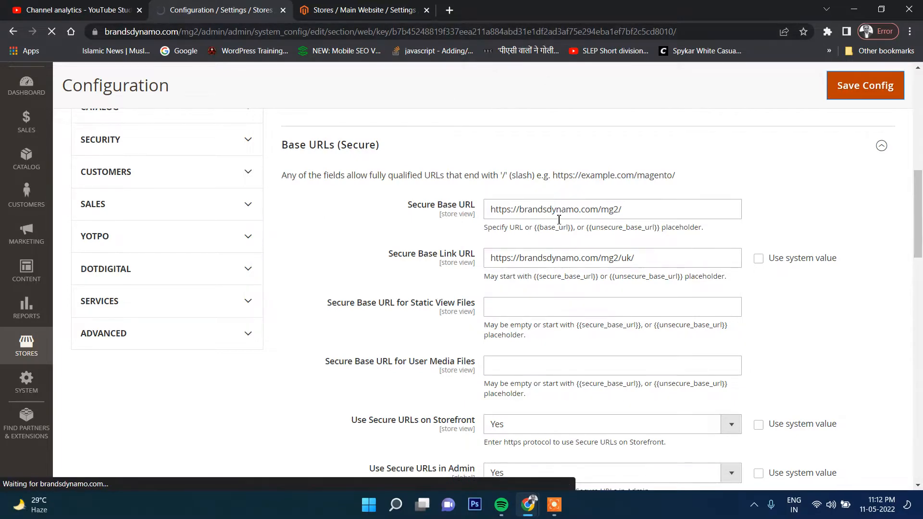
See the admin under /mg2/uk/ return 404 after reload, then start a fresh browser tab.
{"action": "left_click", "coordinate": [864, 84]}
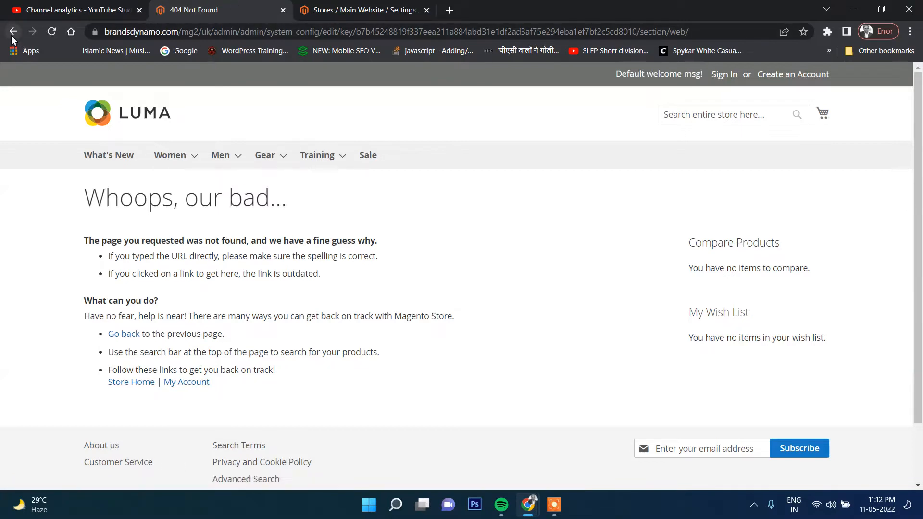
{"action": "left_click", "coordinate": [12, 31]}
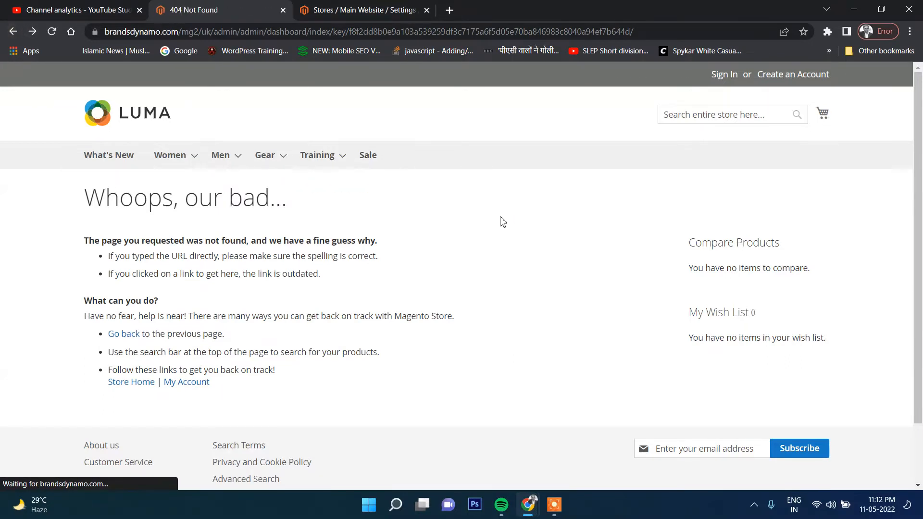
{"action": "left_click", "coordinate": [11, 30]}
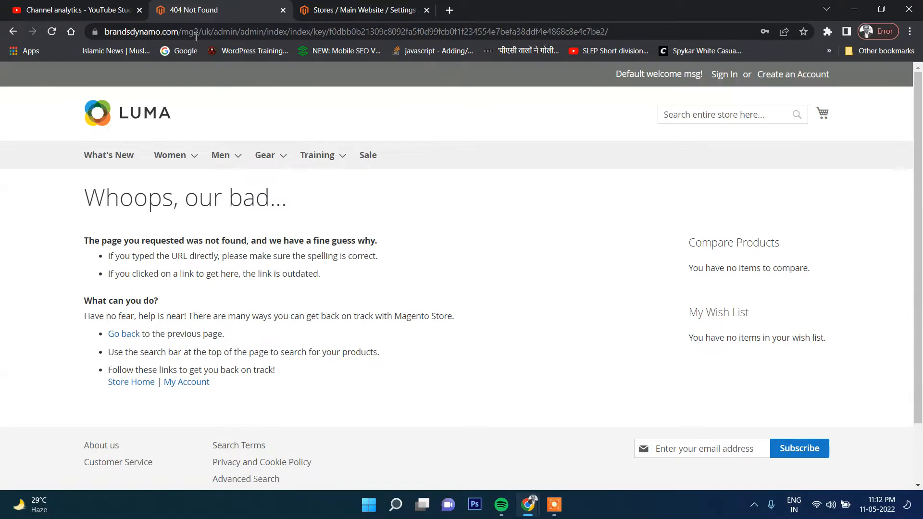
{"action": "key", "text": "ctrl+a"}
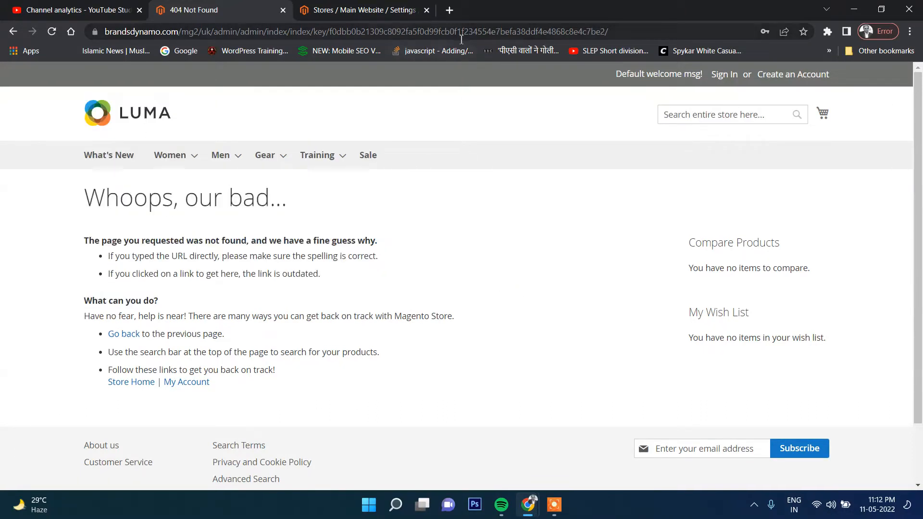
{"action": "left_click", "coordinate": [449, 9]}
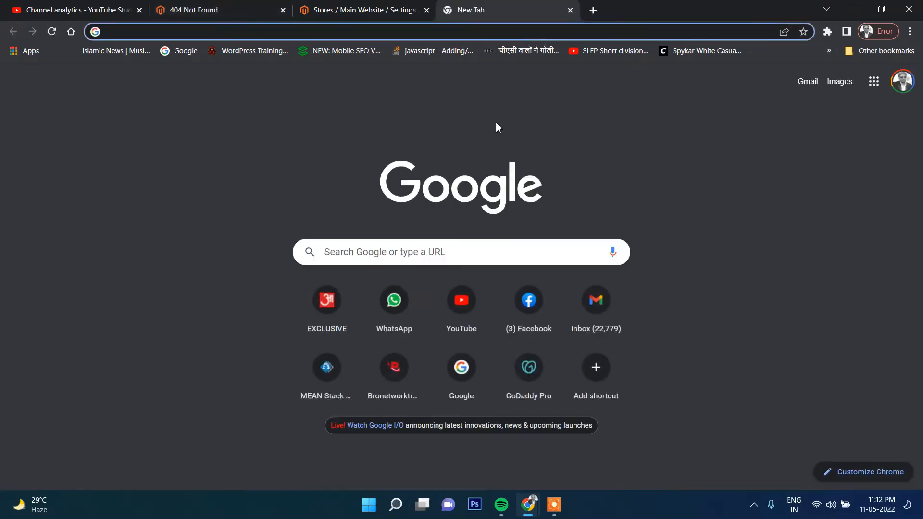
{"action": "mouse_move", "coordinate": [229, 227]}
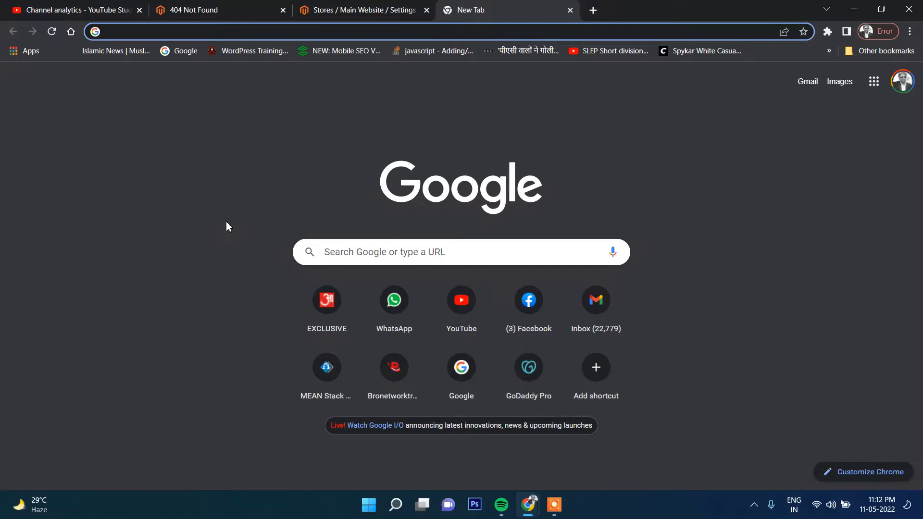
Log into bluehost.in, enter cPanel Advanced tools, and launch File Manager and phpMyAdmin.
{"action": "type", "text": "bluehost.in"}
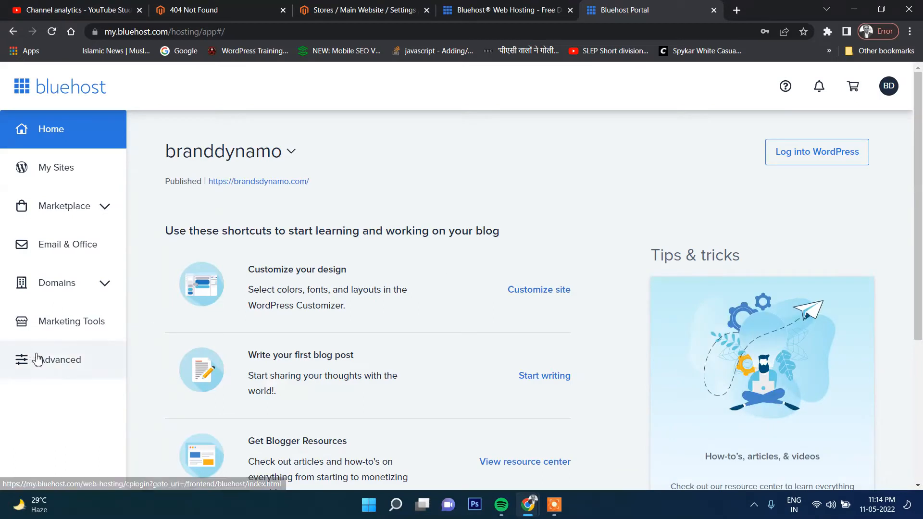
{"action": "left_click", "coordinate": [60, 360]}
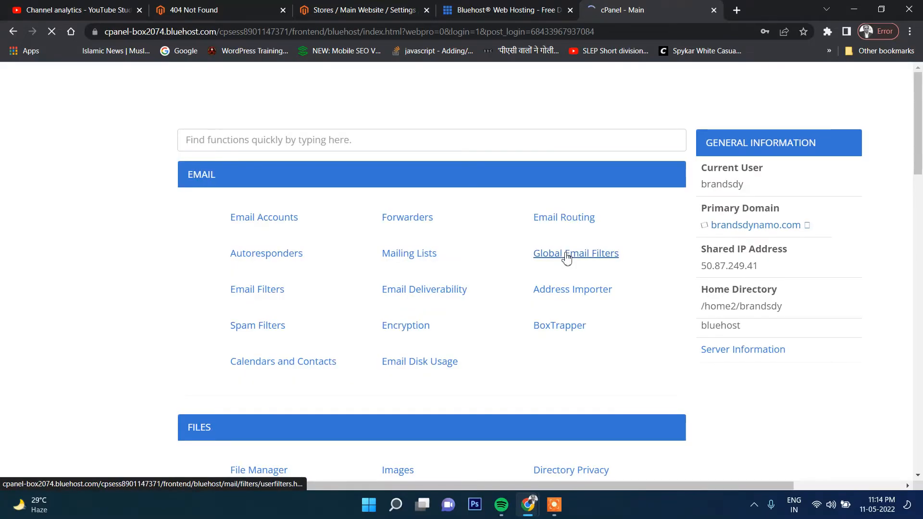
{"action": "scroll", "scroll_direction": "down", "scroll_amount": 3}
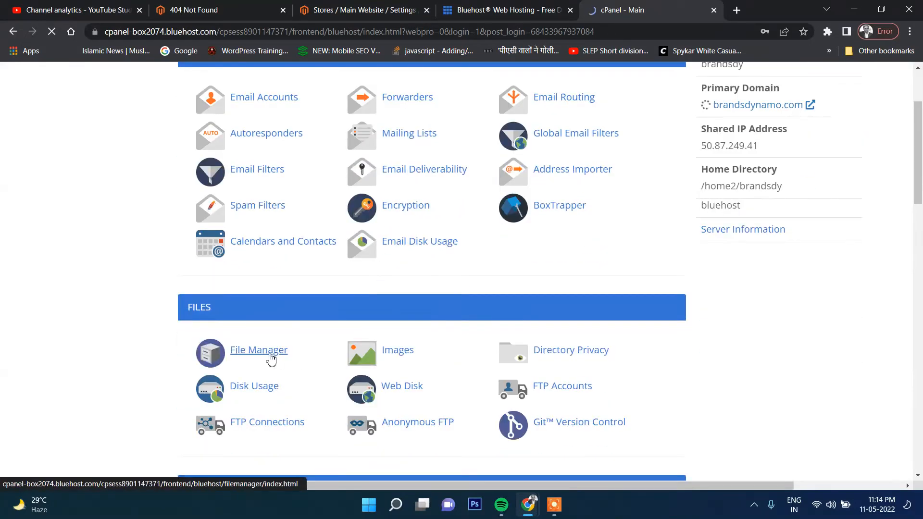
{"action": "left_click", "coordinate": [259, 350]}
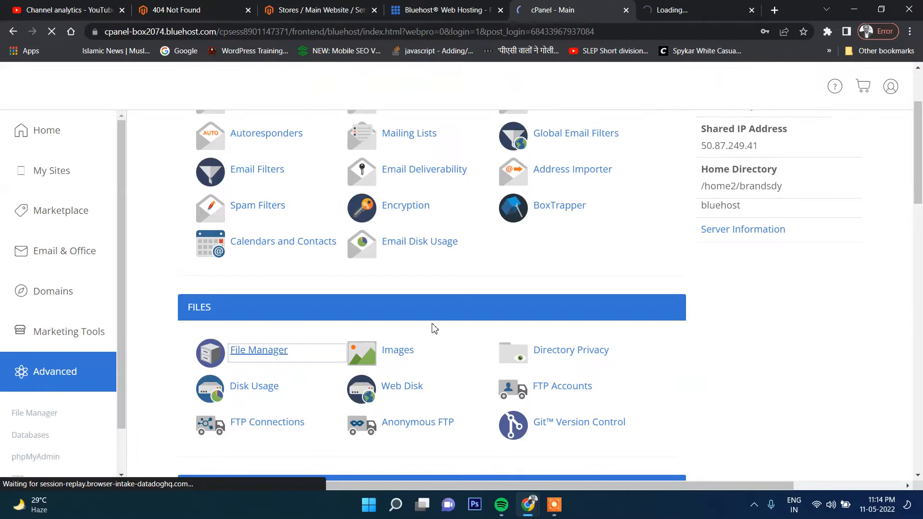
{"action": "left_click", "coordinate": [259, 350]}
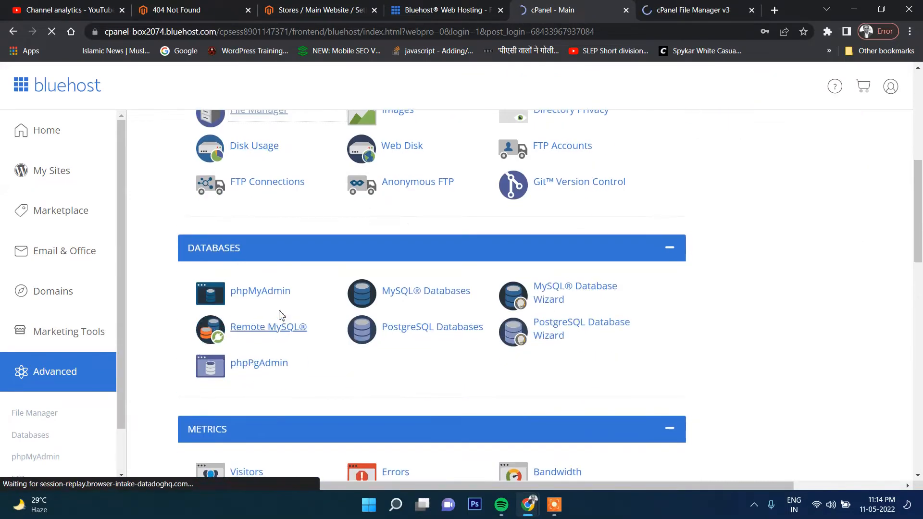
{"action": "left_click", "coordinate": [259, 291]}
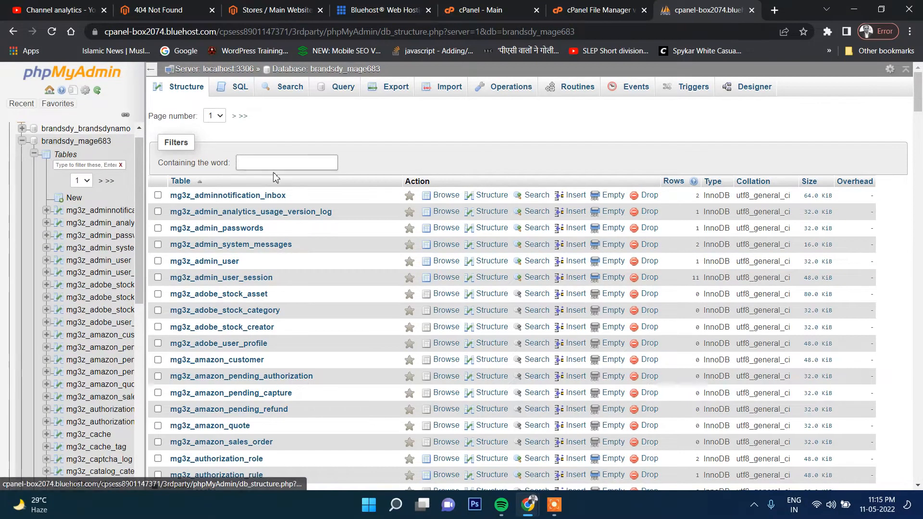
{"action": "type", "text": "com/mg2/uk/"}
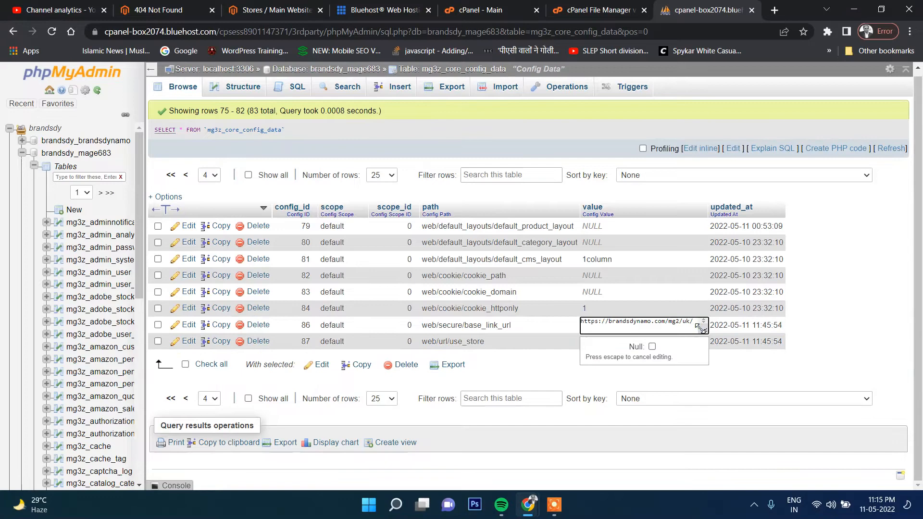
{"action": "key", "text": "Backspace"}
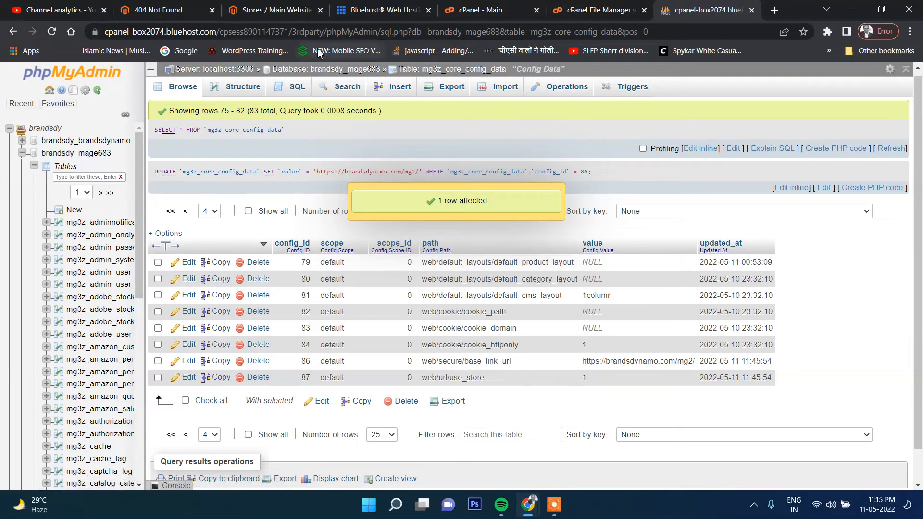
{"action": "left_click", "coordinate": [165, 10]}
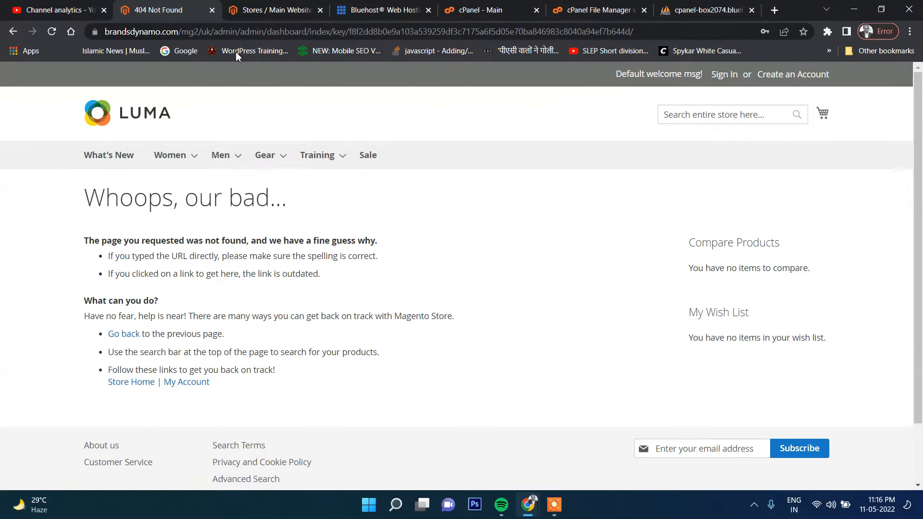
Load brandsdynamo.com/mg2/admin/ in an Incognito window, then move to the File Manager tab.
{"action": "left_click", "coordinate": [242, 31]}
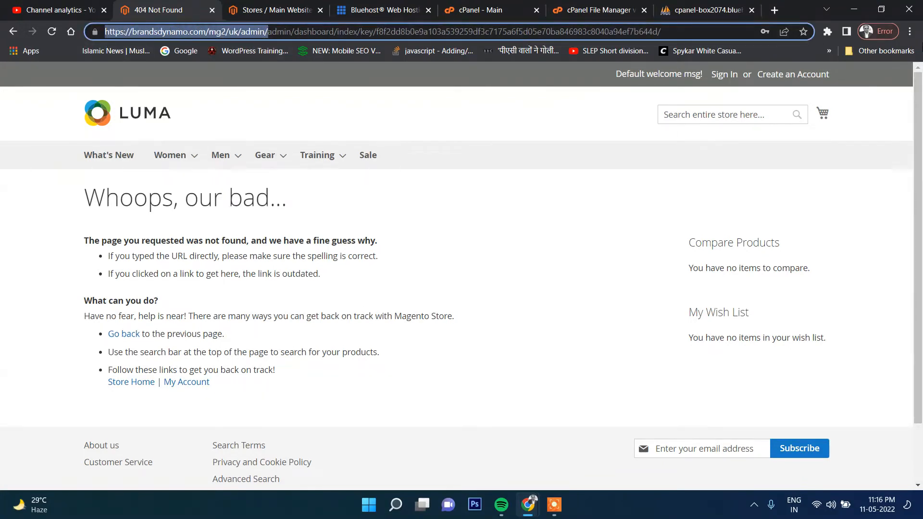
{"action": "key", "text": "ctrl+shift+n"}
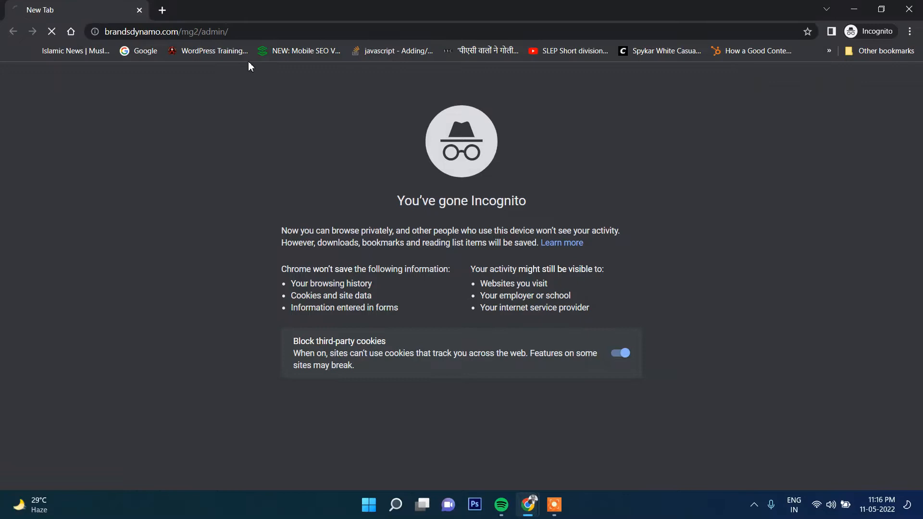
{"action": "mouse_move", "coordinate": [264, 94]}
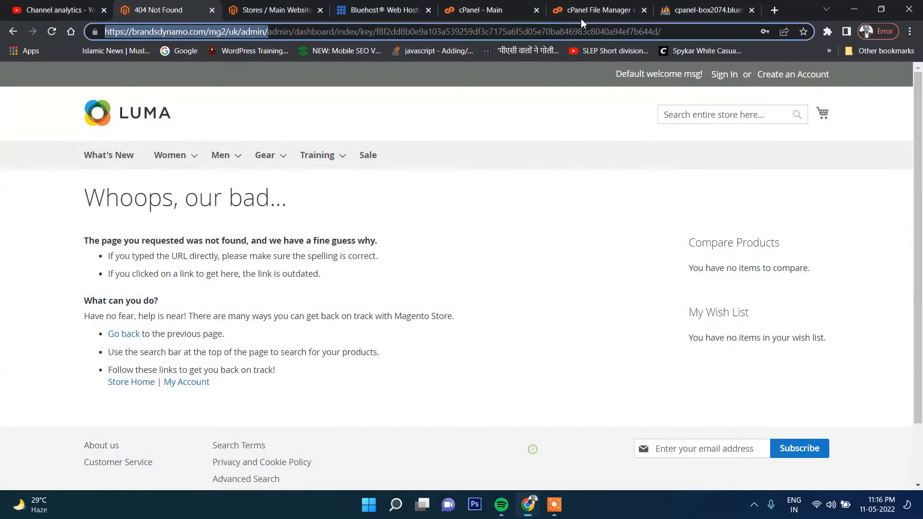
{"action": "left_click", "coordinate": [594, 9]}
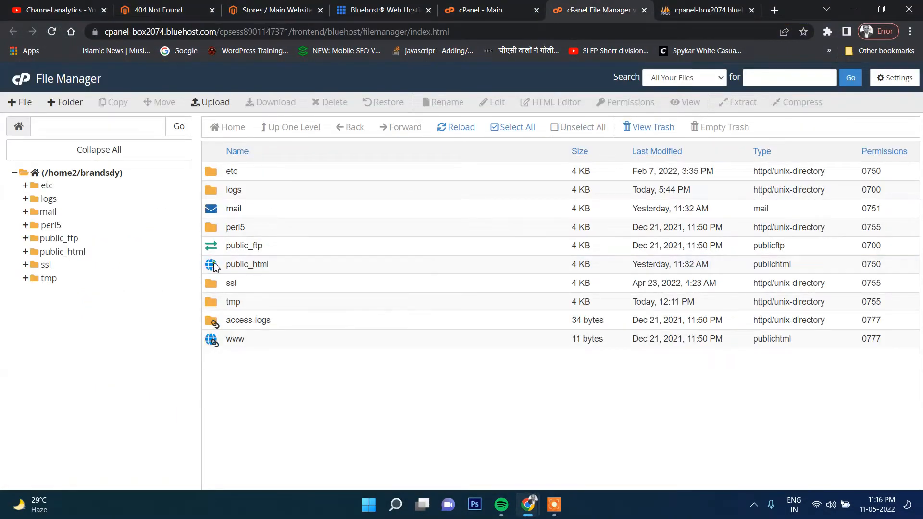
Navigate to public_html/mg2/var/cache and select the mage cache folders.
{"action": "double_click", "coordinate": [247, 264]}
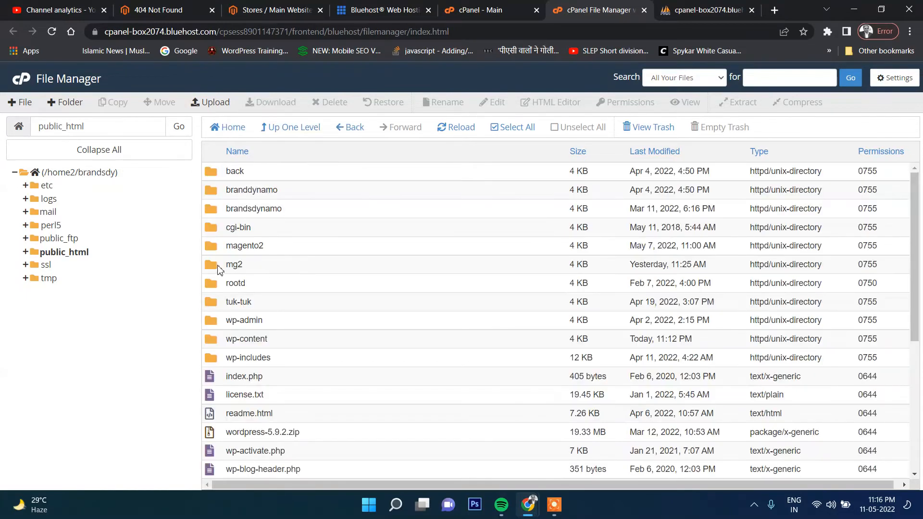
{"action": "double_click", "coordinate": [234, 263]}
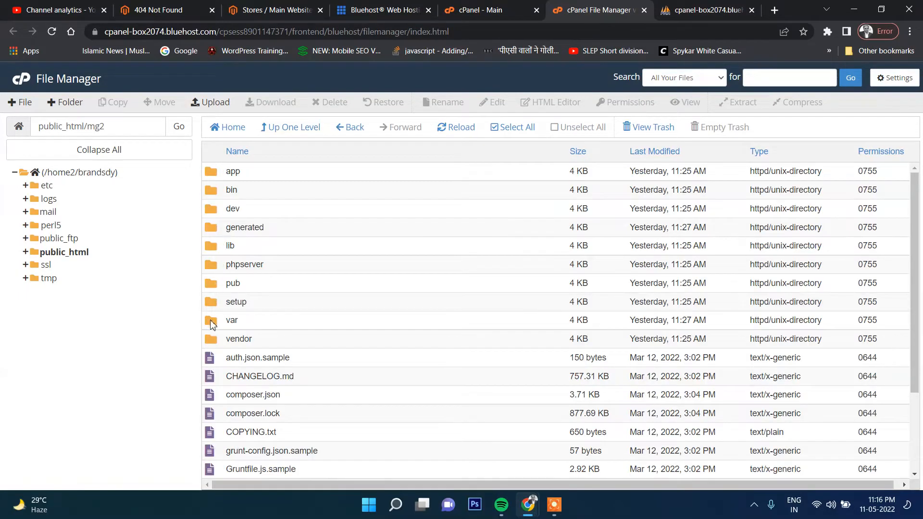
{"action": "double_click", "coordinate": [232, 319]}
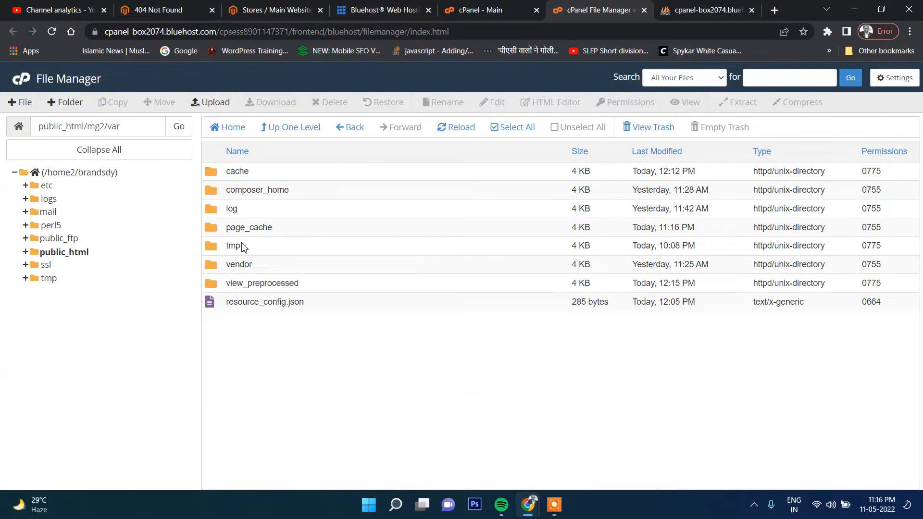
{"action": "double_click", "coordinate": [236, 171]}
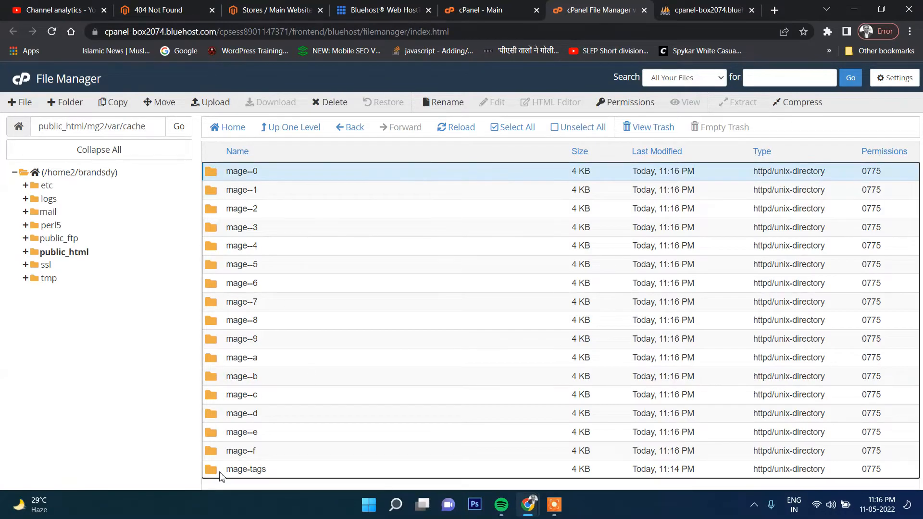
{"action": "left_click", "coordinate": [328, 102]}
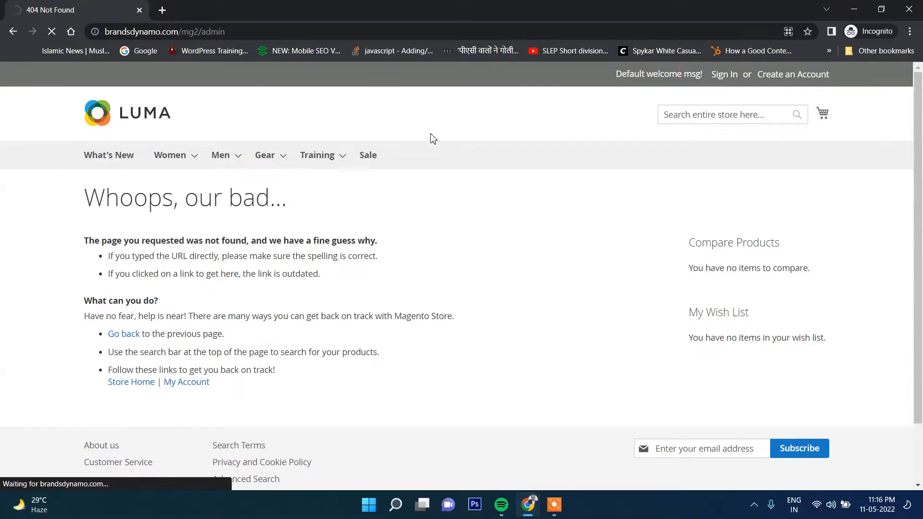
{"action": "mouse_move", "coordinate": [388, 142]}
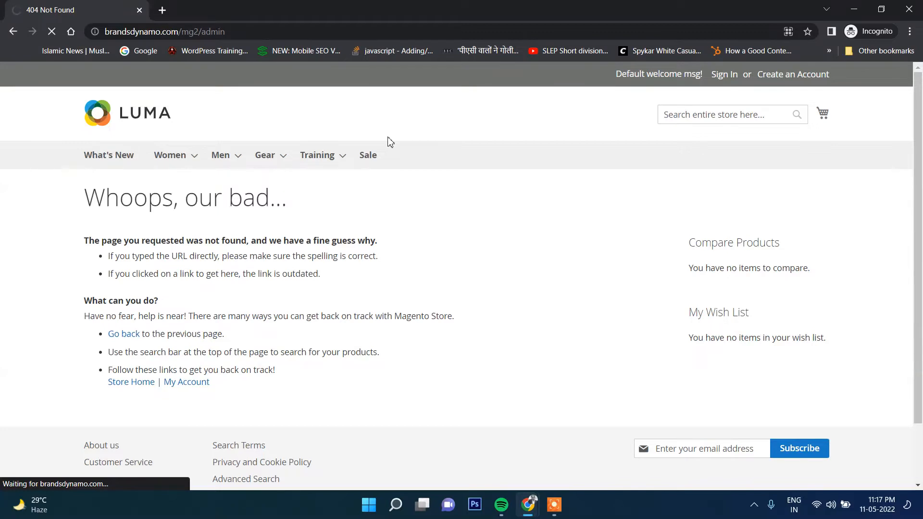
{"action": "mouse_move", "coordinate": [468, 229]}
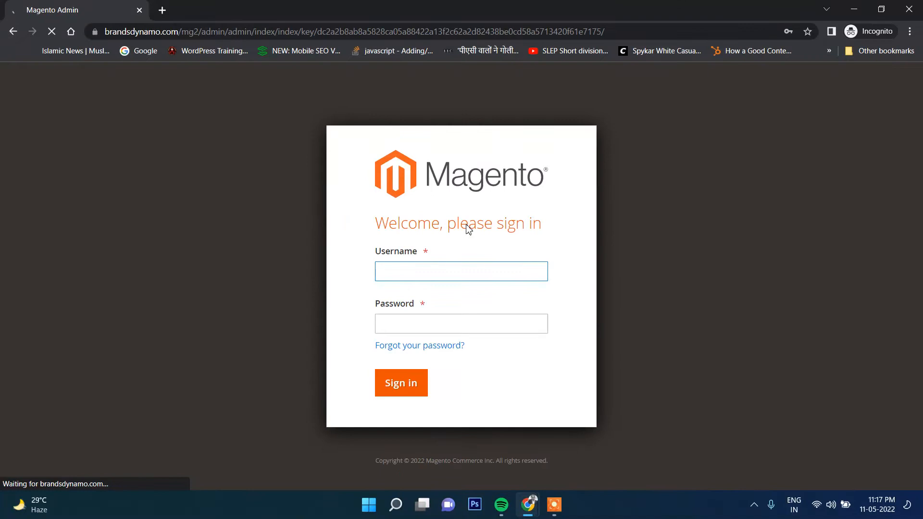
Sign in to Magento Admin with the saved admin credentials and reach the Dashboard.
{"action": "type", "text": "ad"}
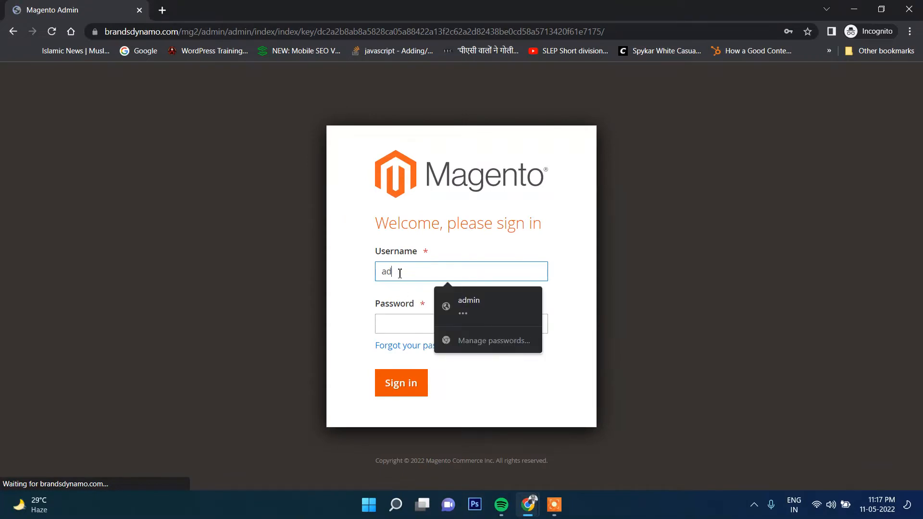
{"action": "left_click", "coordinate": [468, 300]}
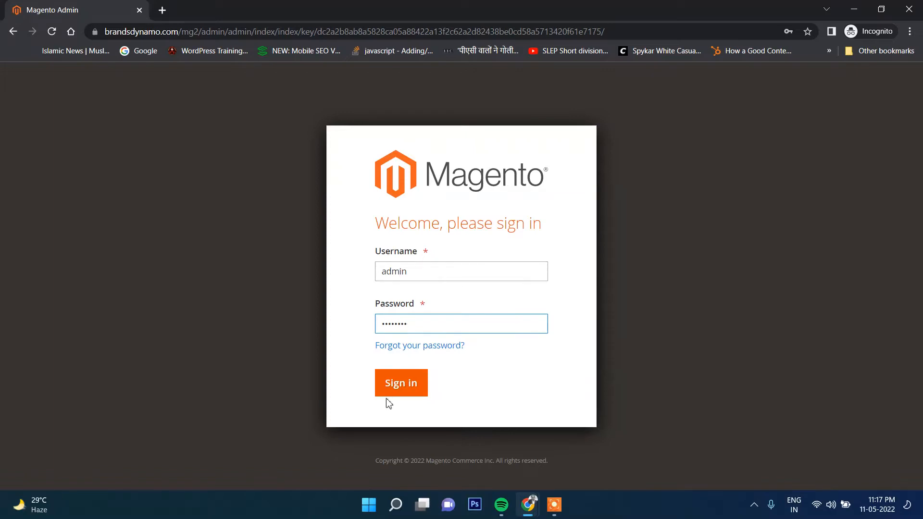
{"action": "left_click", "coordinate": [400, 382]}
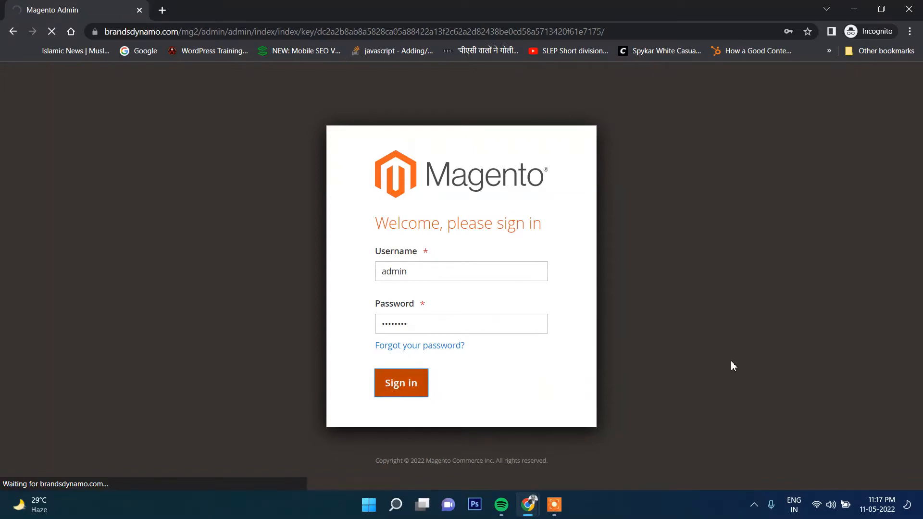
{"action": "left_click", "coordinate": [401, 382]}
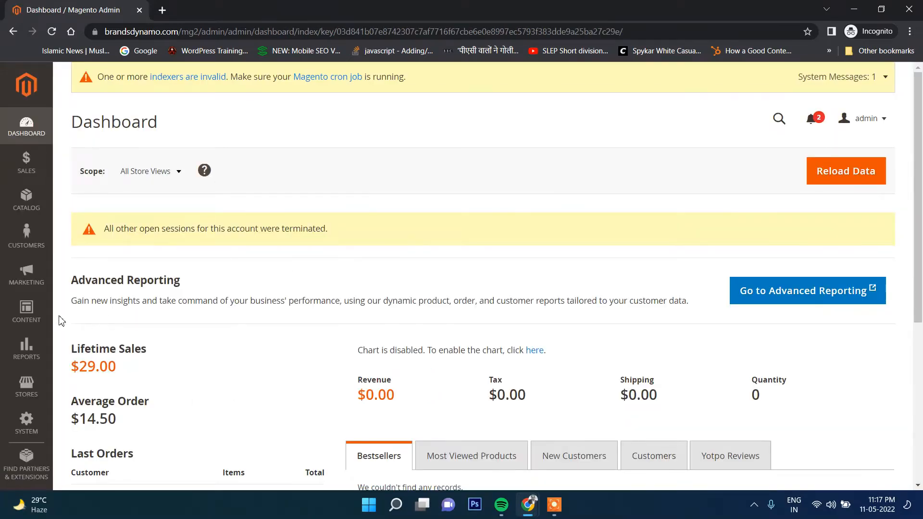
Go to Stores > Configuration > General > Web.
{"action": "left_click", "coordinate": [26, 383]}
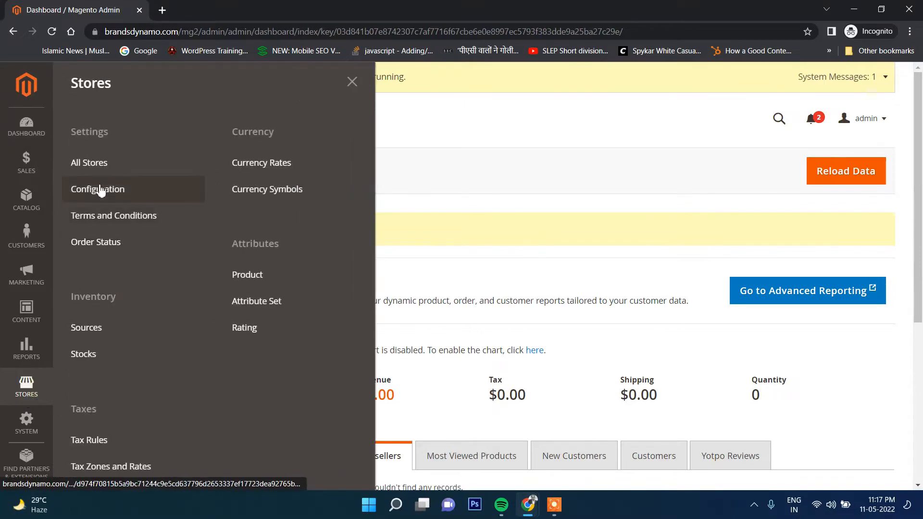
{"action": "left_click", "coordinate": [98, 189]}
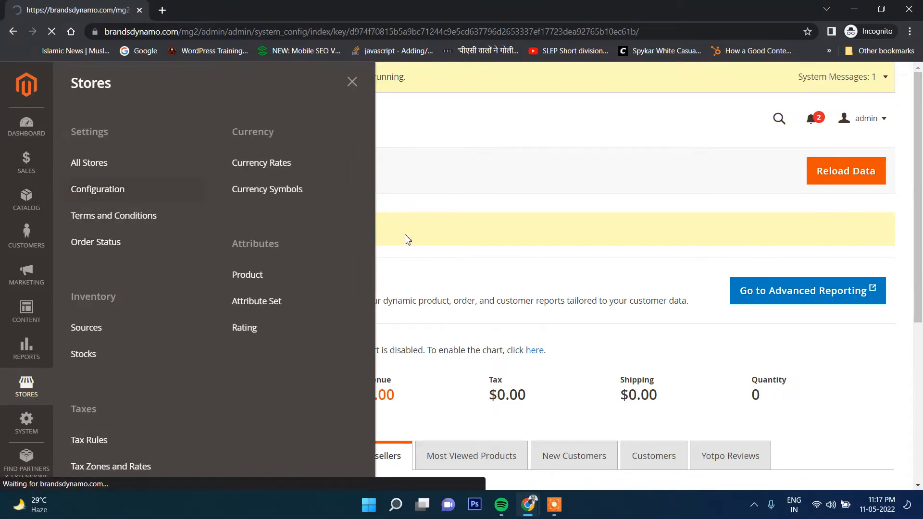
{"action": "left_click", "coordinate": [98, 189]}
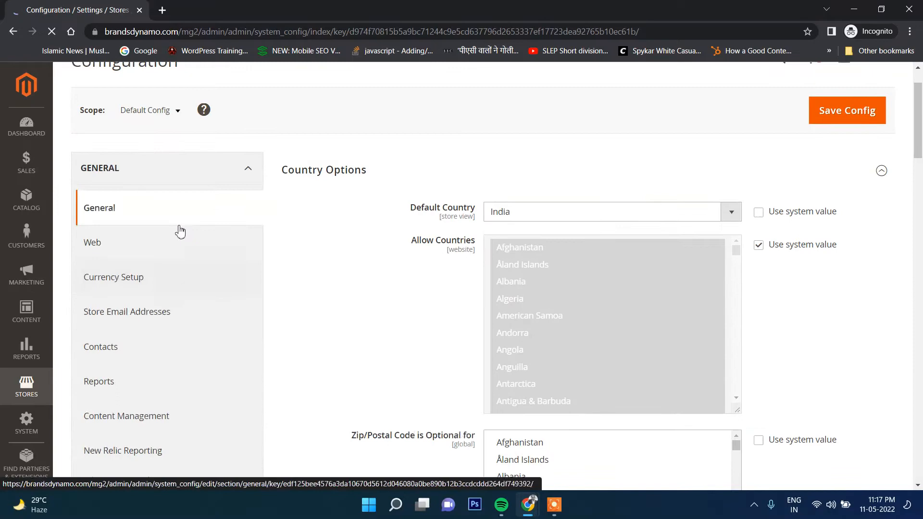
{"action": "left_click", "coordinate": [92, 242]}
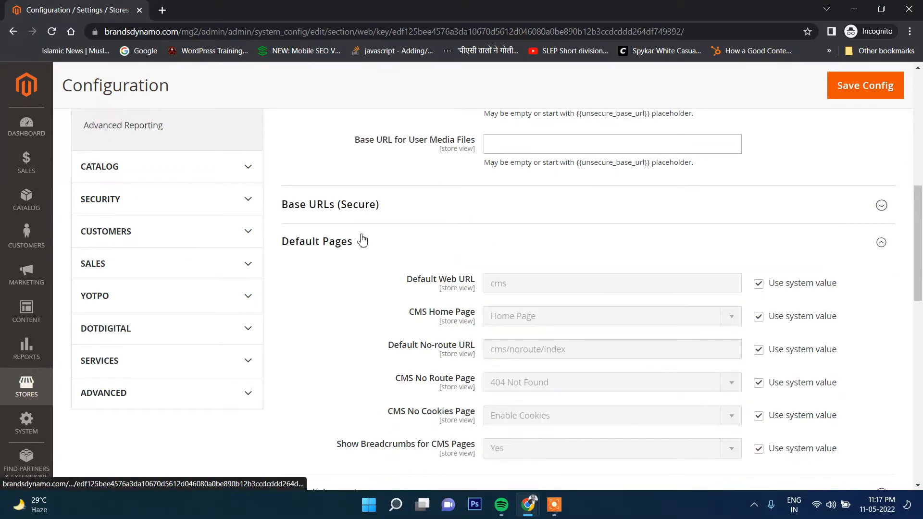
Collapse Base URLs (Secure) and bring the Default Pages options into view.
{"action": "scroll", "scroll_direction": "down", "scroll_amount": 3}
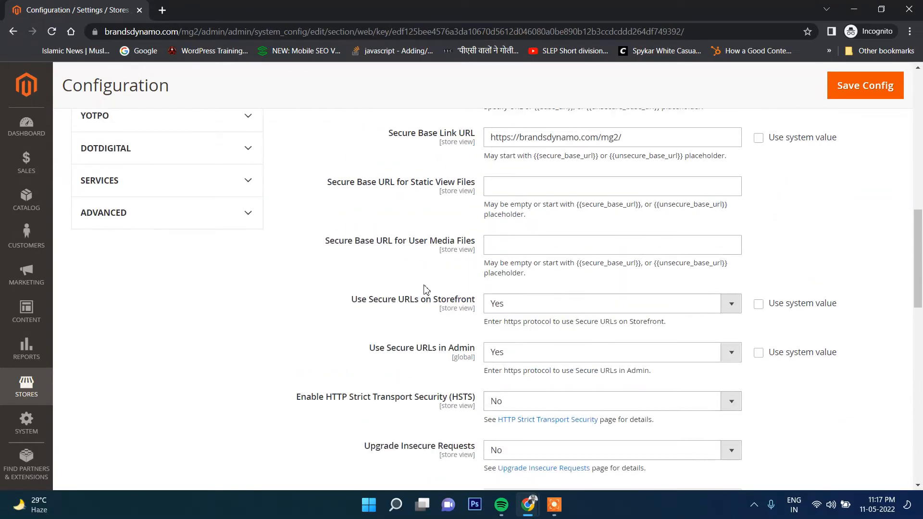
{"action": "scroll", "scroll_direction": "down", "scroll_amount": 3}
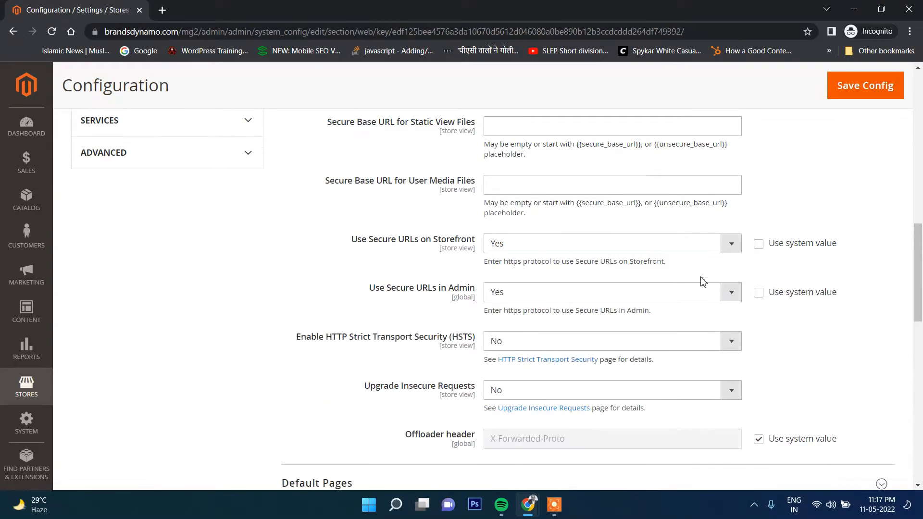
{"action": "mouse_move", "coordinate": [312, 310]}
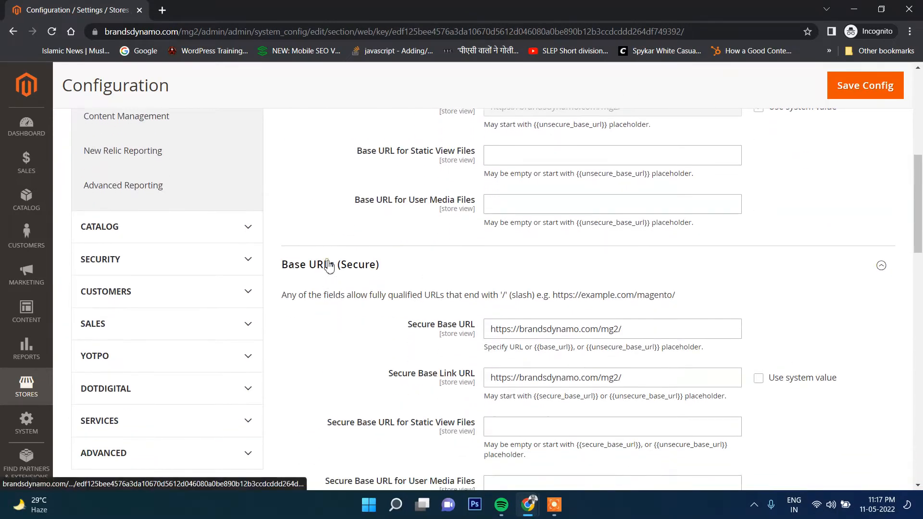
{"action": "left_click", "coordinate": [330, 264]}
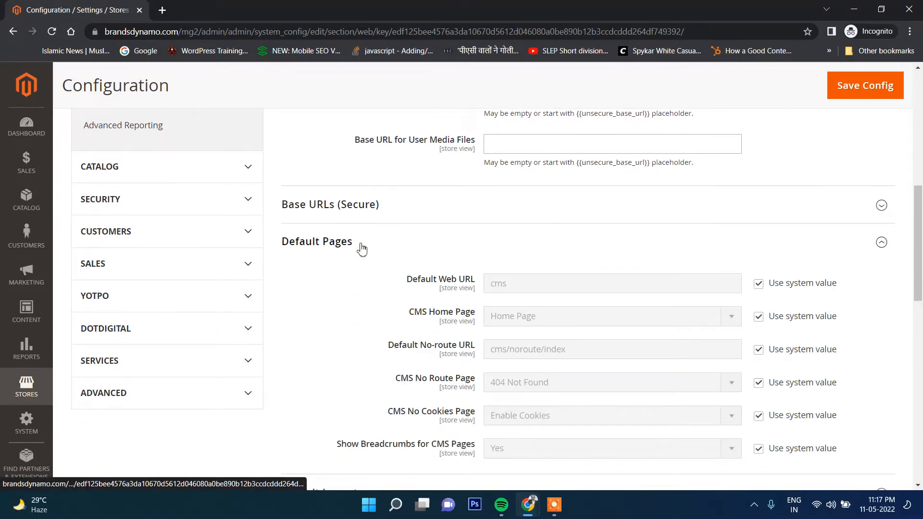
{"action": "scroll", "scroll_direction": "down", "scroll_amount": 3}
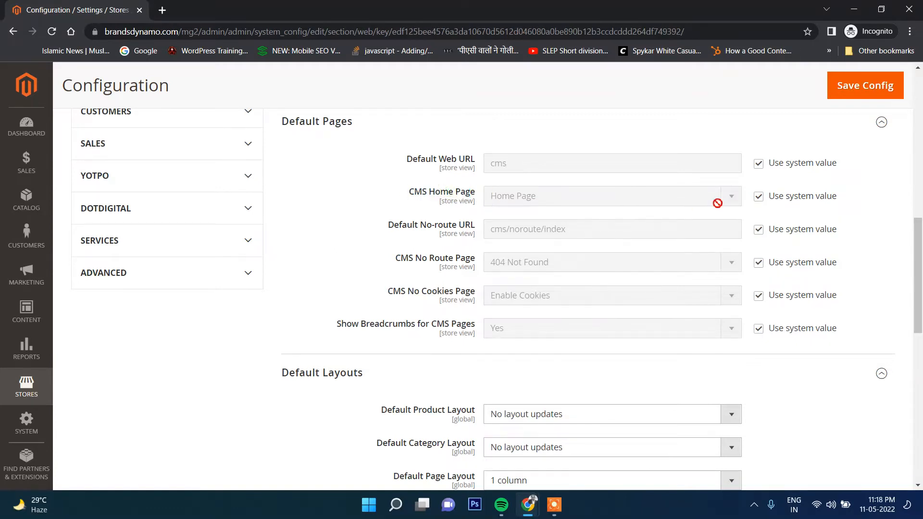
Uncheck Use system value for CMS Home Page and keep Home Page selected.
{"action": "left_click", "coordinate": [612, 195]}
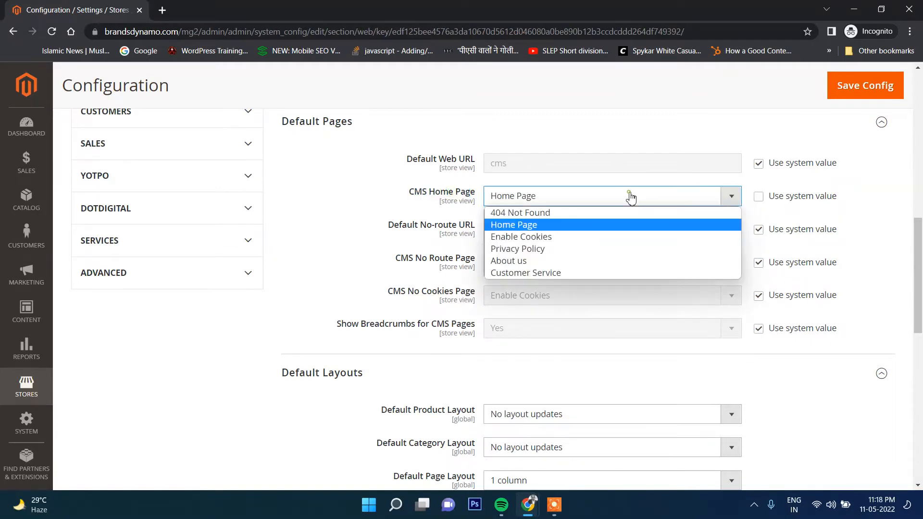
{"action": "mouse_move", "coordinate": [541, 230]}
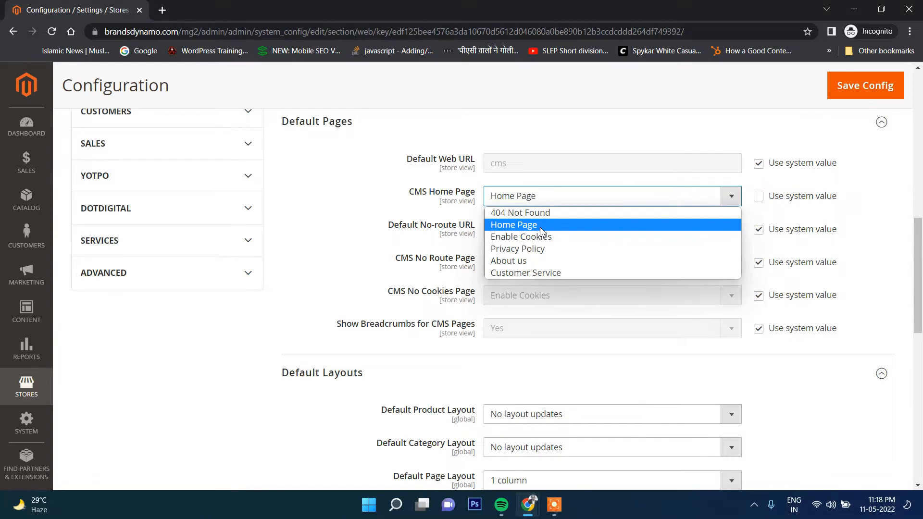
{"action": "left_click", "coordinate": [881, 122]}
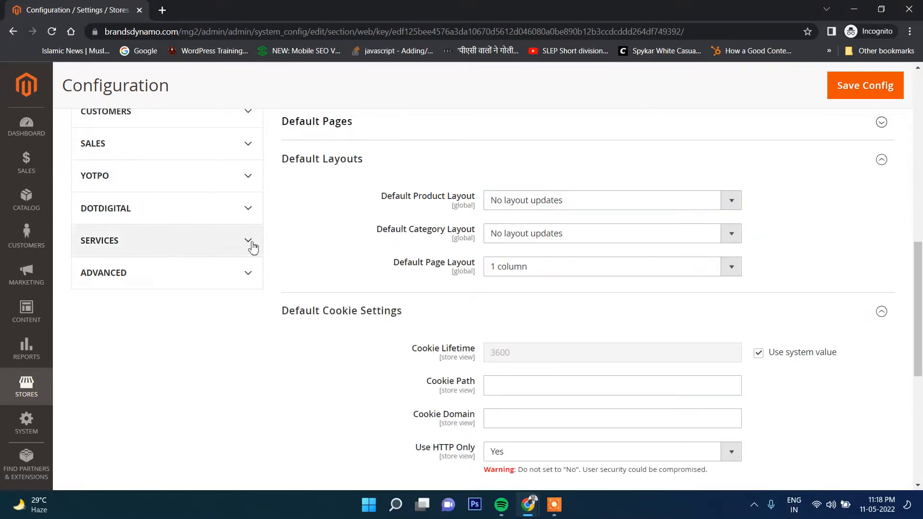
{"action": "mouse_move", "coordinate": [27, 200]}
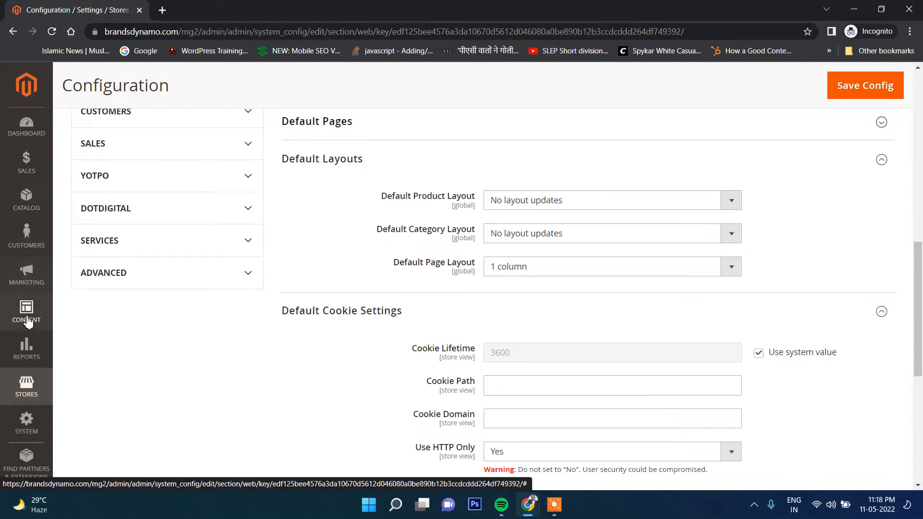
Go to Content > Pages and open the Home Page row for inline editing.
{"action": "left_click", "coordinate": [26, 311]}
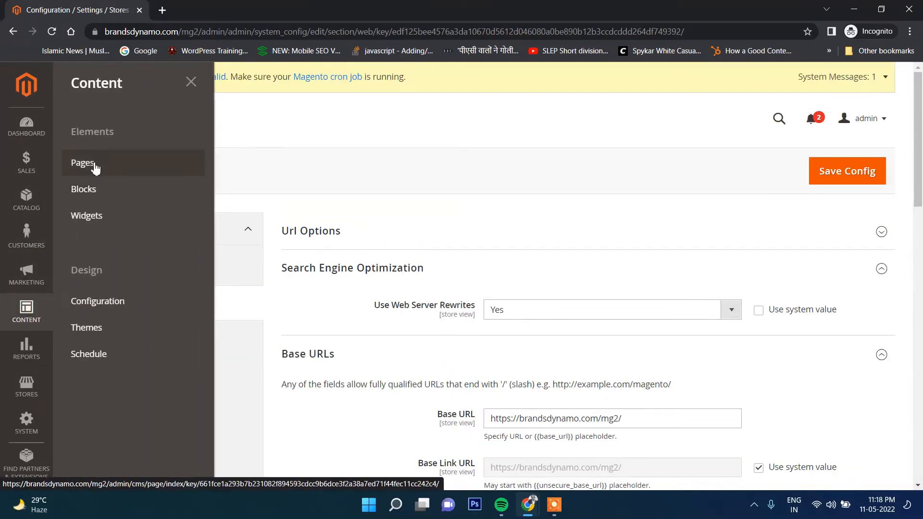
{"action": "left_click", "coordinate": [82, 162]}
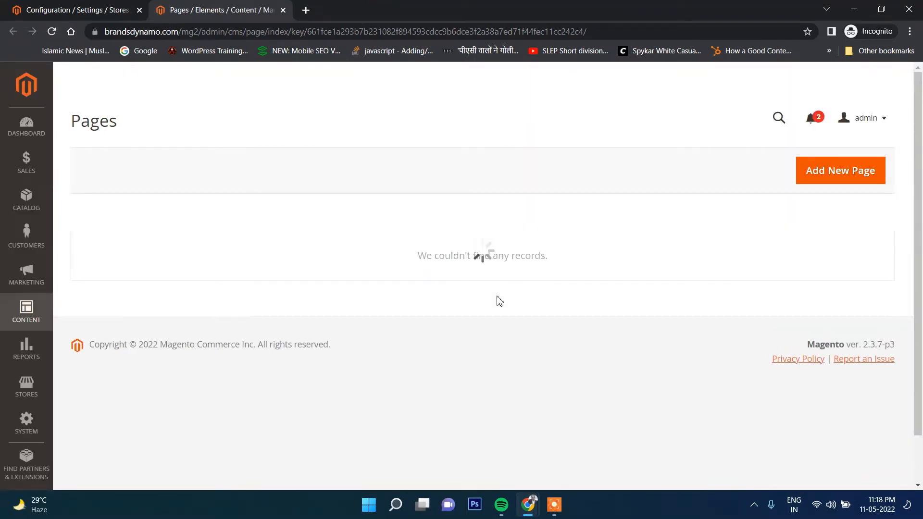
{"action": "scroll", "scroll_direction": "down", "scroll_amount": 3}
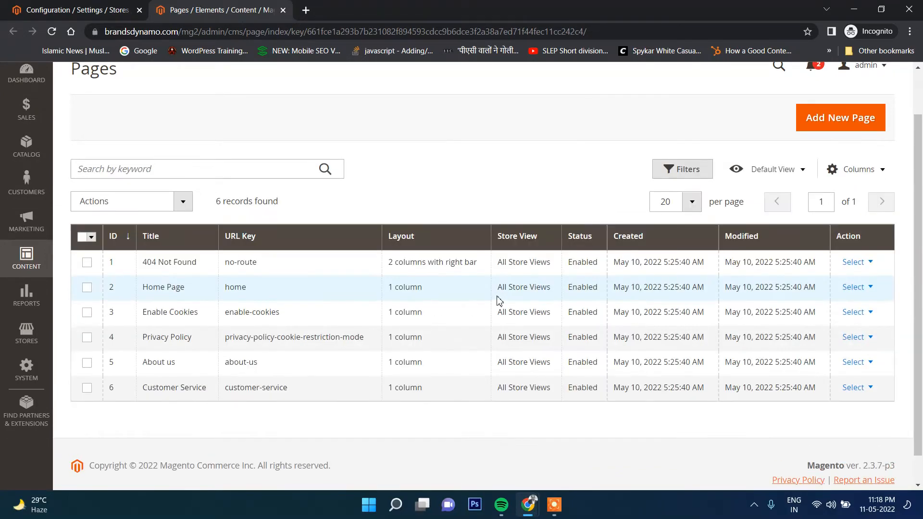
{"action": "scroll", "scroll_direction": "down", "scroll_amount": 3}
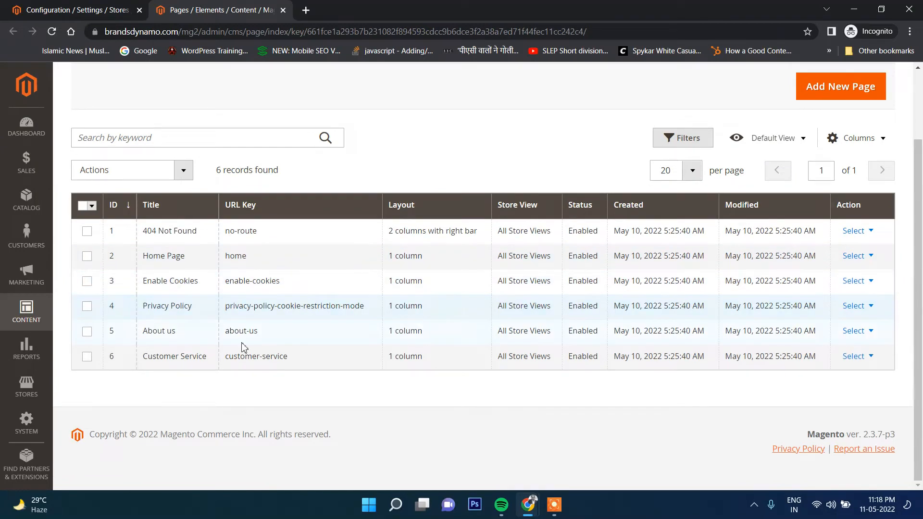
{"action": "double_click", "coordinate": [164, 256]}
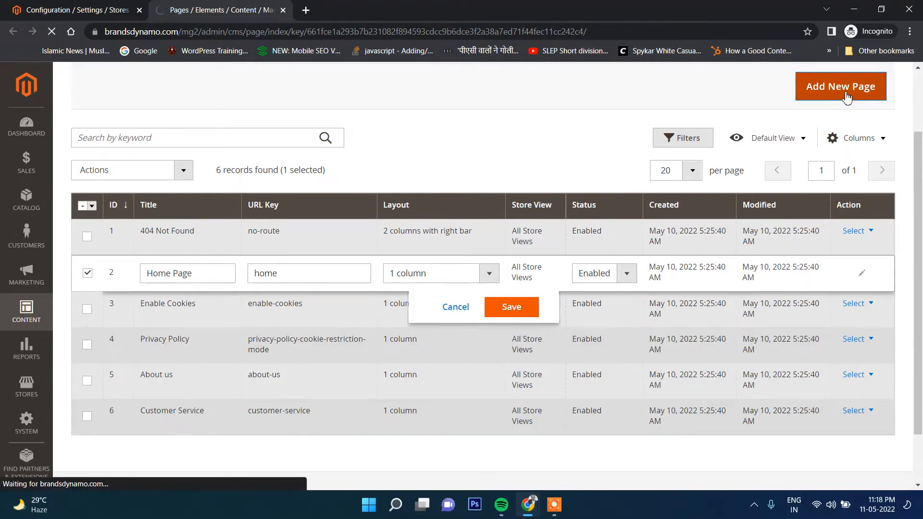
Create a new page titled Test Home page with heading Test Home page and short test text, and save it.
{"action": "left_click", "coordinate": [841, 86]}
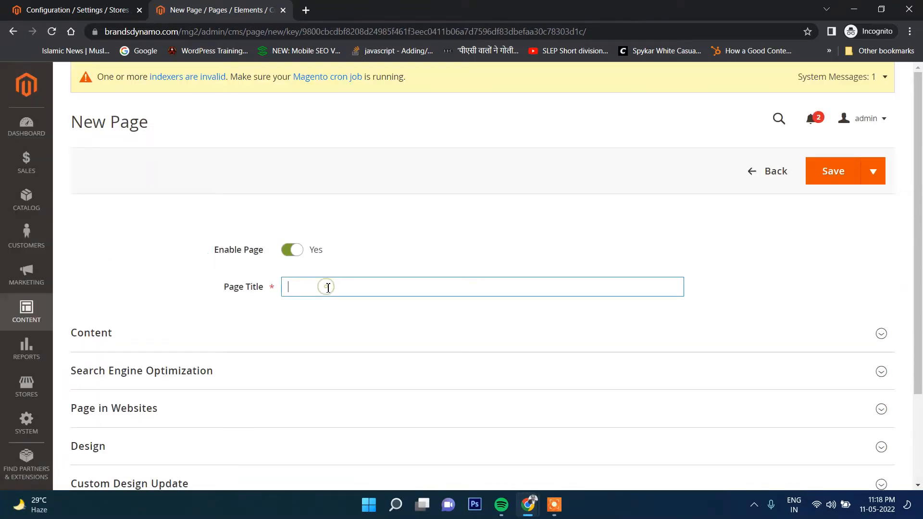
{"action": "type", "text": "Test"}
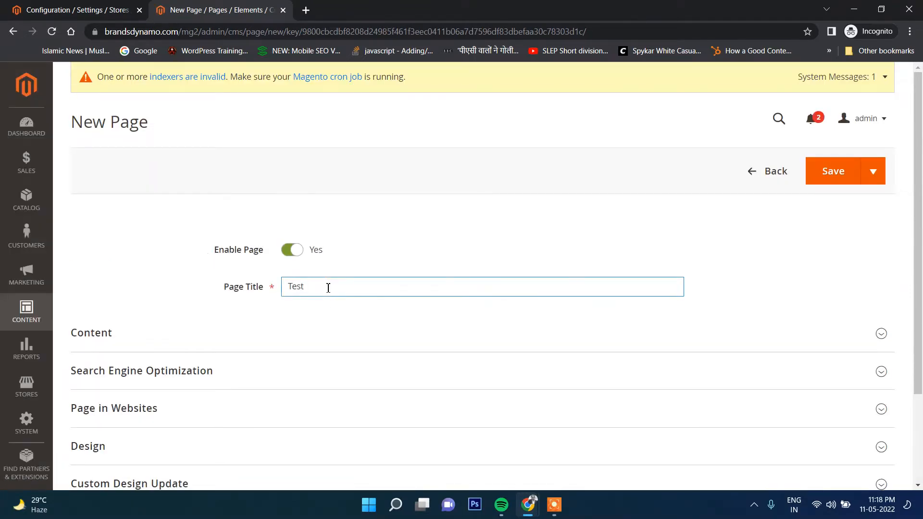
{"action": "type", "text": "Home page"}
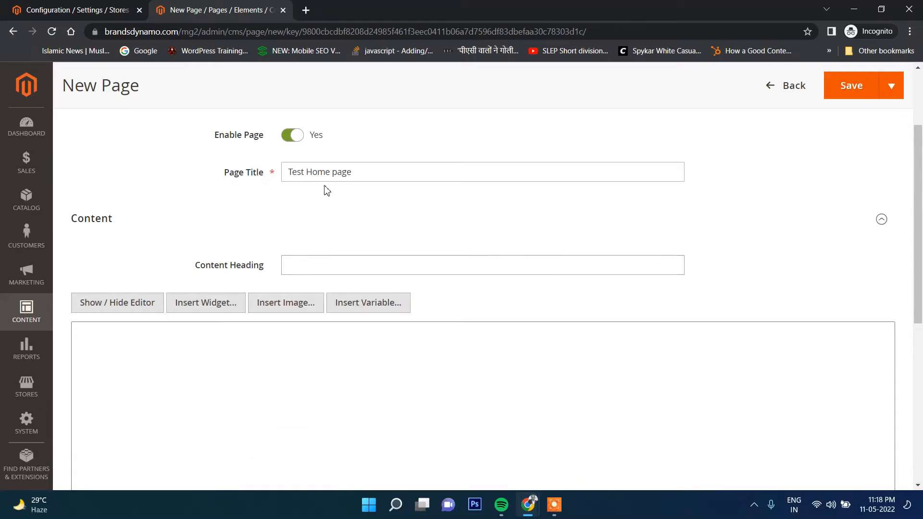
{"action": "type", "text": "Test Home page"}
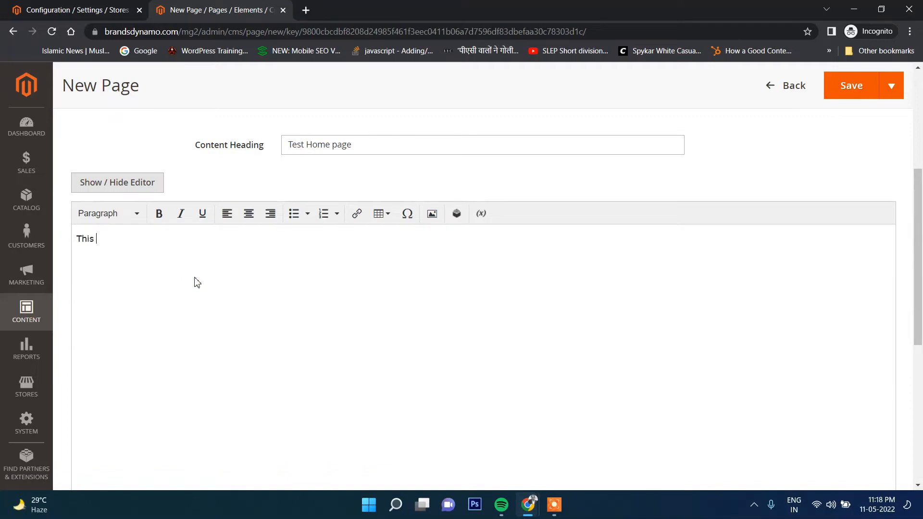
{"action": "type", "text": "is test ho"}
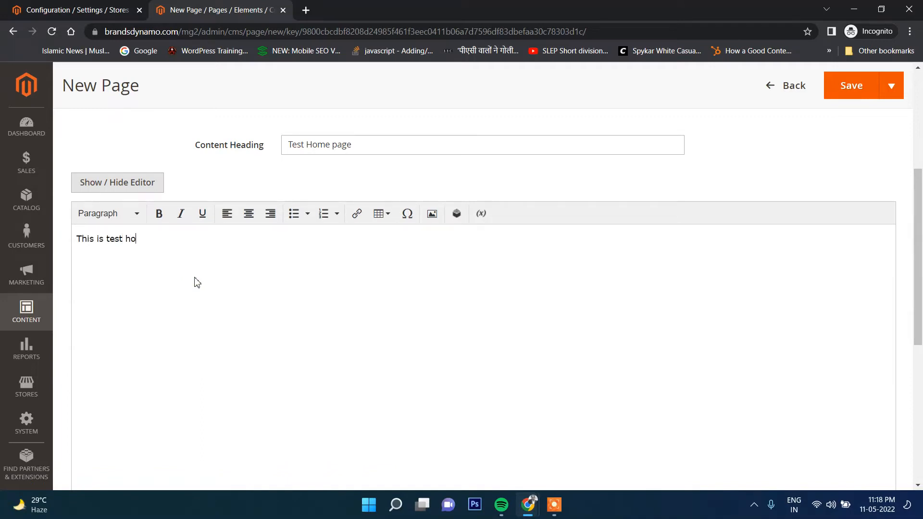
{"action": "type", "text": "me"}
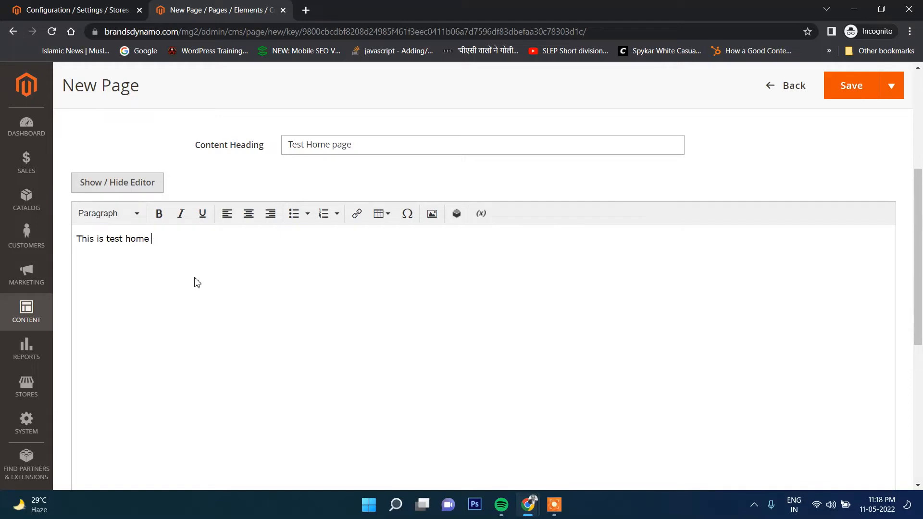
{"action": "scroll", "scroll_direction": "down", "scroll_amount": 3}
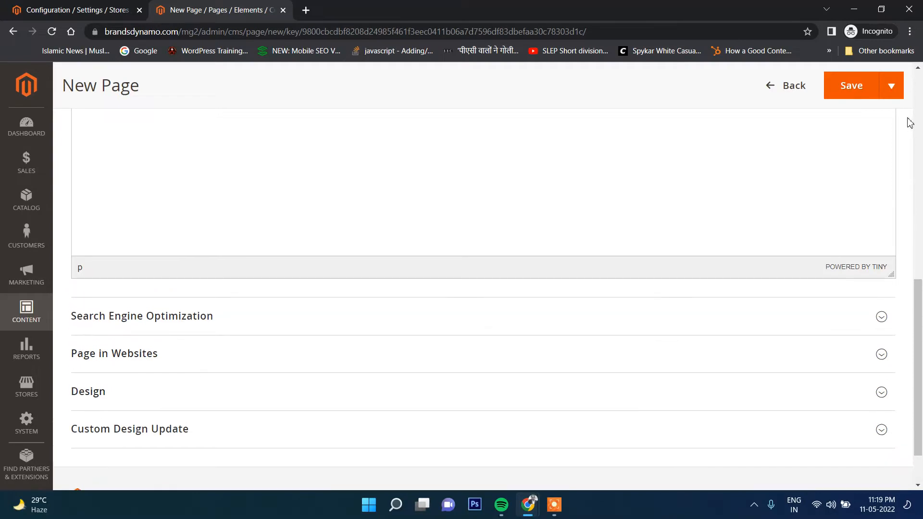
{"action": "left_click", "coordinate": [850, 86]}
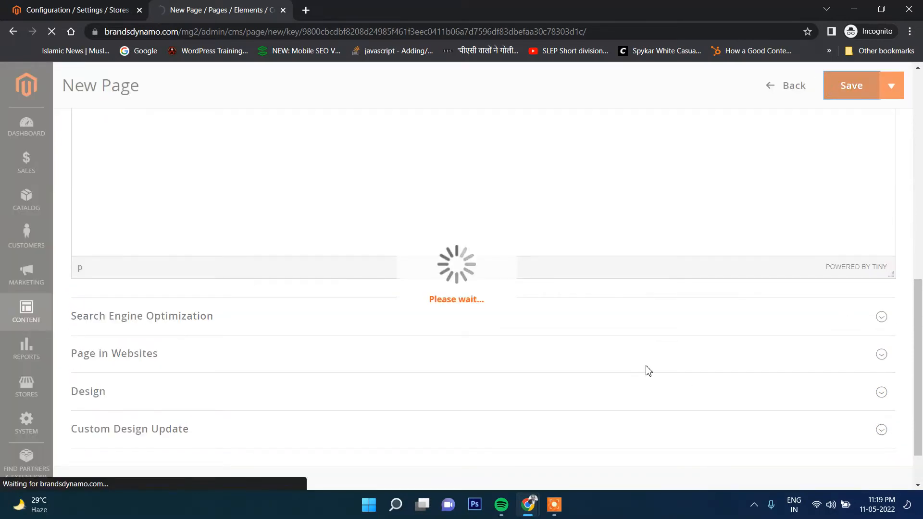
Back in Web > Default Pages, uncheck Use system value for CMS Home Page and save the configuration.
{"action": "left_click", "coordinate": [851, 86]}
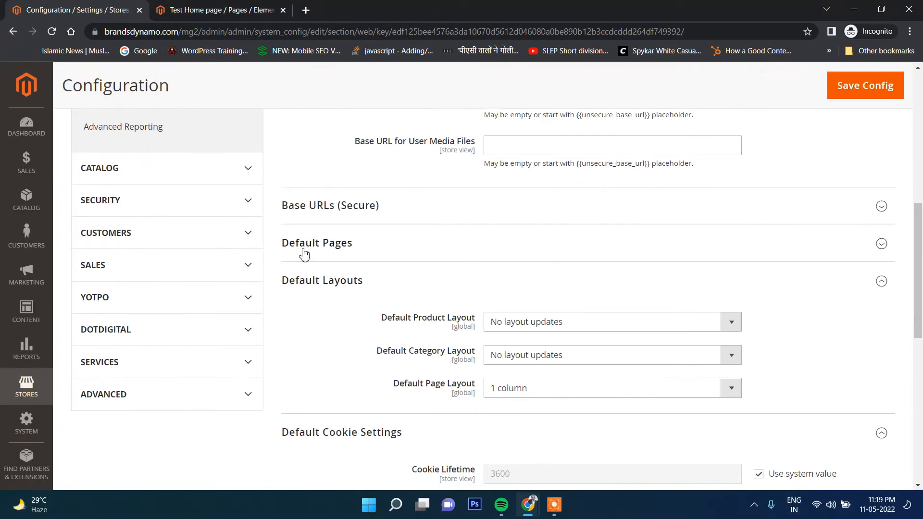
{"action": "scroll", "scroll_direction": "down", "scroll_amount": 3}
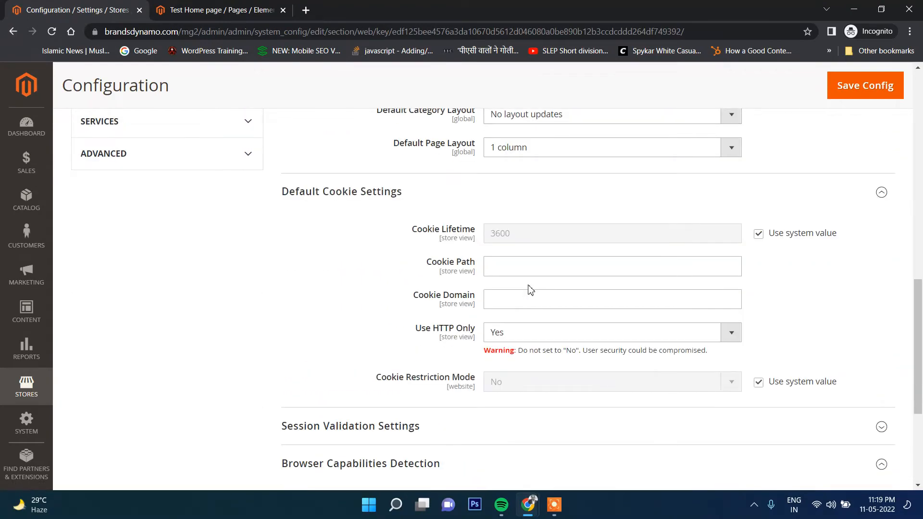
{"action": "scroll", "scroll_direction": "up", "scroll_amount": 3}
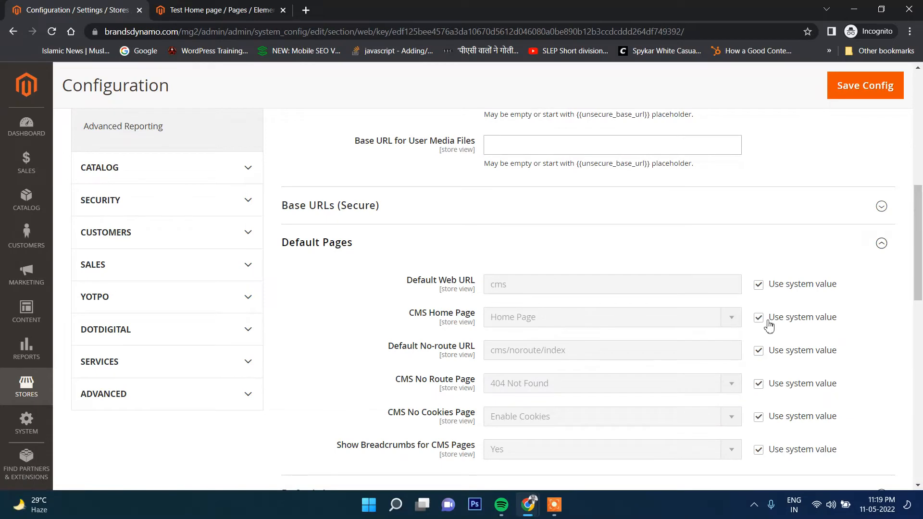
{"action": "left_click", "coordinate": [758, 316]}
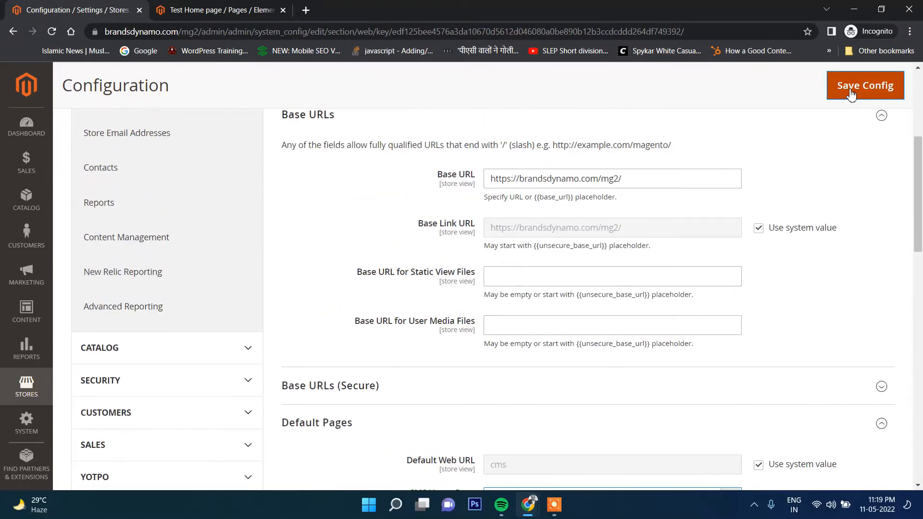
{"action": "left_click", "coordinate": [864, 84]}
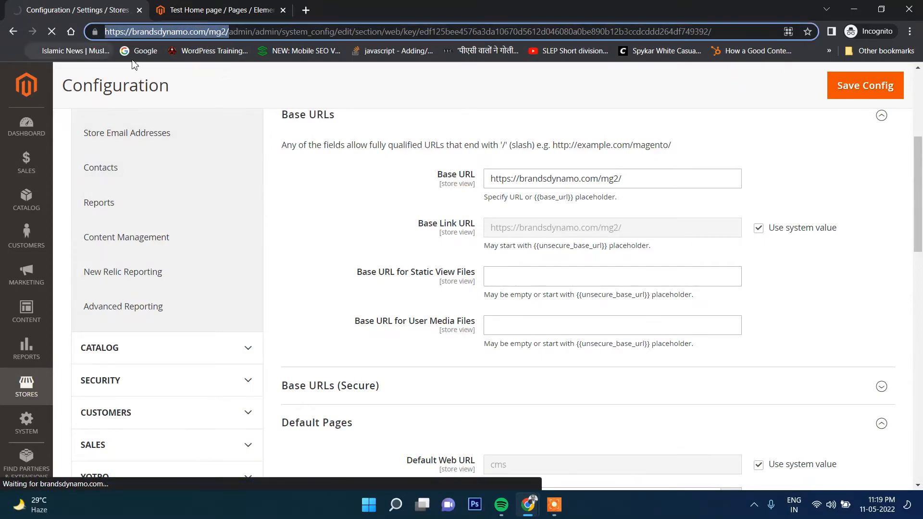
Load brandsdynamo.com/mg2/ in a new tab, then return to the Test Home page editor.
{"action": "left_click", "coordinate": [306, 10]}
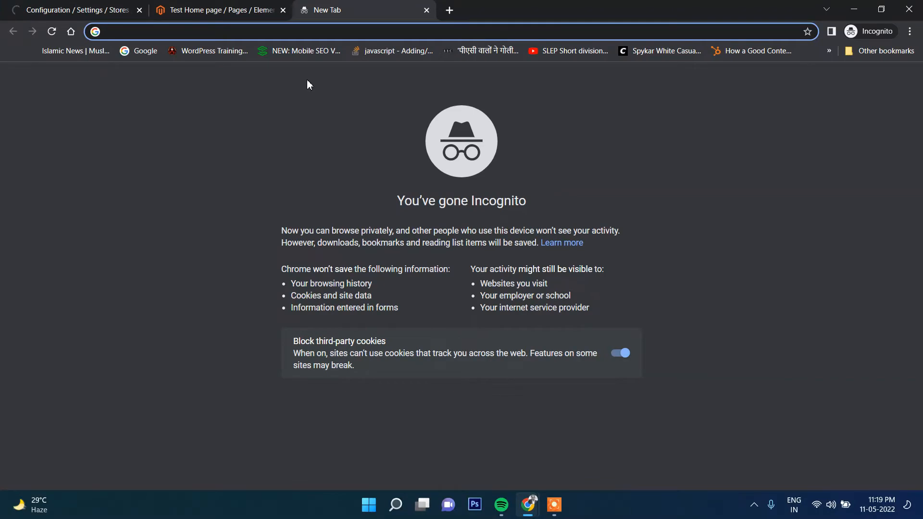
{"action": "type", "text": "brandsdynamo.com/mg2/"}
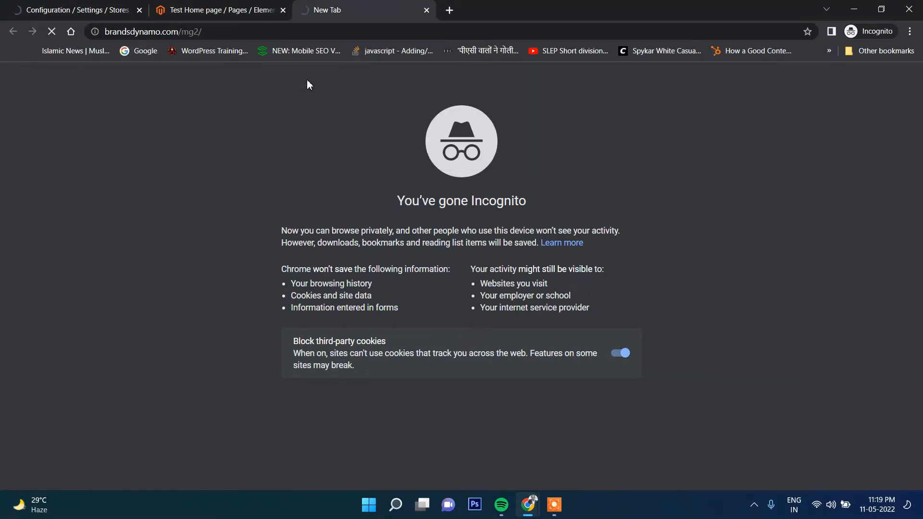
{"action": "left_click", "coordinate": [77, 10]}
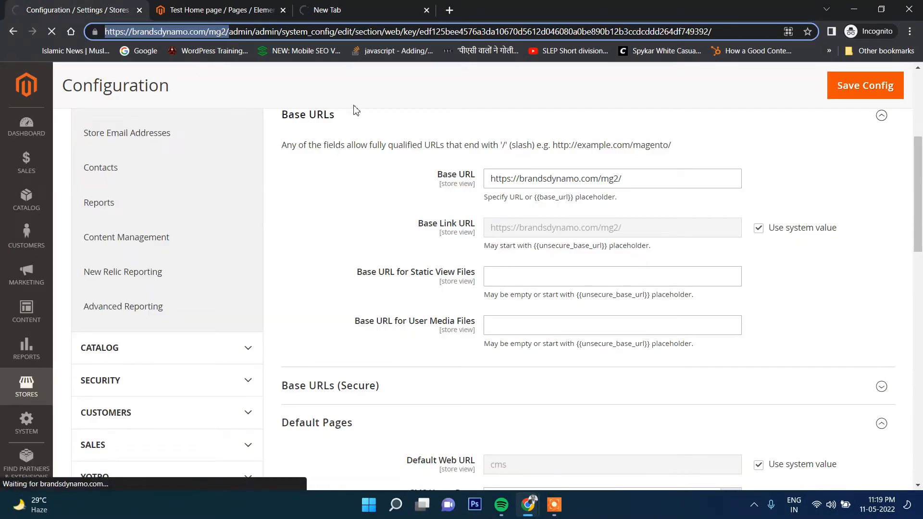
{"action": "left_click", "coordinate": [864, 85]}
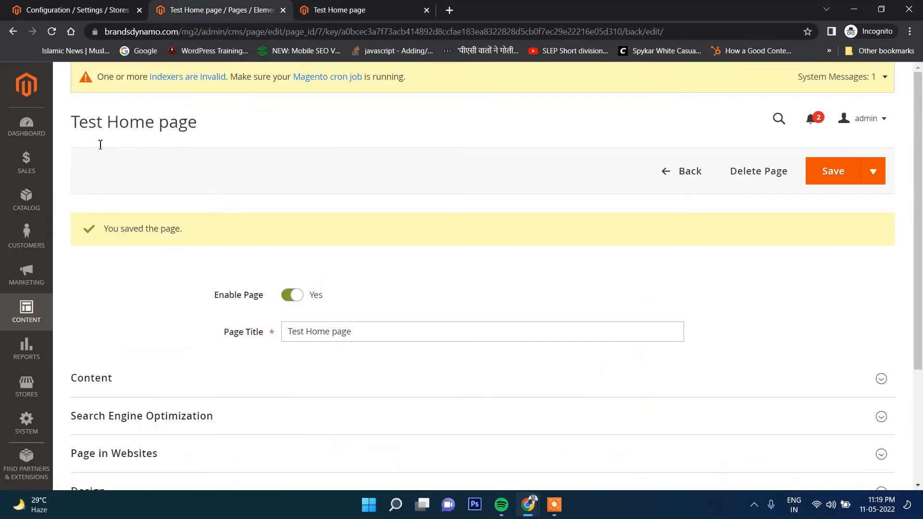
In System > Cache Management, flush the Magento cache and static files cache, then return to the Test Home page tab.
{"action": "left_click", "coordinate": [26, 424]}
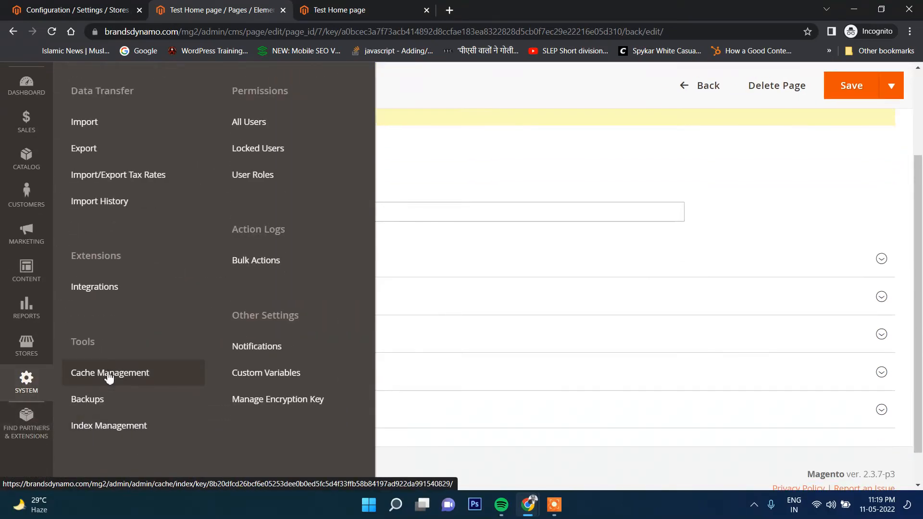
{"action": "left_click", "coordinate": [110, 373]}
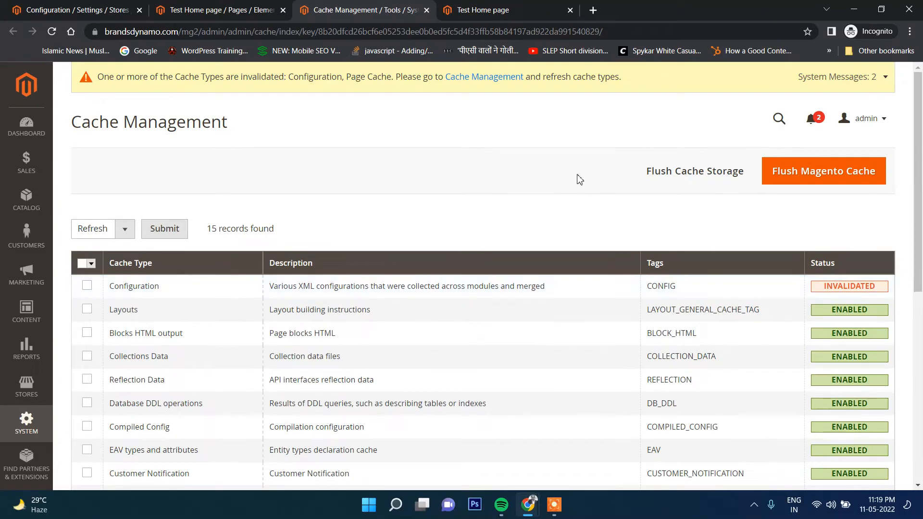
{"action": "left_click", "coordinate": [823, 171]}
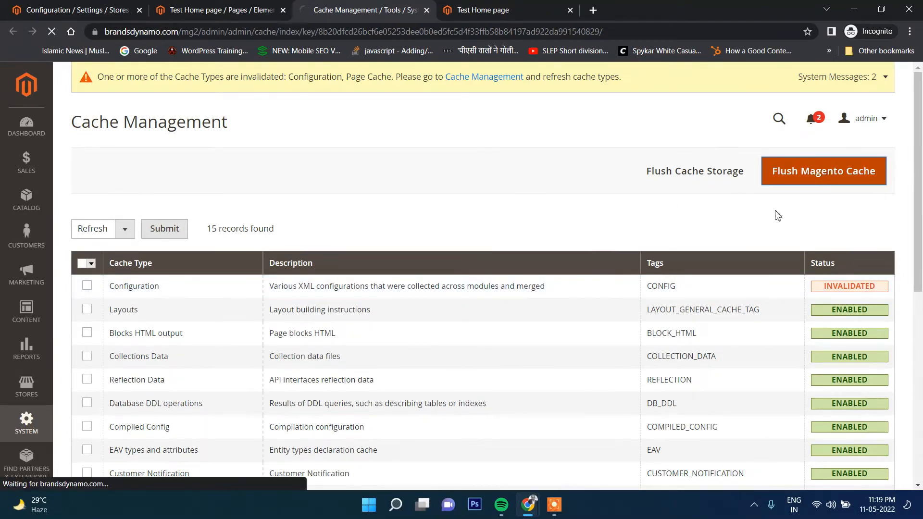
{"action": "scroll", "scroll_direction": "down", "scroll_amount": 3}
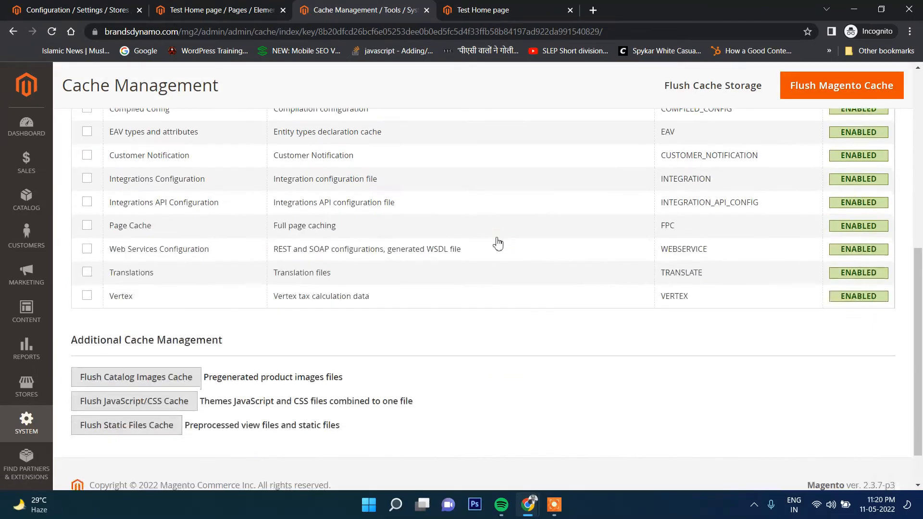
{"action": "left_click", "coordinate": [126, 374]}
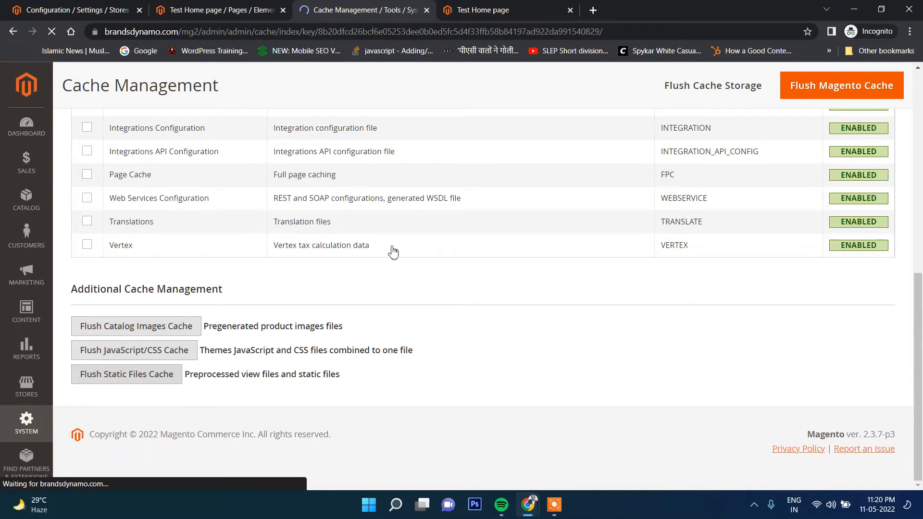
{"action": "left_click", "coordinate": [488, 10]}
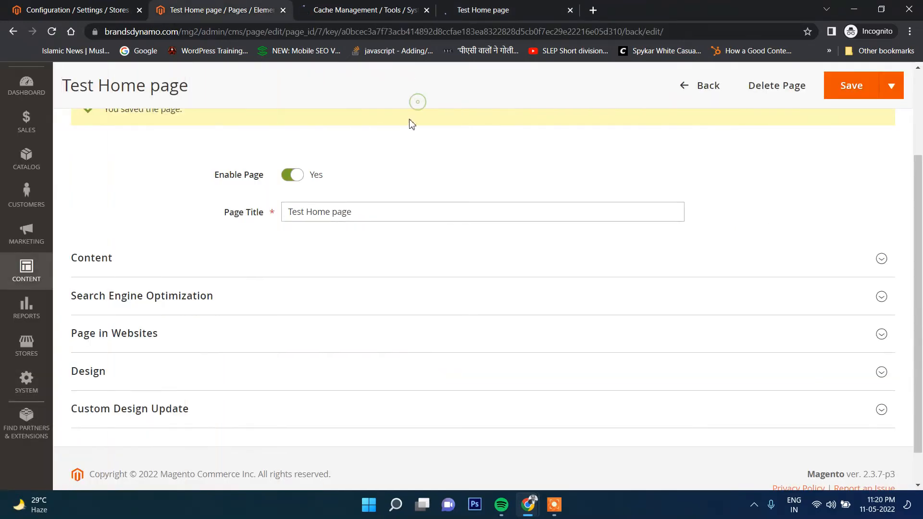
Check the storefront shows the test home page text, then return to Cache Management.
{"action": "left_click", "coordinate": [91, 258]}
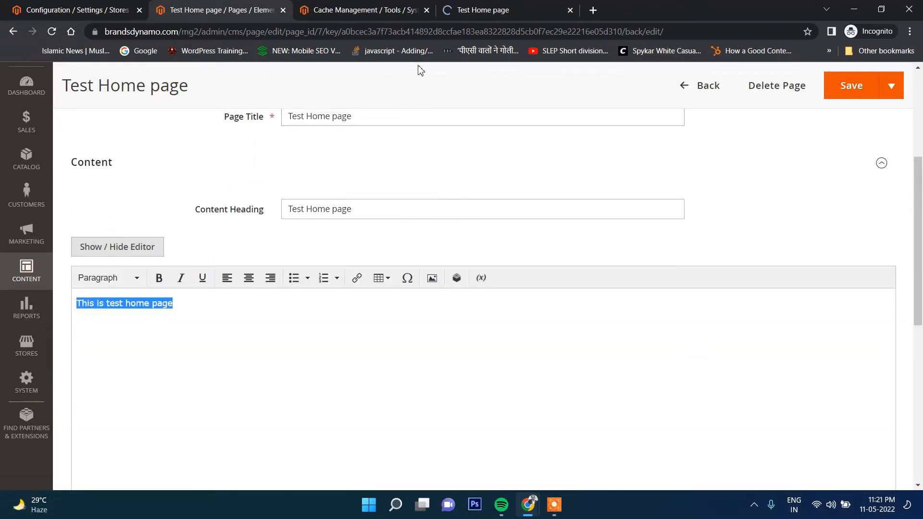
{"action": "left_click", "coordinate": [363, 10]}
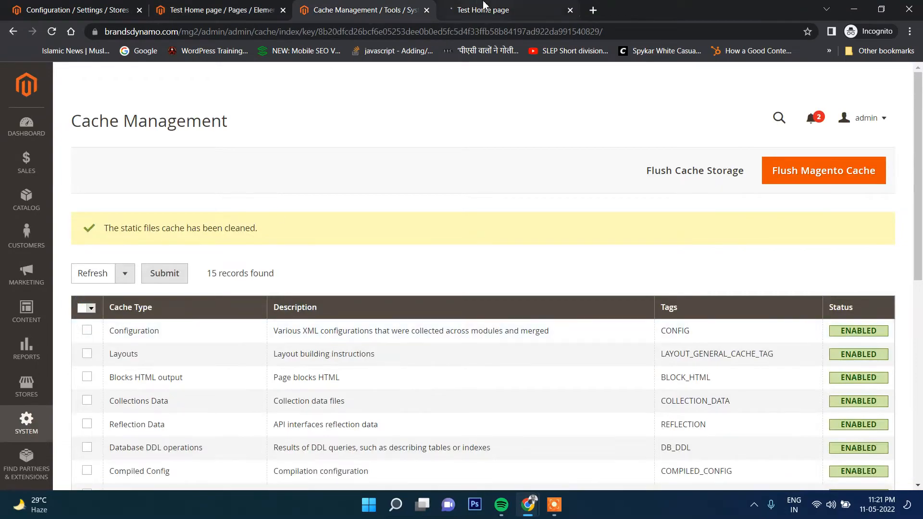
{"action": "left_click", "coordinate": [507, 10]}
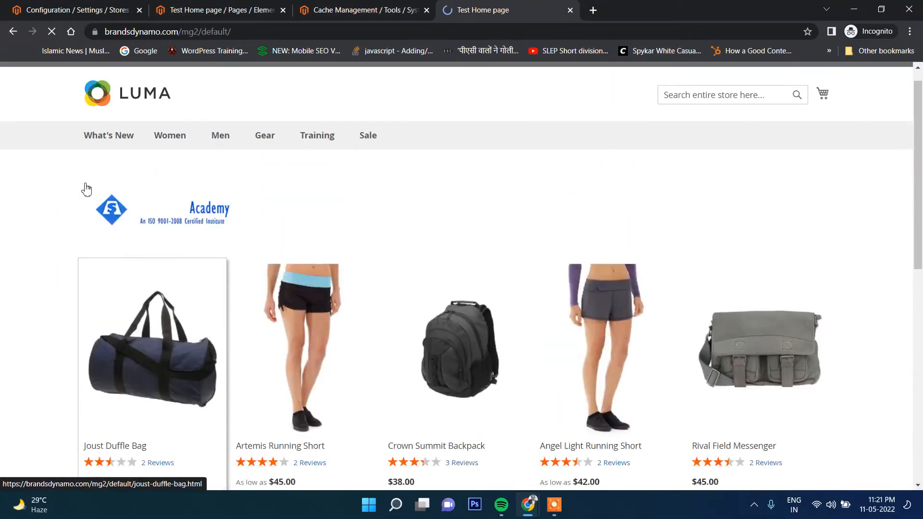
{"action": "scroll", "scroll_direction": "down", "scroll_amount": 3}
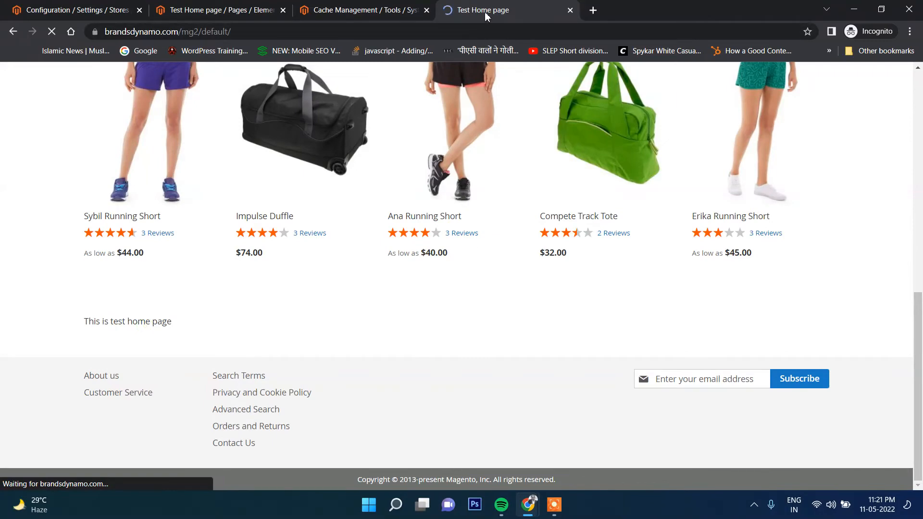
{"action": "left_click", "coordinate": [363, 10]}
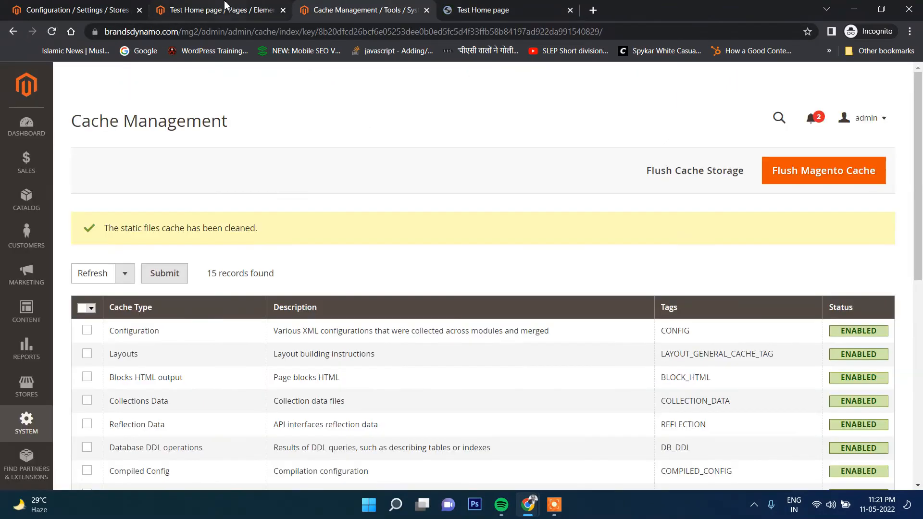
Uncheck Use system value for CMS No Route Page and Cookie Lifetime, making cookie lifetime editable.
{"action": "left_click", "coordinate": [71, 10]}
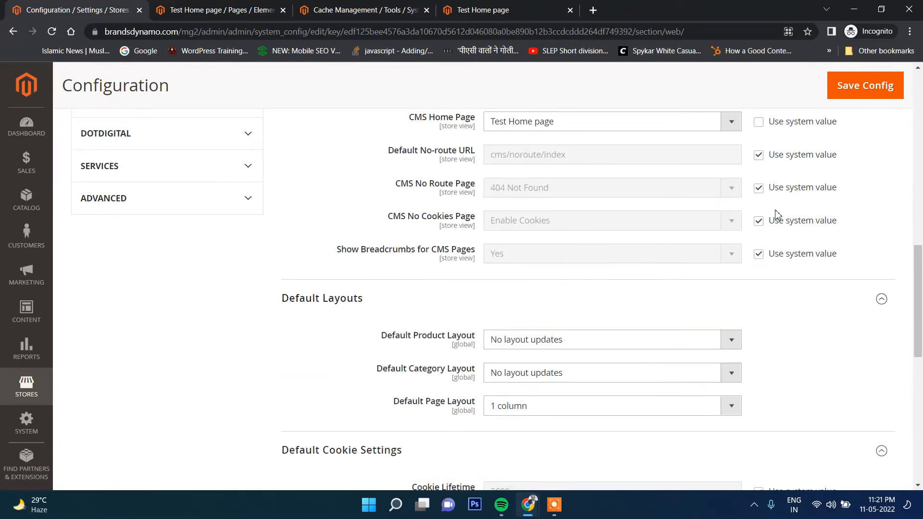
{"action": "left_click", "coordinate": [729, 187]}
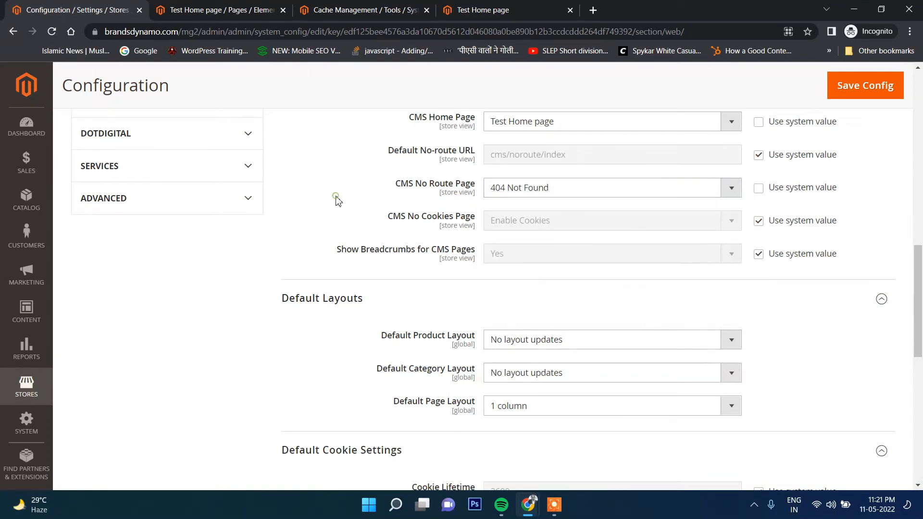
{"action": "scroll", "scroll_direction": "down", "scroll_amount": 3}
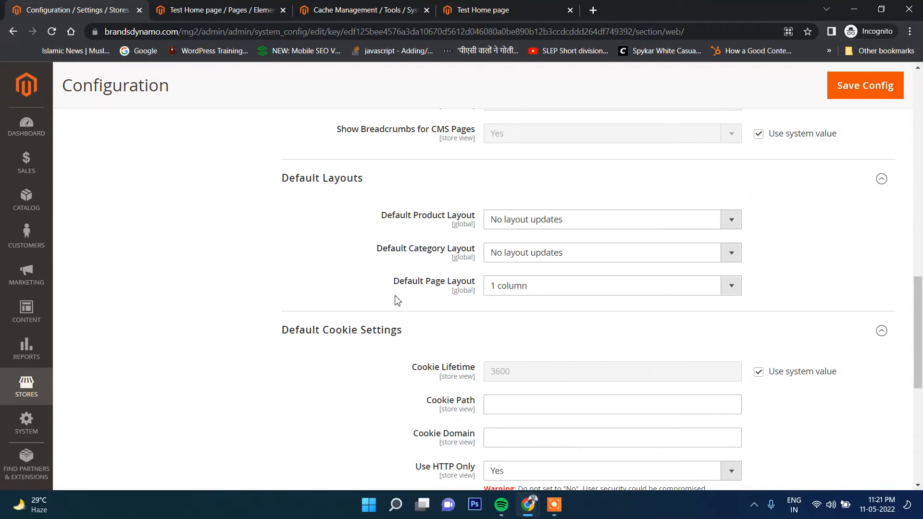
{"action": "scroll", "scroll_direction": "down", "scroll_amount": 3}
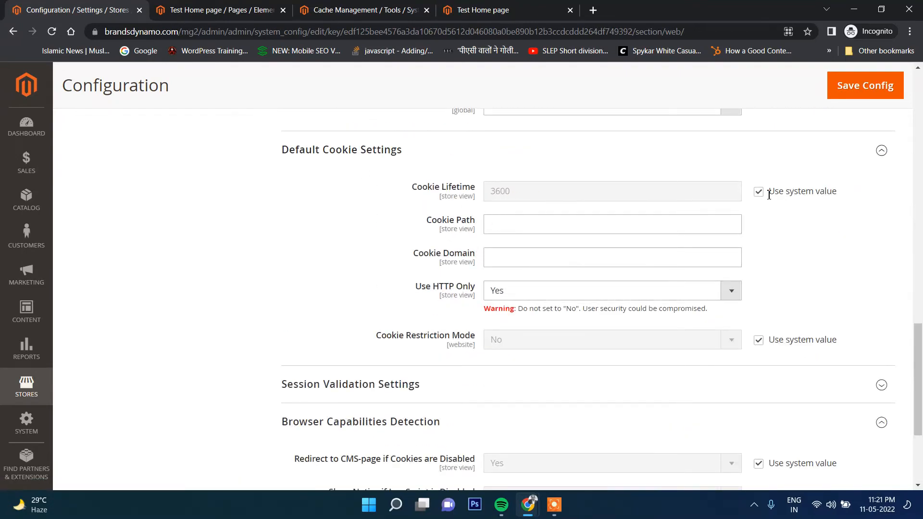
{"action": "left_click", "coordinate": [758, 190]}
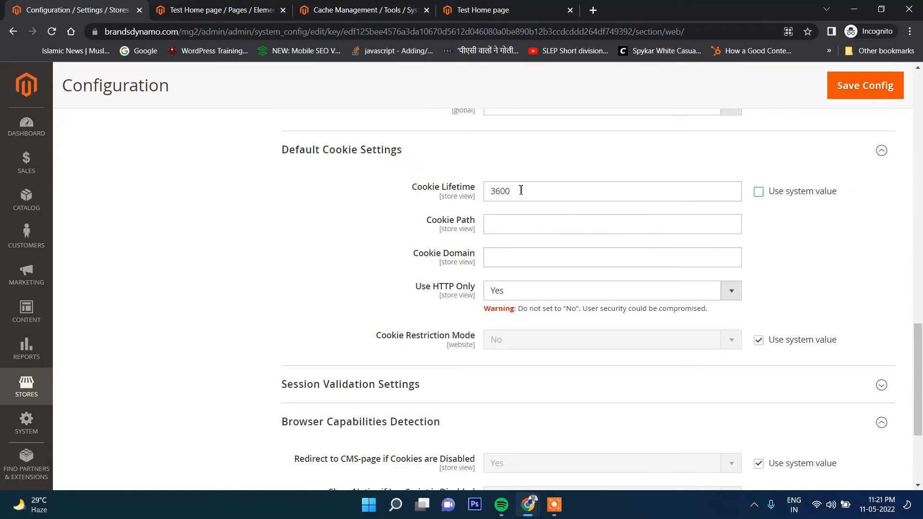
{"action": "left_click", "coordinate": [612, 191]}
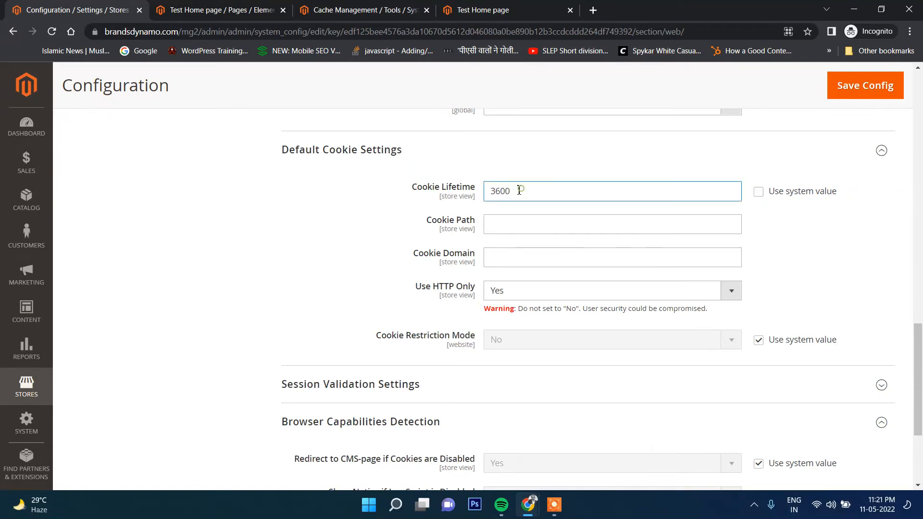
Scroll through the remaining web settings and save the configuration with cookie lifetime 3600.
{"action": "scroll", "scroll_direction": "down", "scroll_amount": 3}
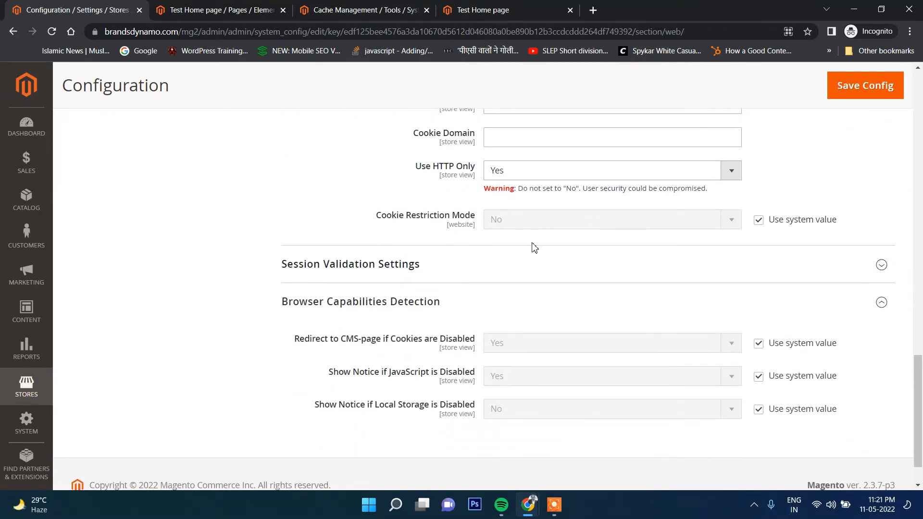
{"action": "scroll", "scroll_direction": "down", "scroll_amount": 3}
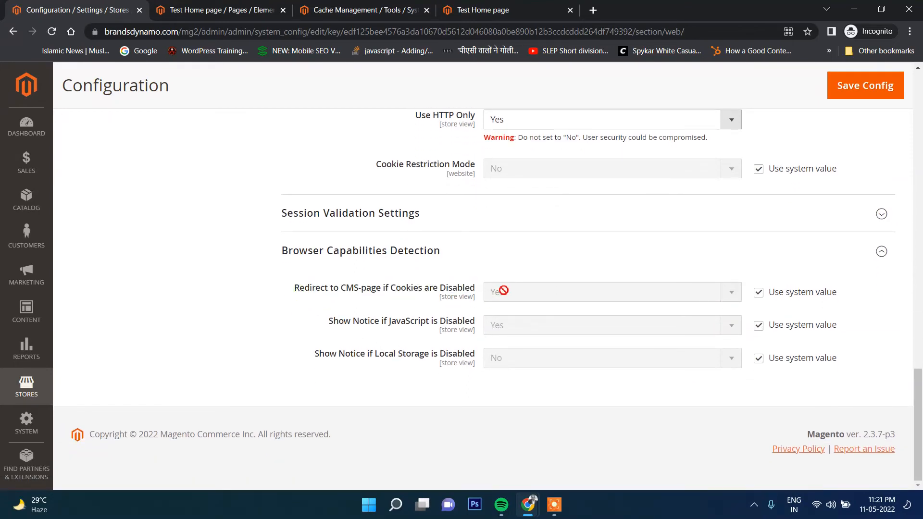
{"action": "mouse_move", "coordinate": [312, 357]}
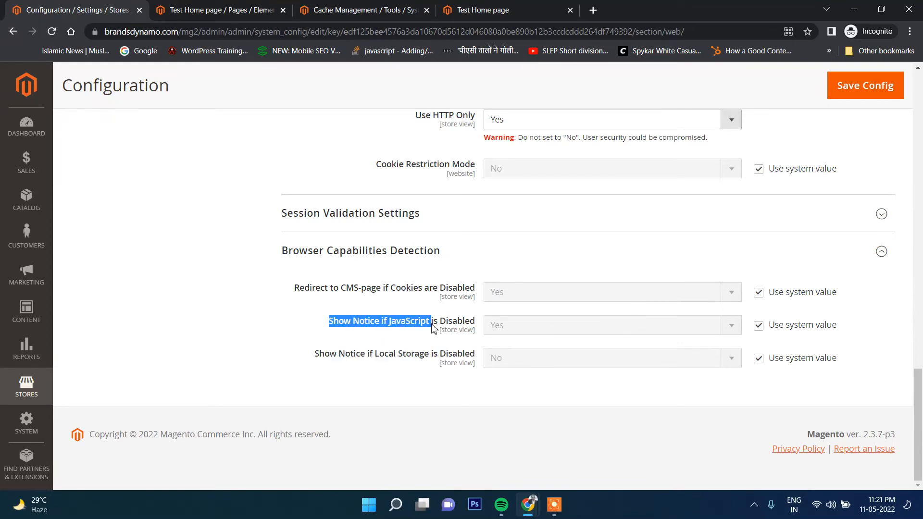
{"action": "scroll", "scroll_direction": "down", "scroll_amount": 3}
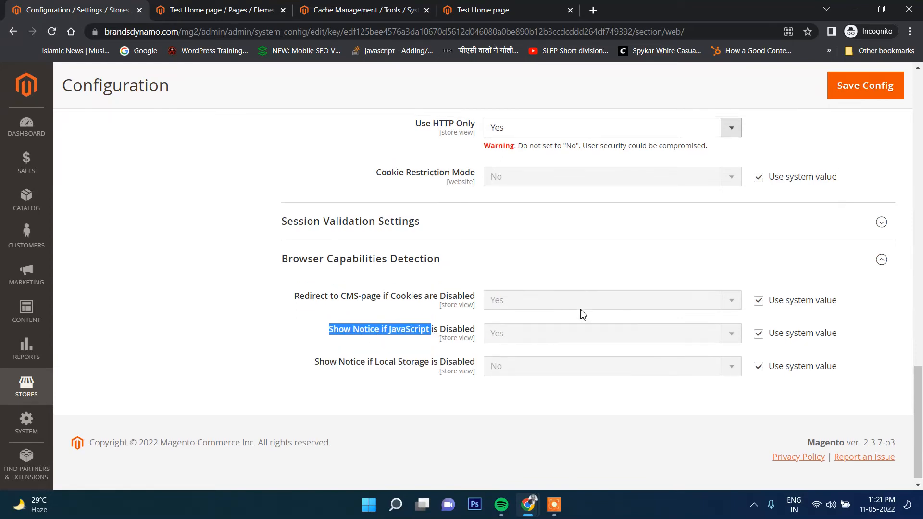
{"action": "scroll", "scroll_direction": "up", "scroll_amount": 3}
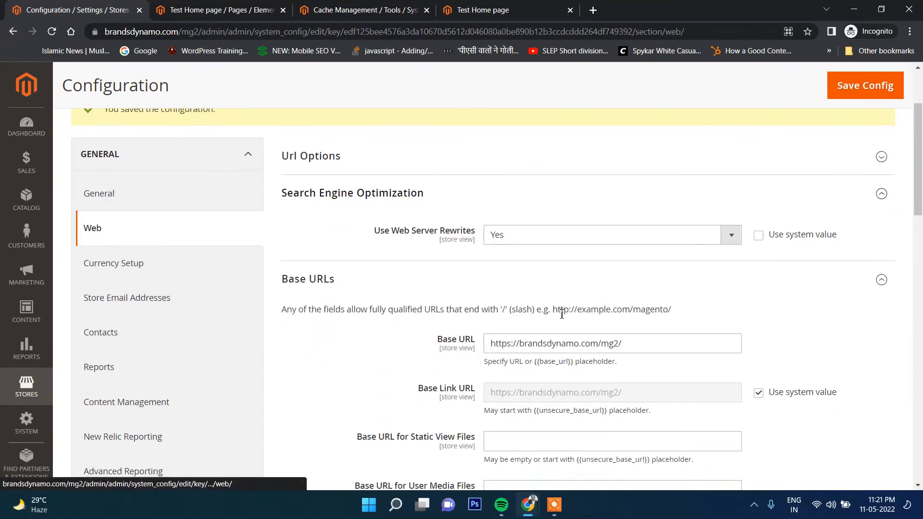
{"action": "scroll", "scroll_direction": "down", "scroll_amount": 3}
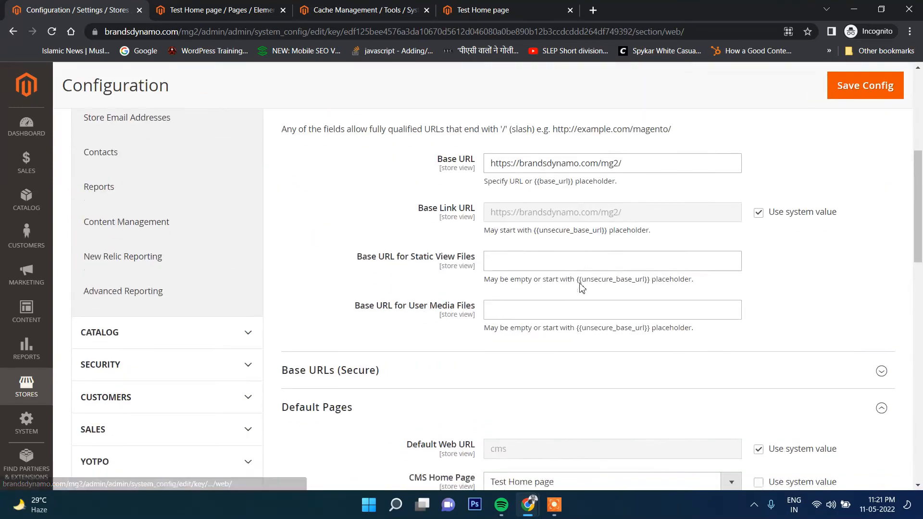
{"action": "left_click", "coordinate": [864, 84]}
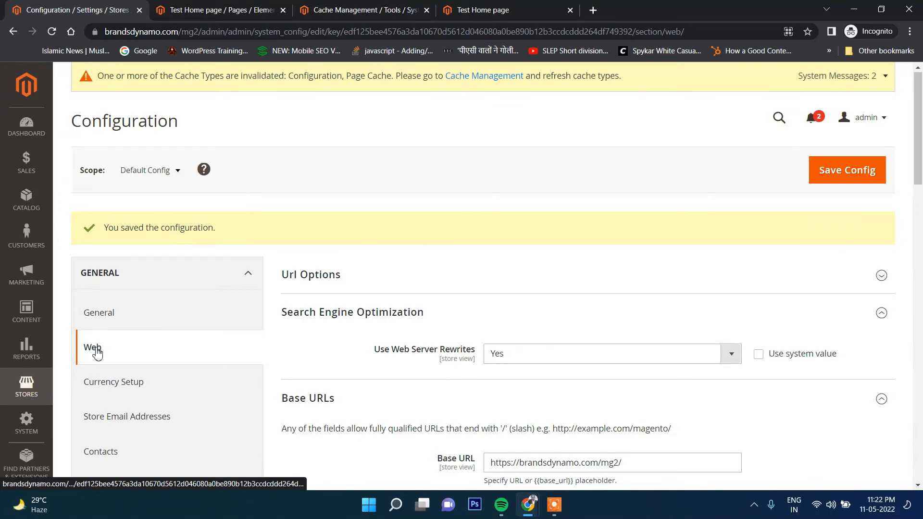
Change Use Web Server Rewrites to No and save the configuration.
{"action": "scroll", "scroll_direction": "down", "scroll_amount": 3}
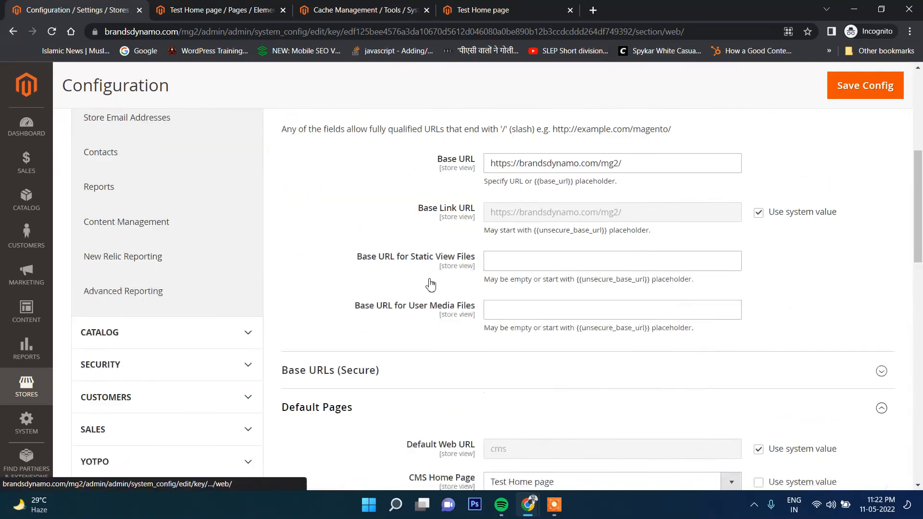
{"action": "left_click", "coordinate": [864, 86]}
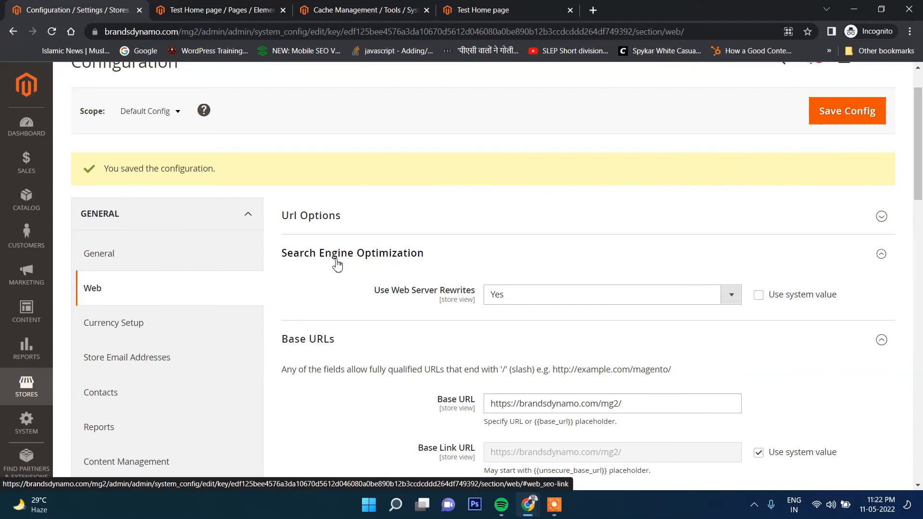
{"action": "scroll", "scroll_direction": "down", "scroll_amount": 3}
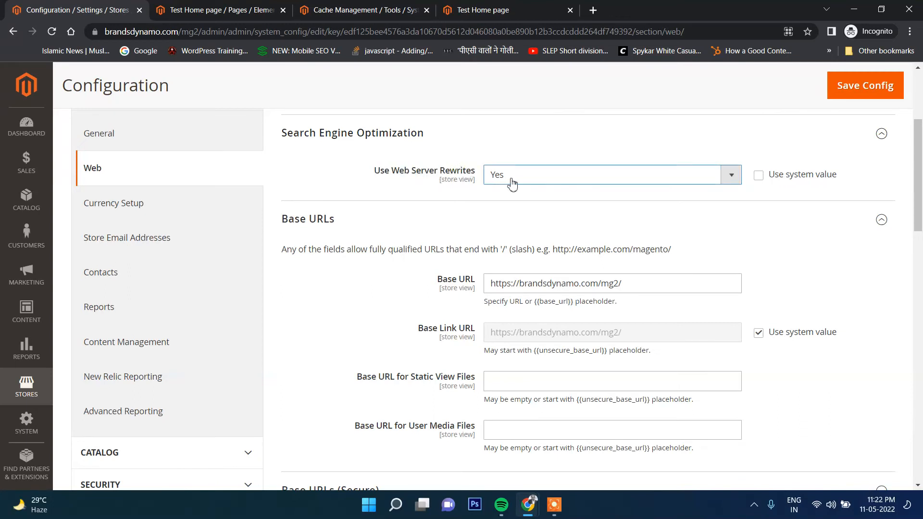
{"action": "left_click", "coordinate": [609, 174]}
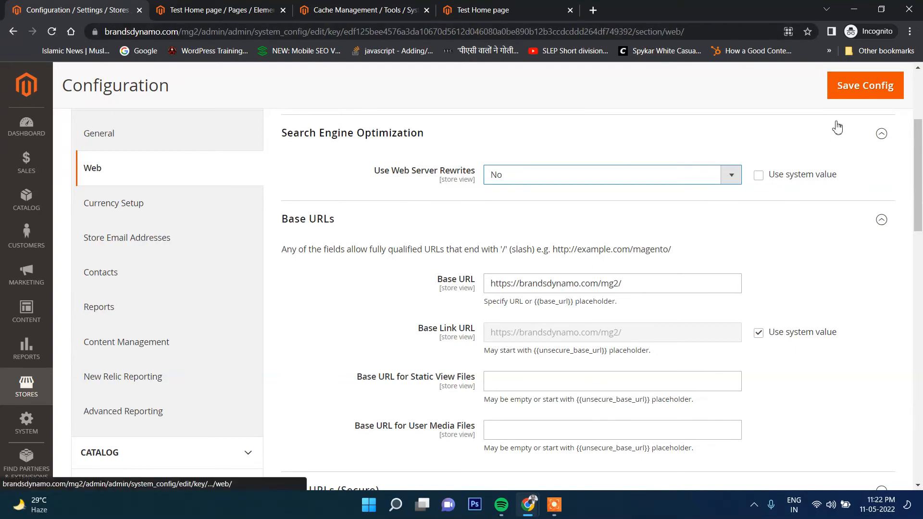
{"action": "left_click", "coordinate": [864, 86]}
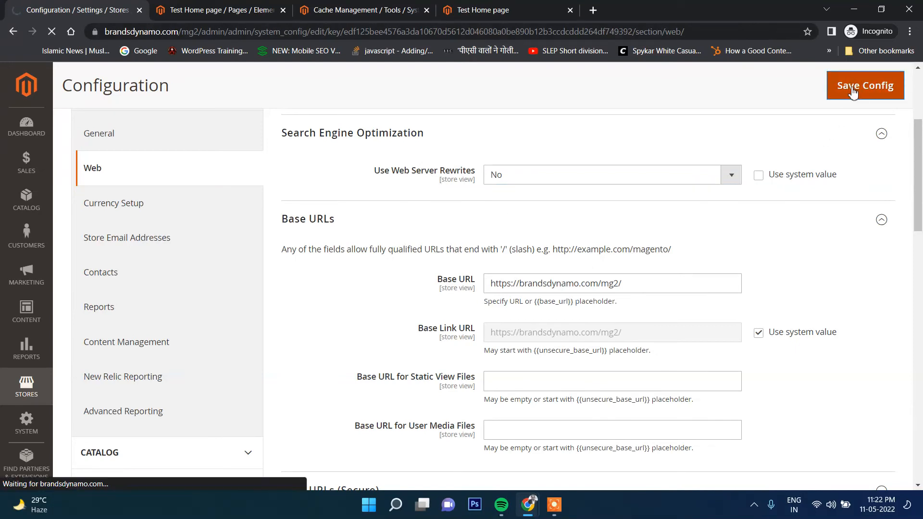
{"action": "left_click", "coordinate": [864, 86]}
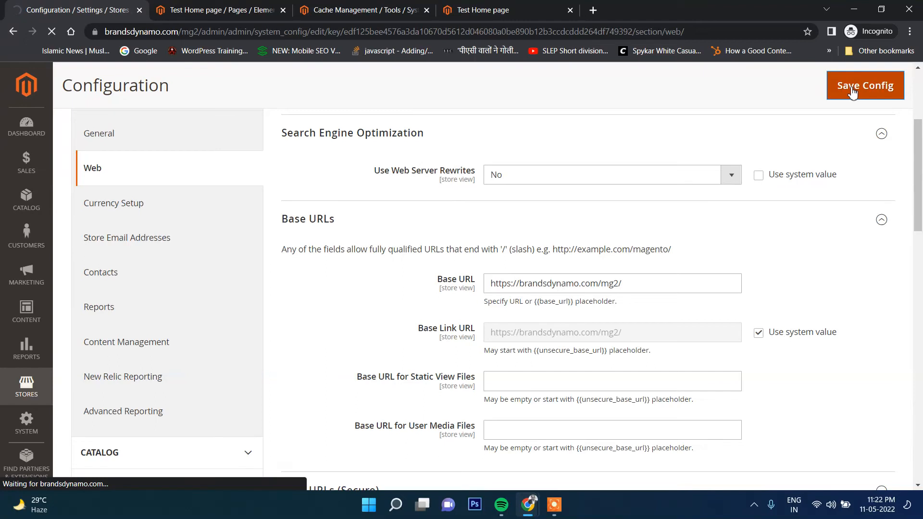
{"action": "left_click", "coordinate": [864, 86]}
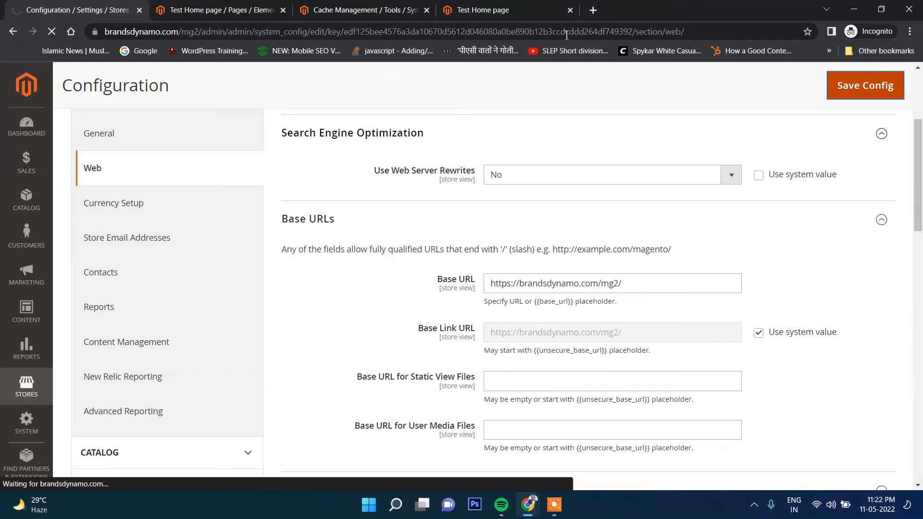
Open the Joust Duffle Bag and Crown Summit Backpack storefront pages to confirm index.php in their URLs, then return to the admin.
{"action": "left_click", "coordinate": [483, 9]}
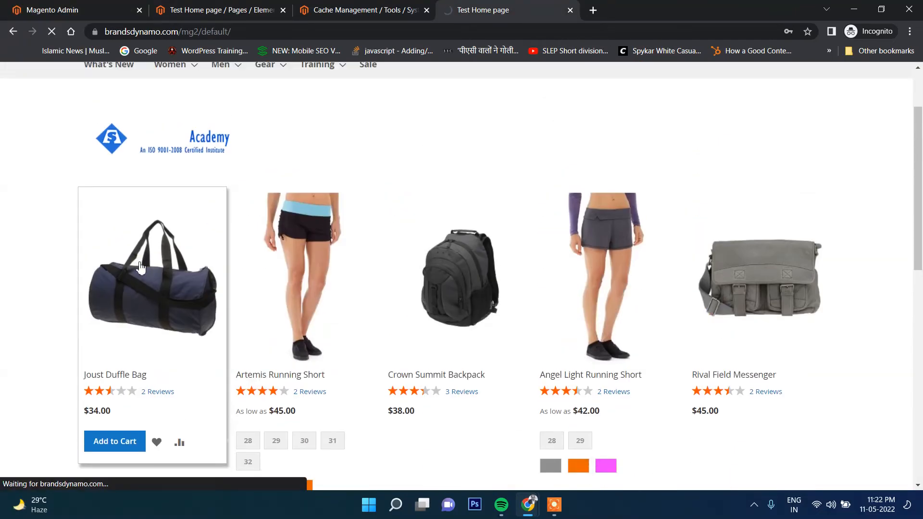
{"action": "left_click", "coordinate": [152, 276]}
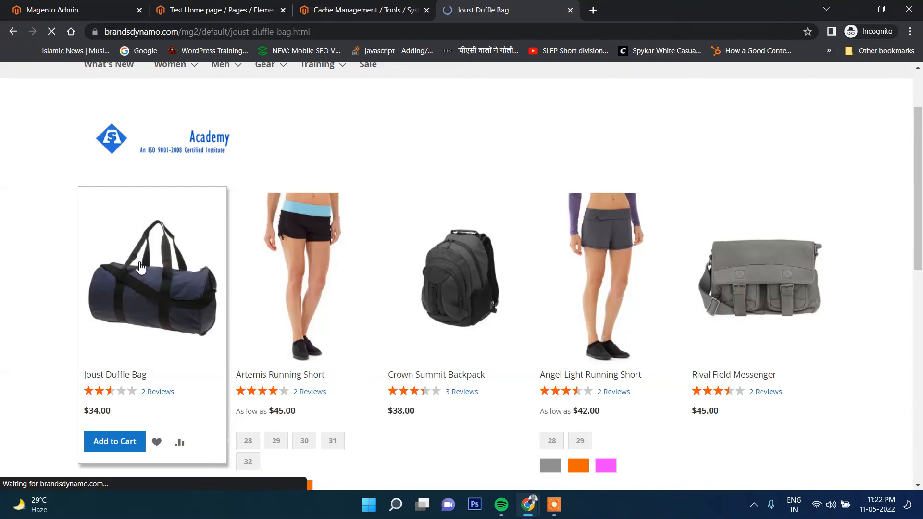
{"action": "left_click", "coordinate": [151, 277]}
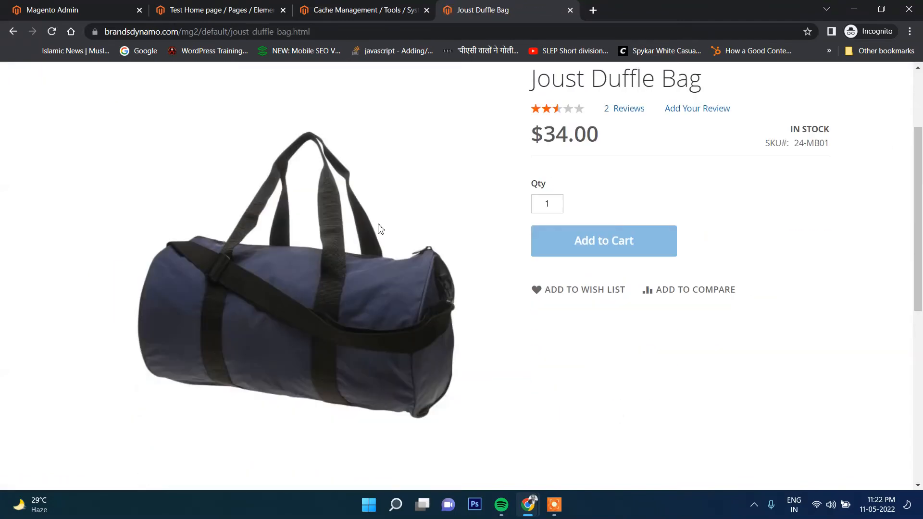
{"action": "left_click", "coordinate": [51, 31]}
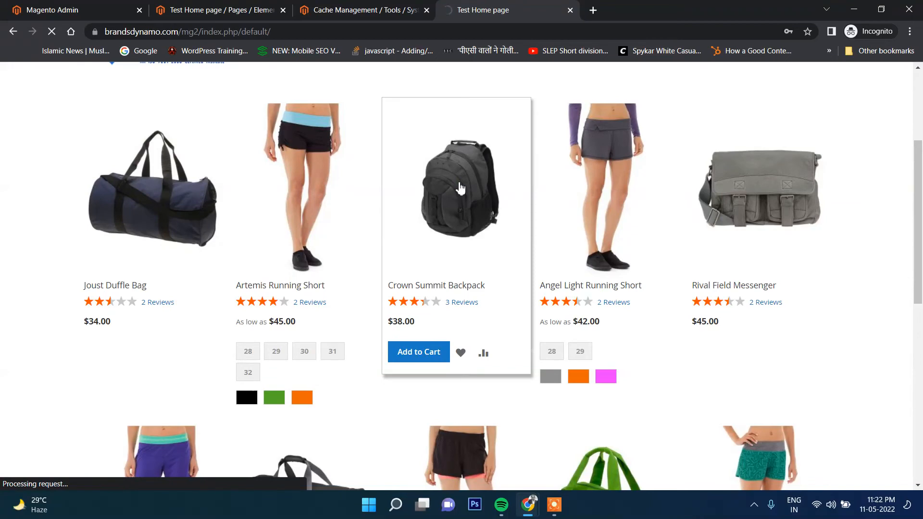
{"action": "left_click", "coordinate": [460, 189]}
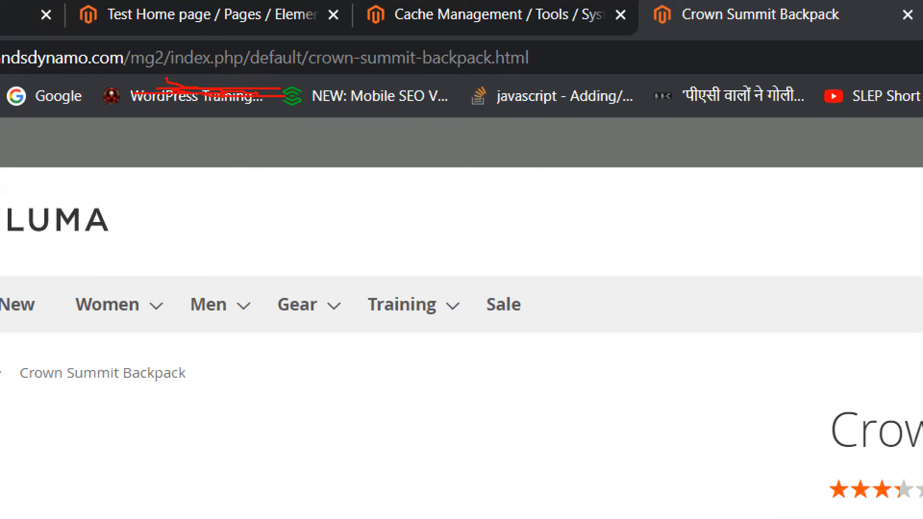
{"action": "left_click", "coordinate": [359, 10]}
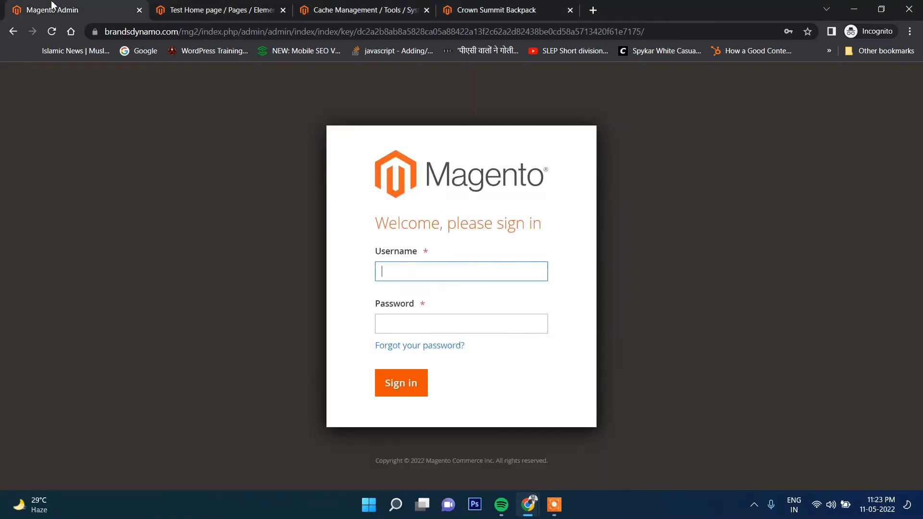
Sign back in to Magento Admin using the saved admin credentials.
{"action": "left_click", "coordinate": [460, 271]}
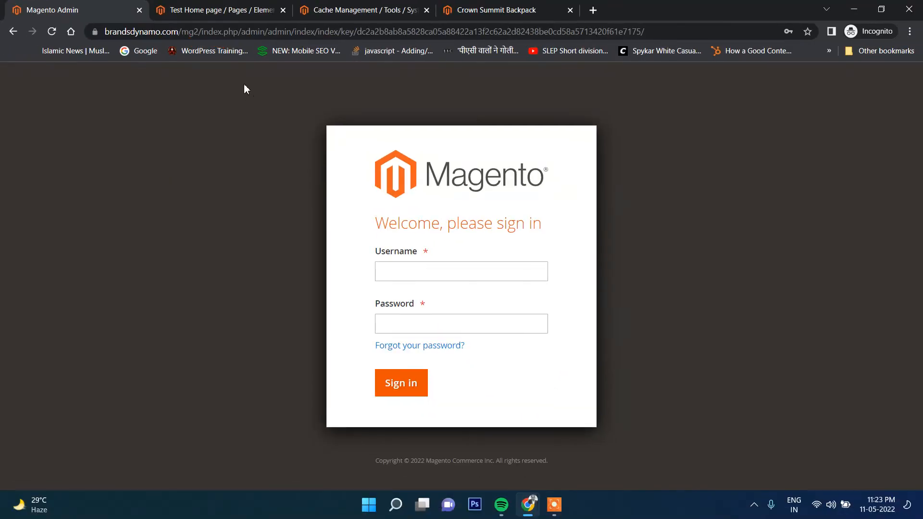
{"action": "left_click", "coordinate": [460, 271]}
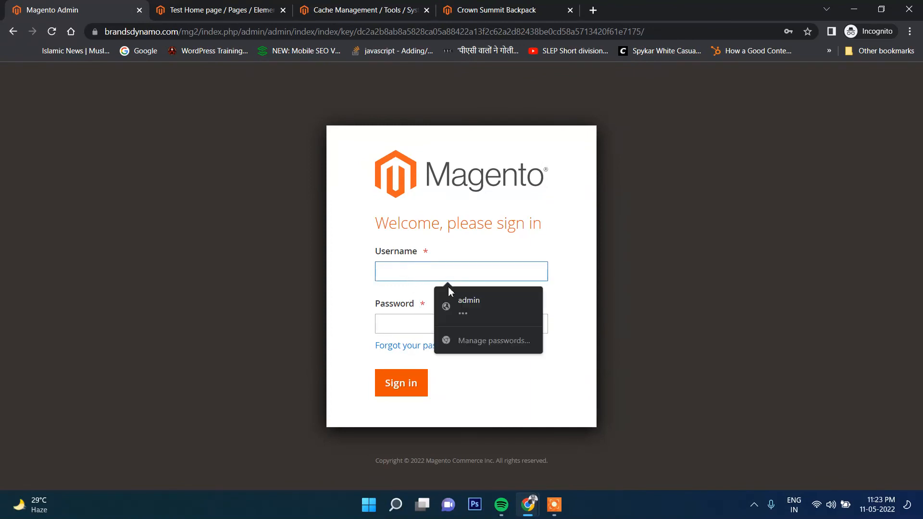
{"action": "left_click", "coordinate": [468, 305]}
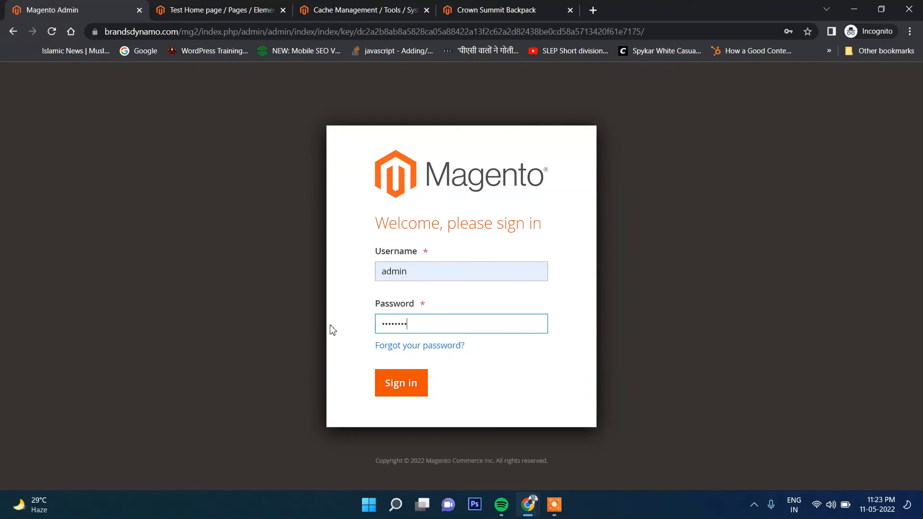
{"action": "left_click", "coordinate": [401, 383]}
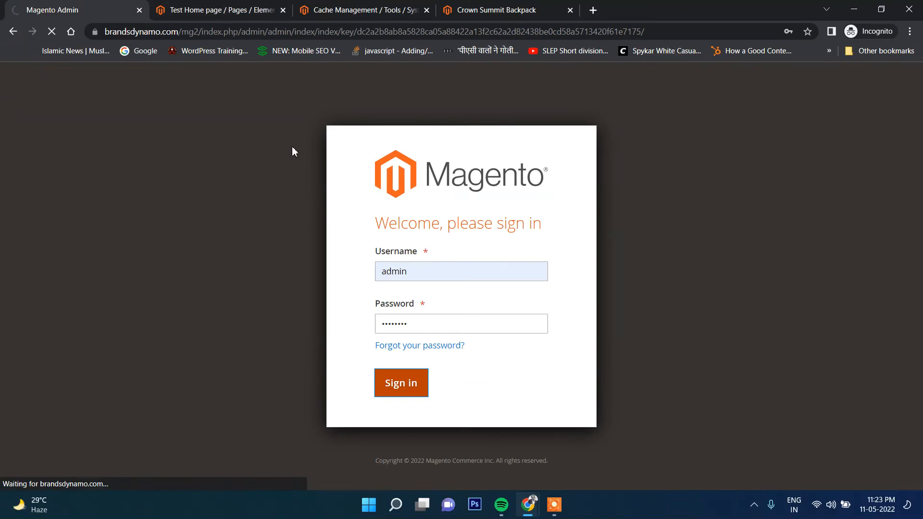
{"action": "left_click", "coordinate": [401, 382]}
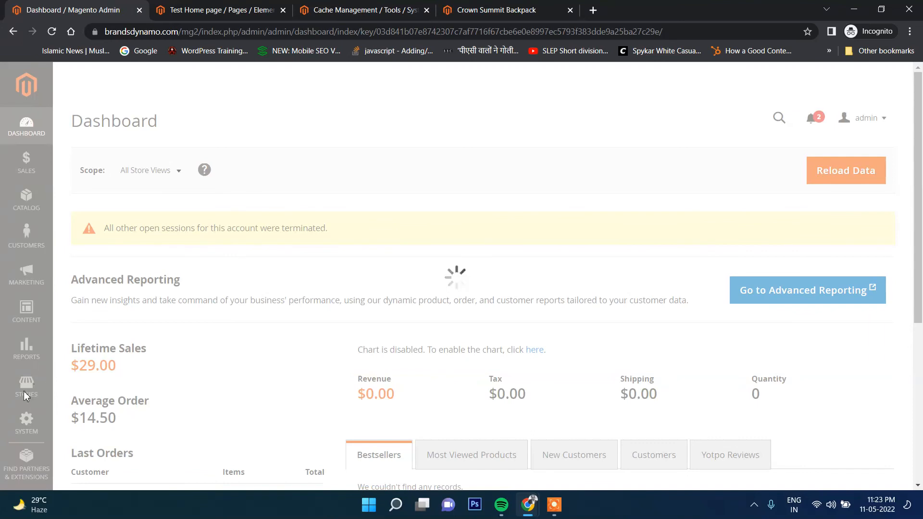
Go to Stores > Configuration from the admin sidebar.
{"action": "left_click", "coordinate": [26, 386]}
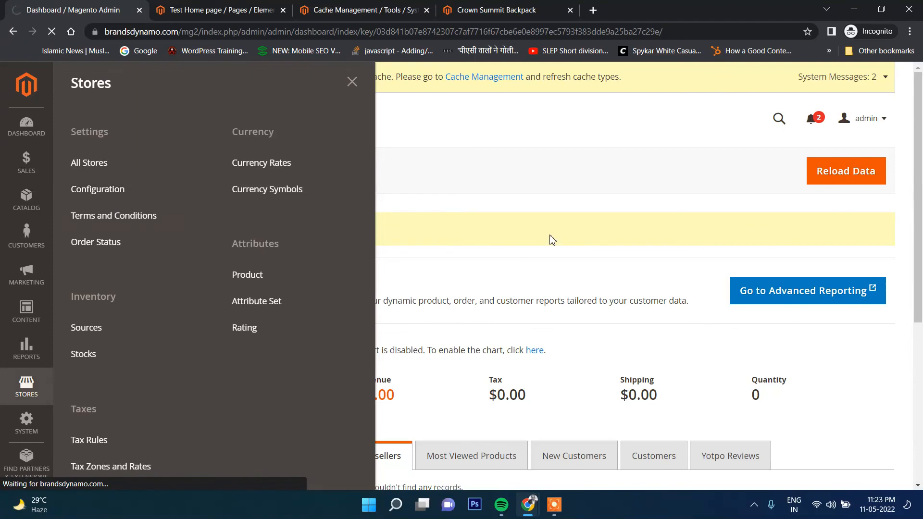
{"action": "left_click", "coordinate": [98, 189]}
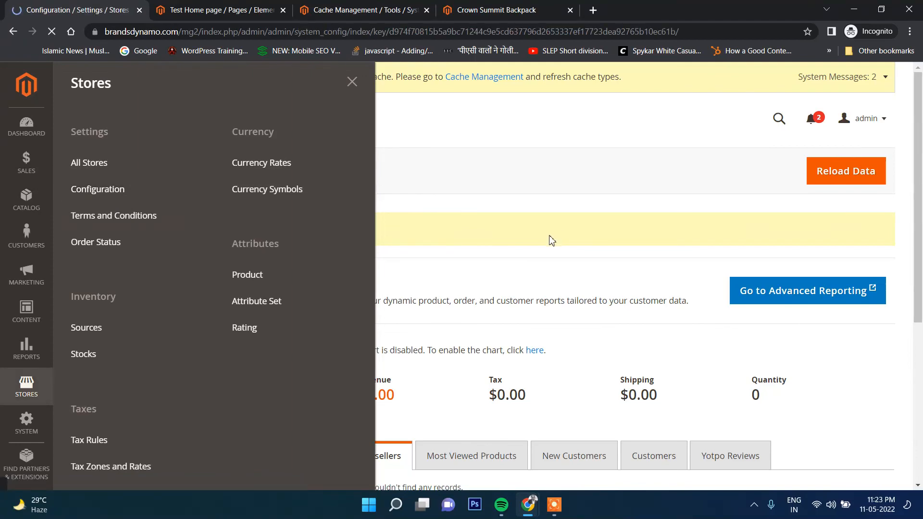
{"action": "left_click", "coordinate": [98, 190]}
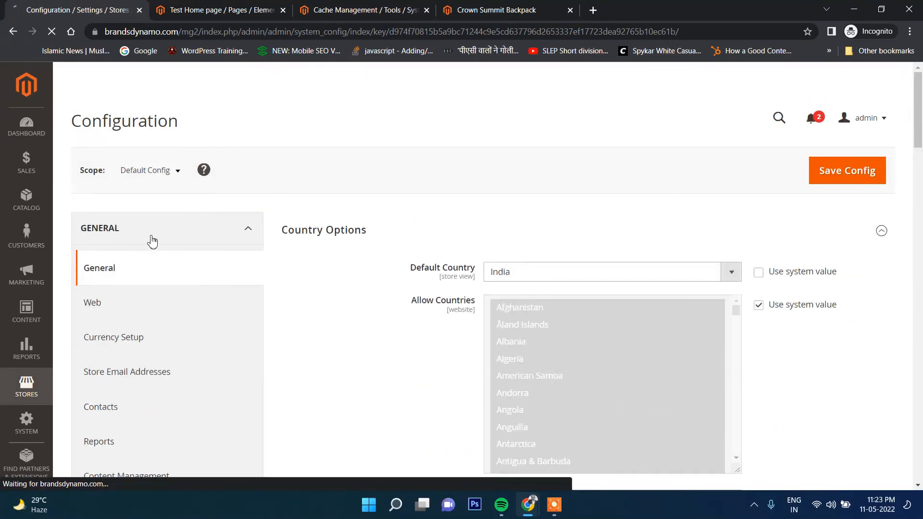
In the Web section, set Use Web Server Rewrites back to Yes.
{"action": "scroll", "scroll_direction": "down", "scroll_amount": 3}
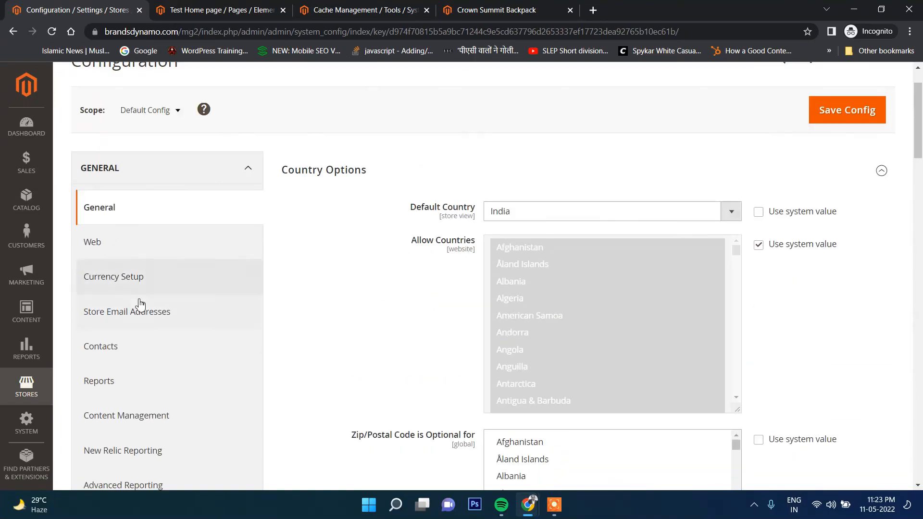
{"action": "left_click", "coordinate": [92, 242]}
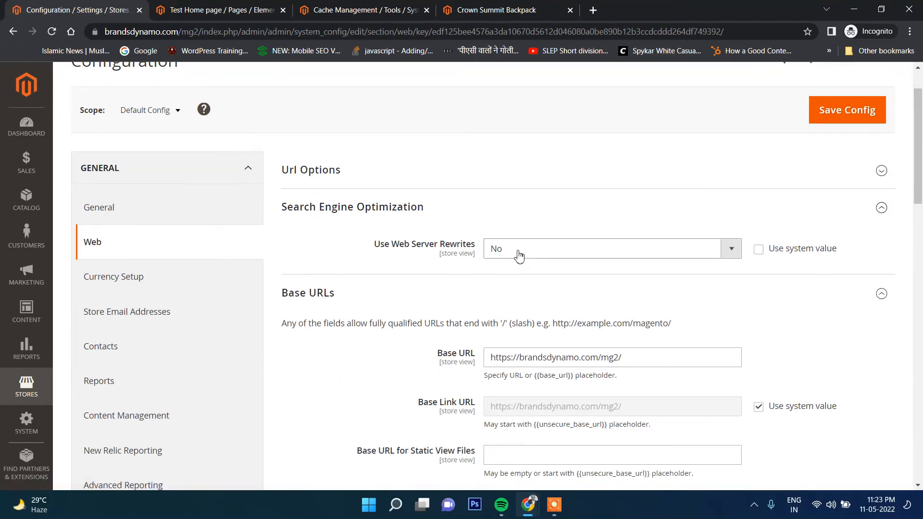
{"action": "left_click", "coordinate": [612, 248]}
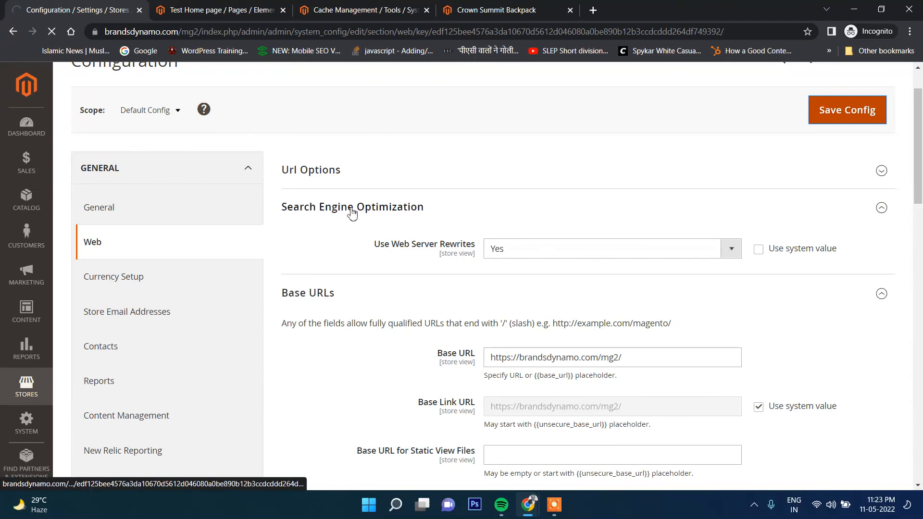
{"action": "mouse_move", "coordinate": [211, 246]}
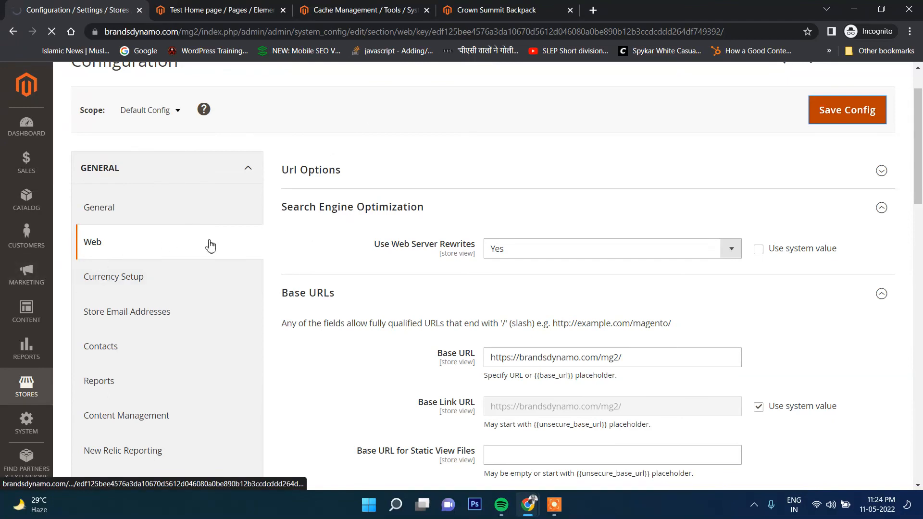
{"action": "mouse_move", "coordinate": [465, 251]}
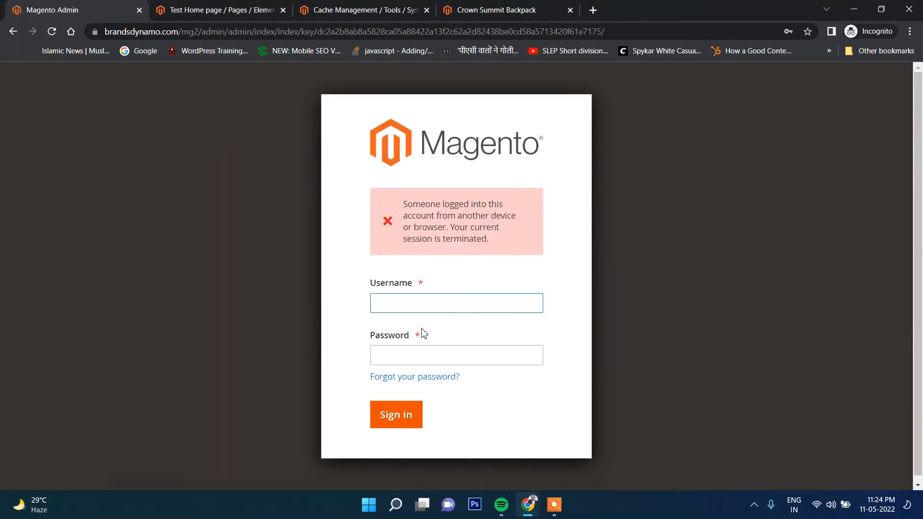
Sign in as admin with the password to reach the Dashboard.
{"action": "type", "text": "adm"}
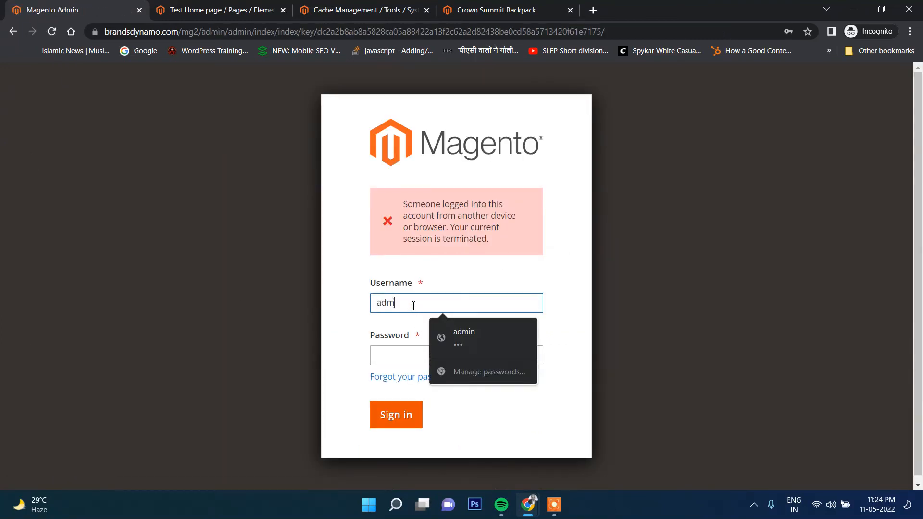
{"action": "left_click", "coordinate": [456, 355]}
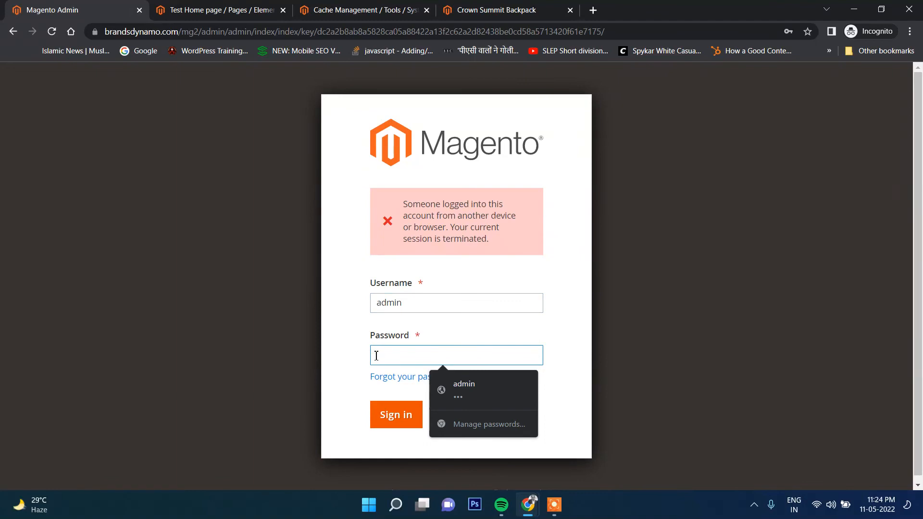
{"action": "type", "text": "password"}
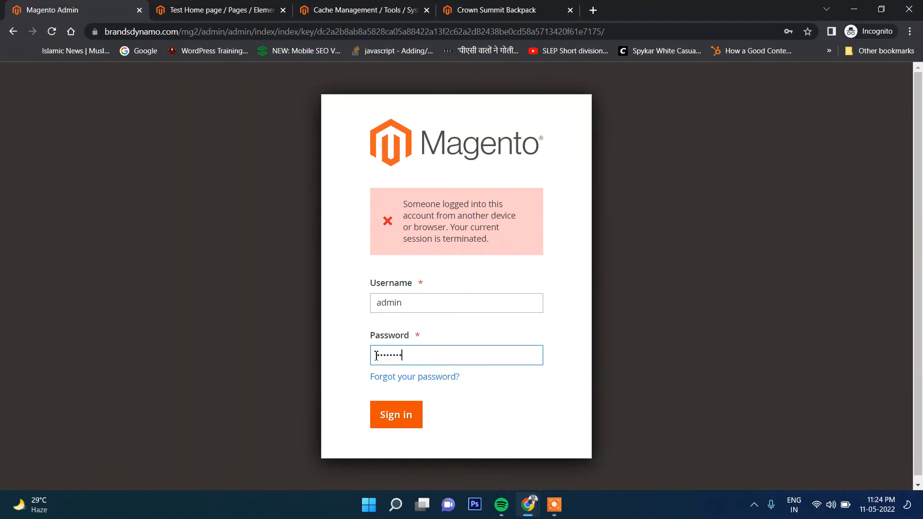
{"action": "left_click", "coordinate": [395, 414]}
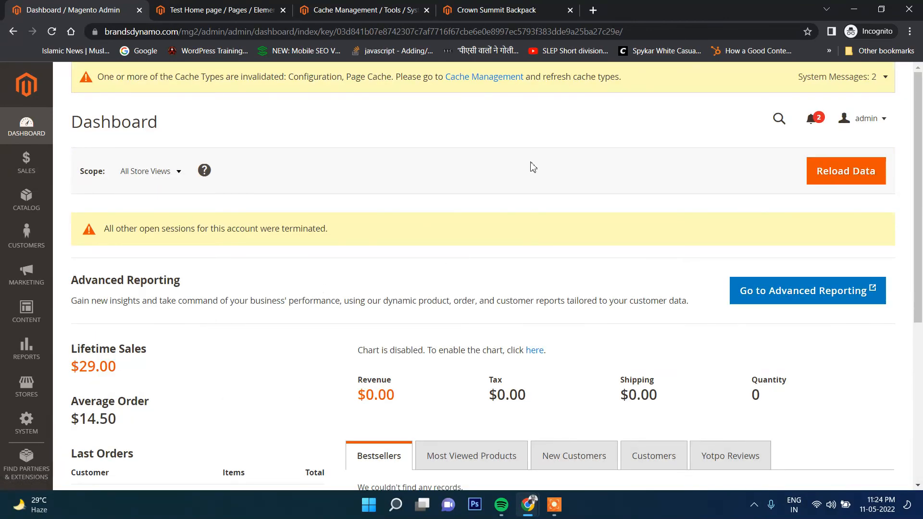
{"action": "mouse_move", "coordinate": [444, 185]}
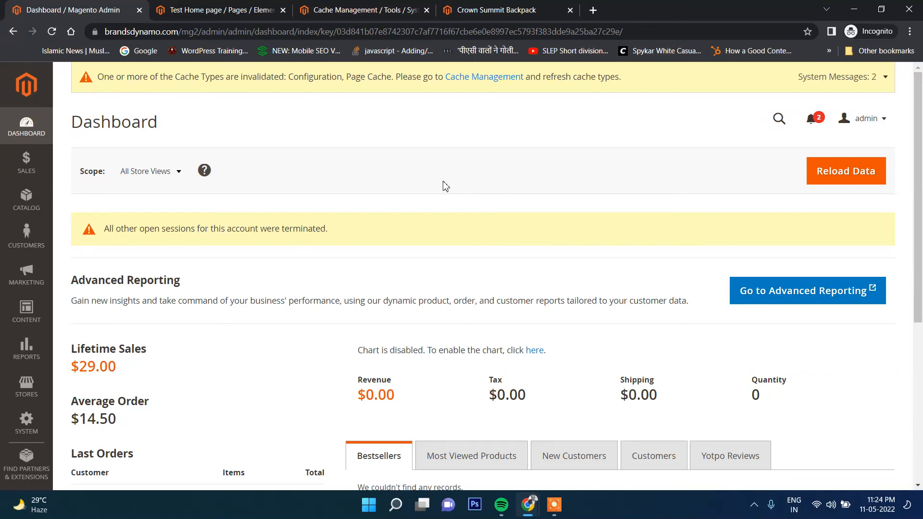